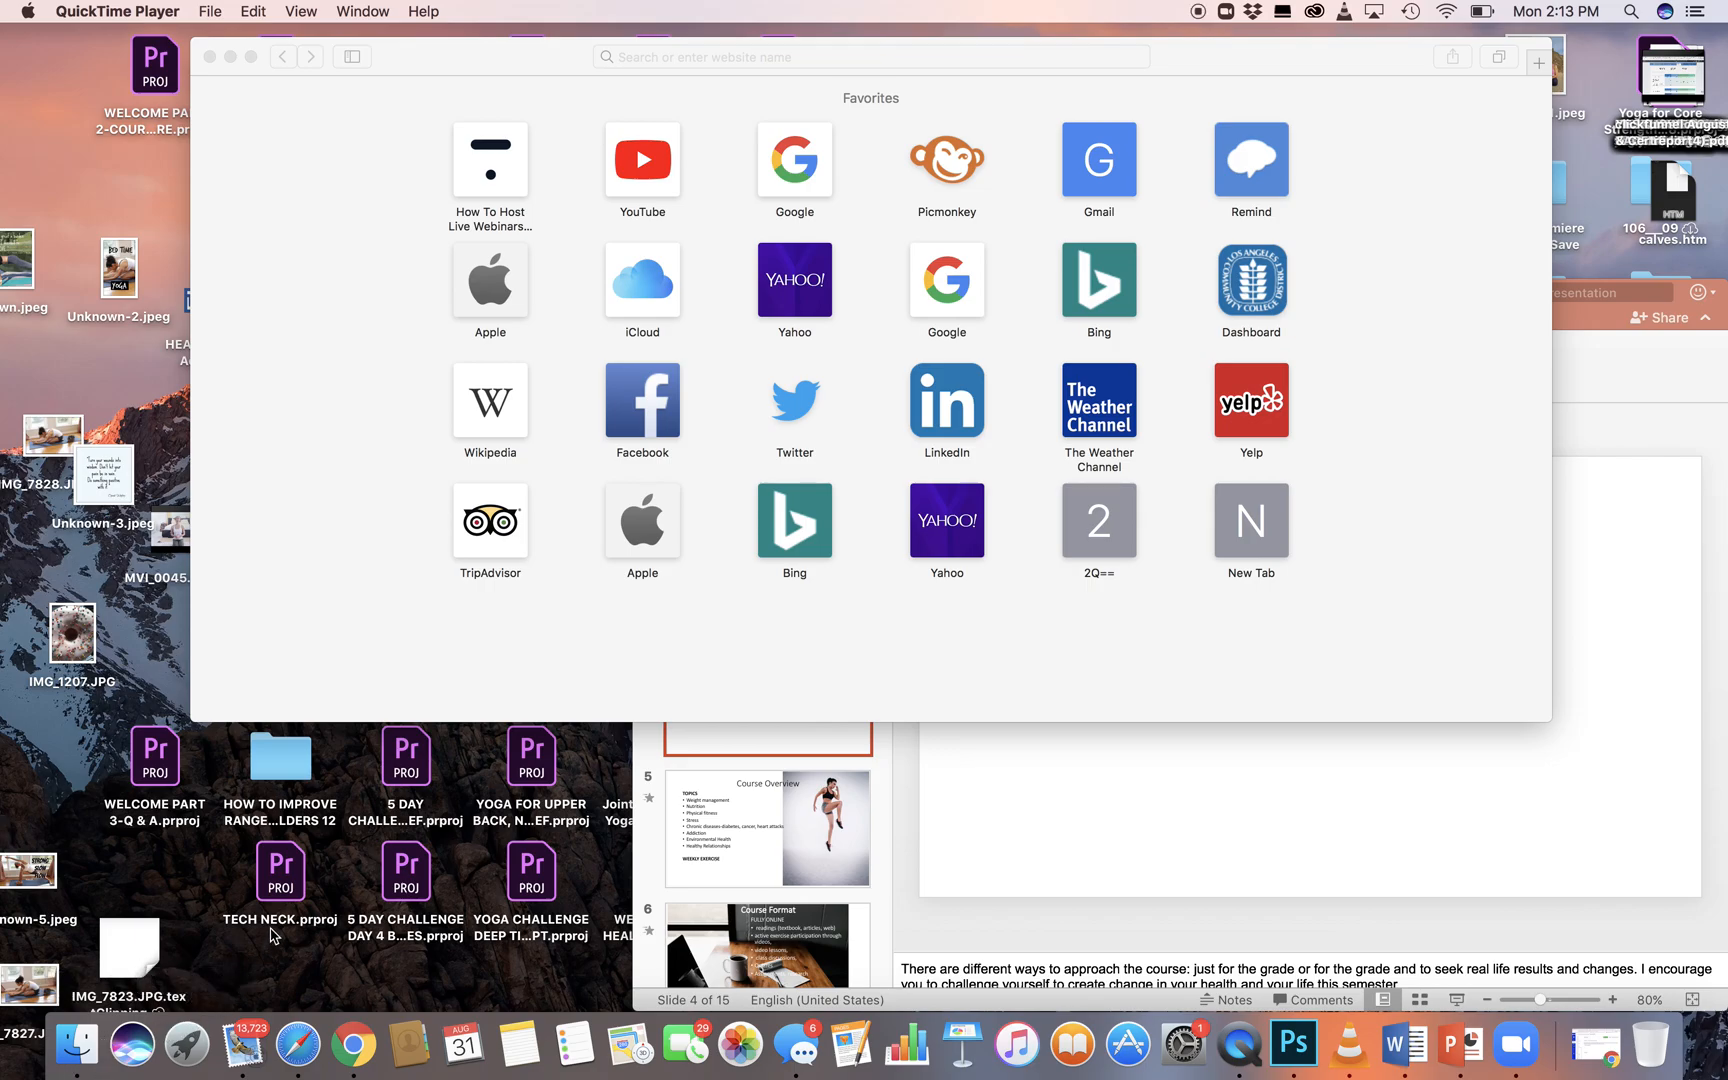
{"action": "mouse_move", "coordinate": [294, 1043]}
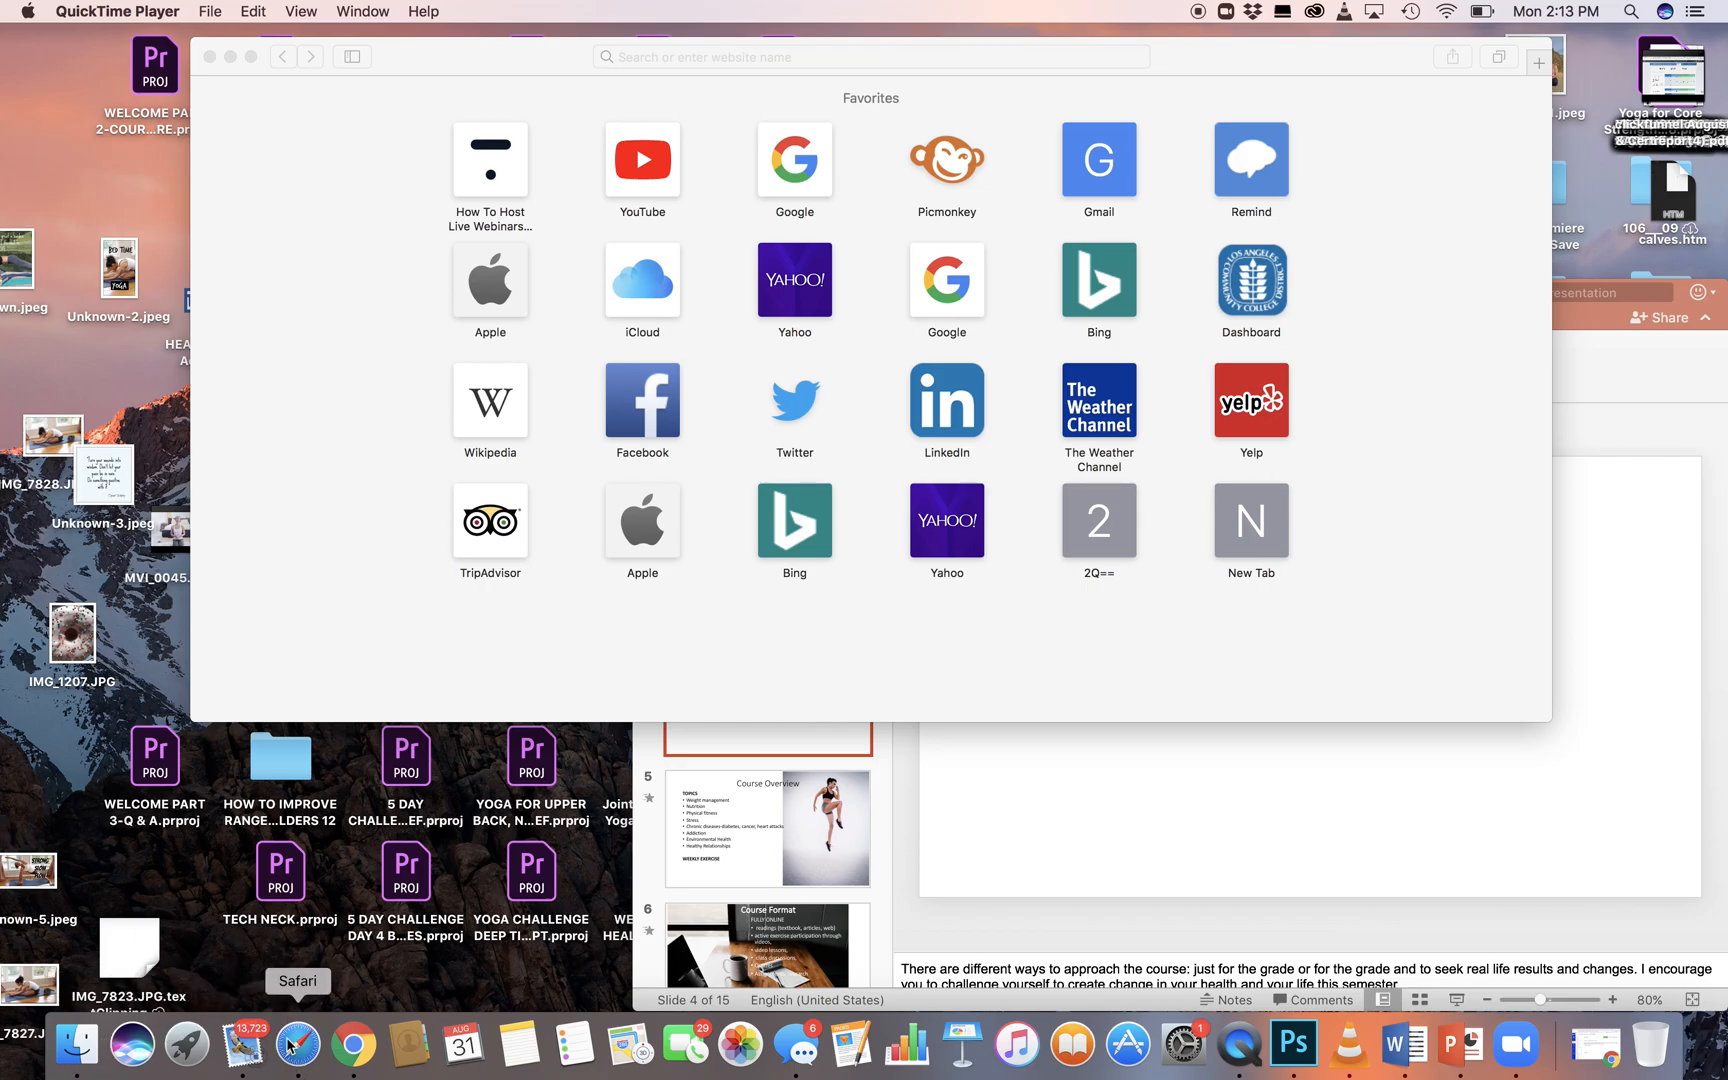
Sign in to laccd.zoom.us in Safari and host a meeting with video on.
{"action": "left_click", "coordinate": [869, 56]}
{"action": "type", "text": "laccd.zoom.us"}
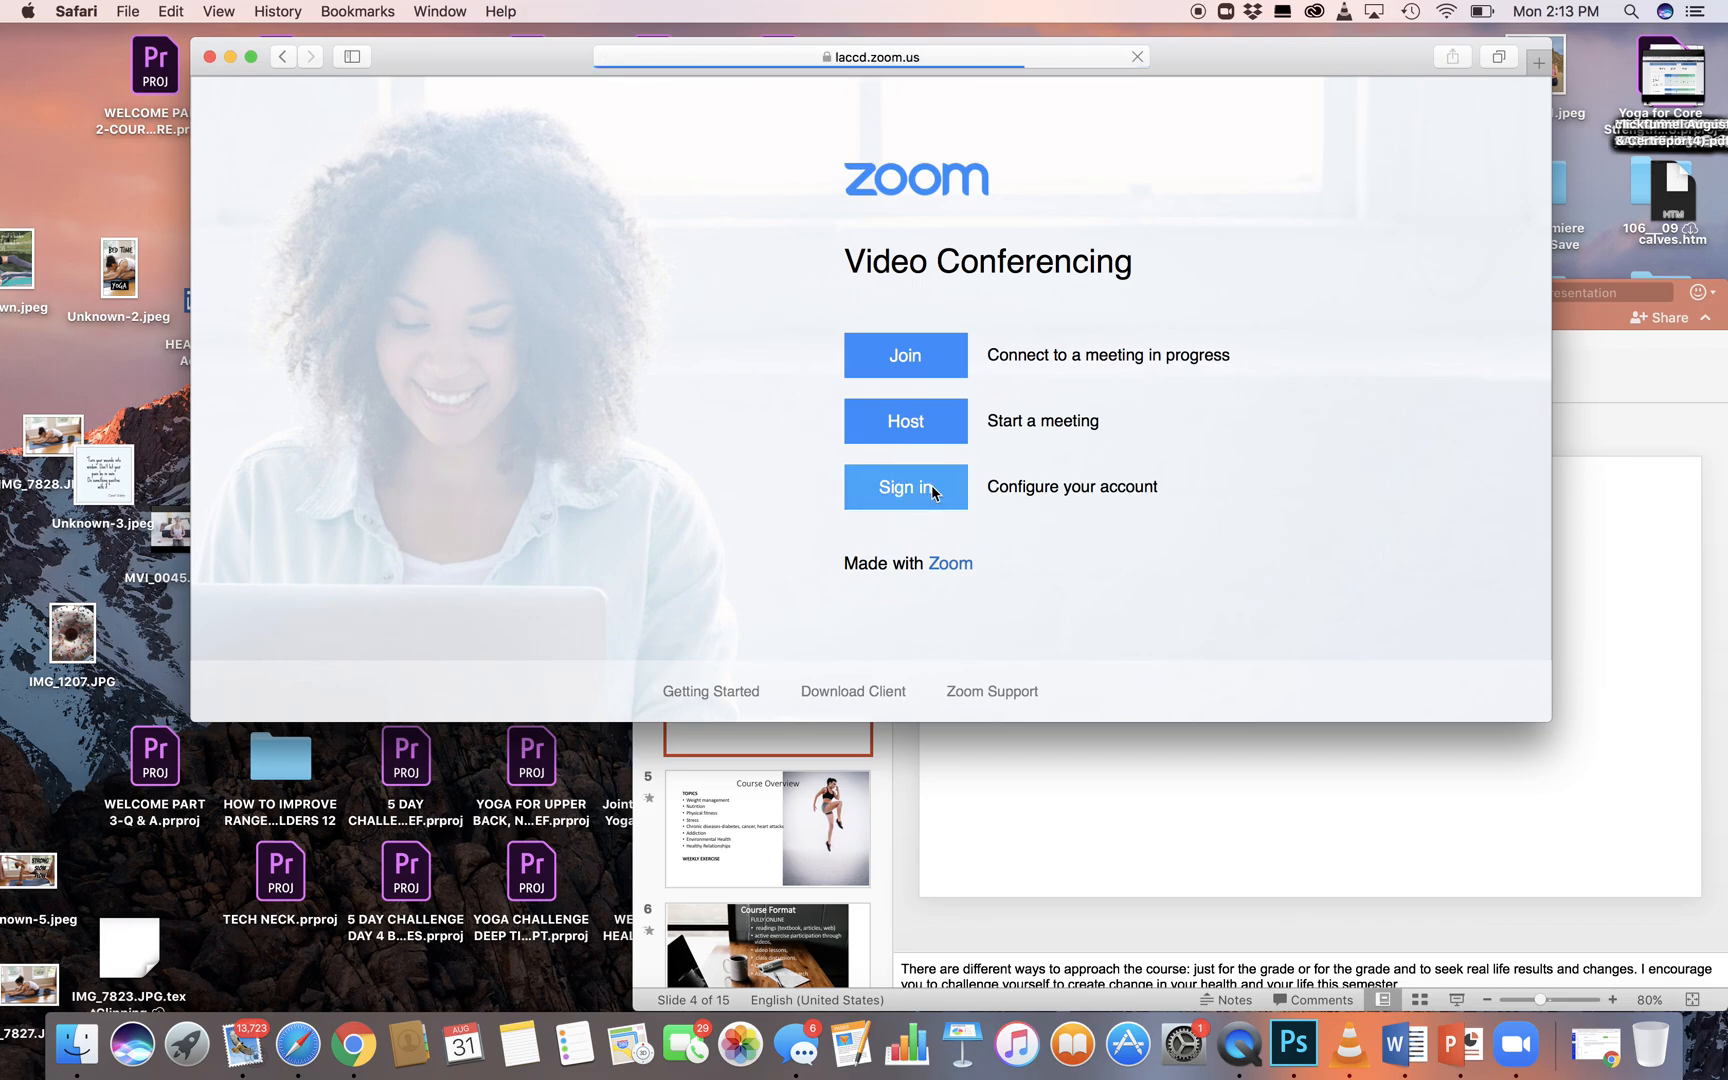
{"action": "left_click", "coordinate": [905, 487]}
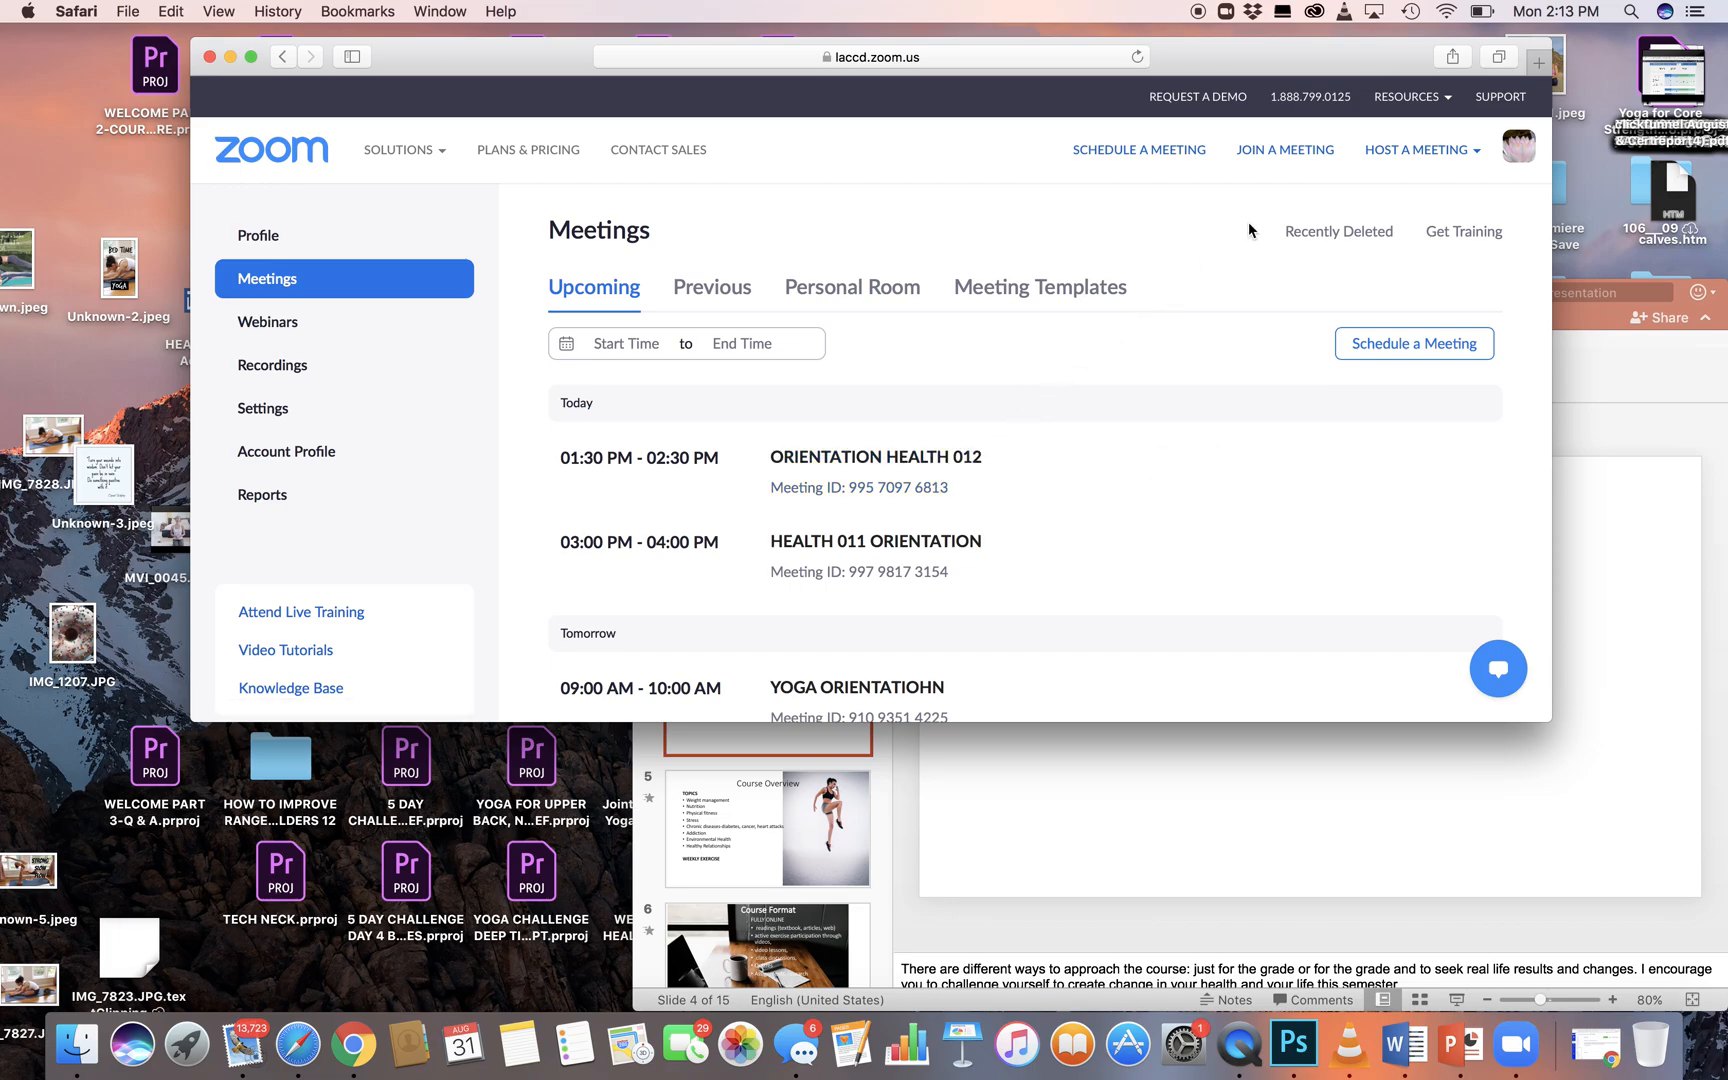
{"action": "left_click", "coordinate": [1417, 150]}
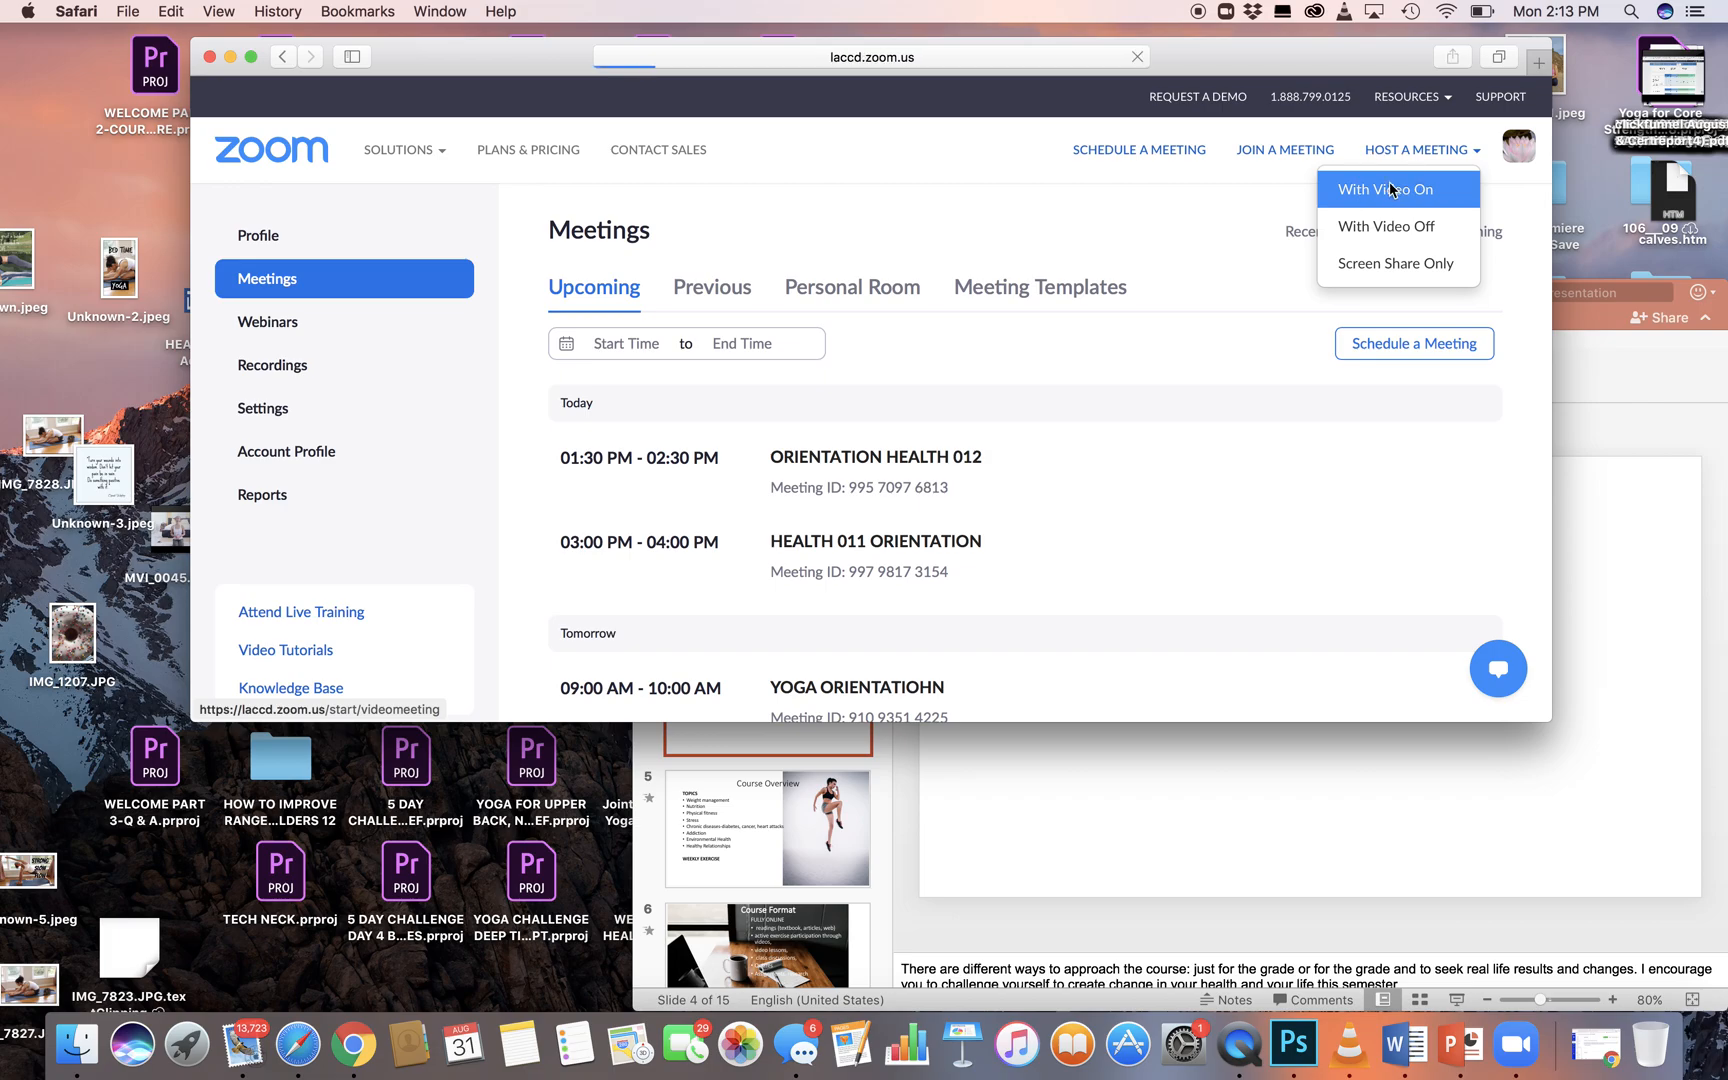
{"action": "left_click", "coordinate": [1390, 189]}
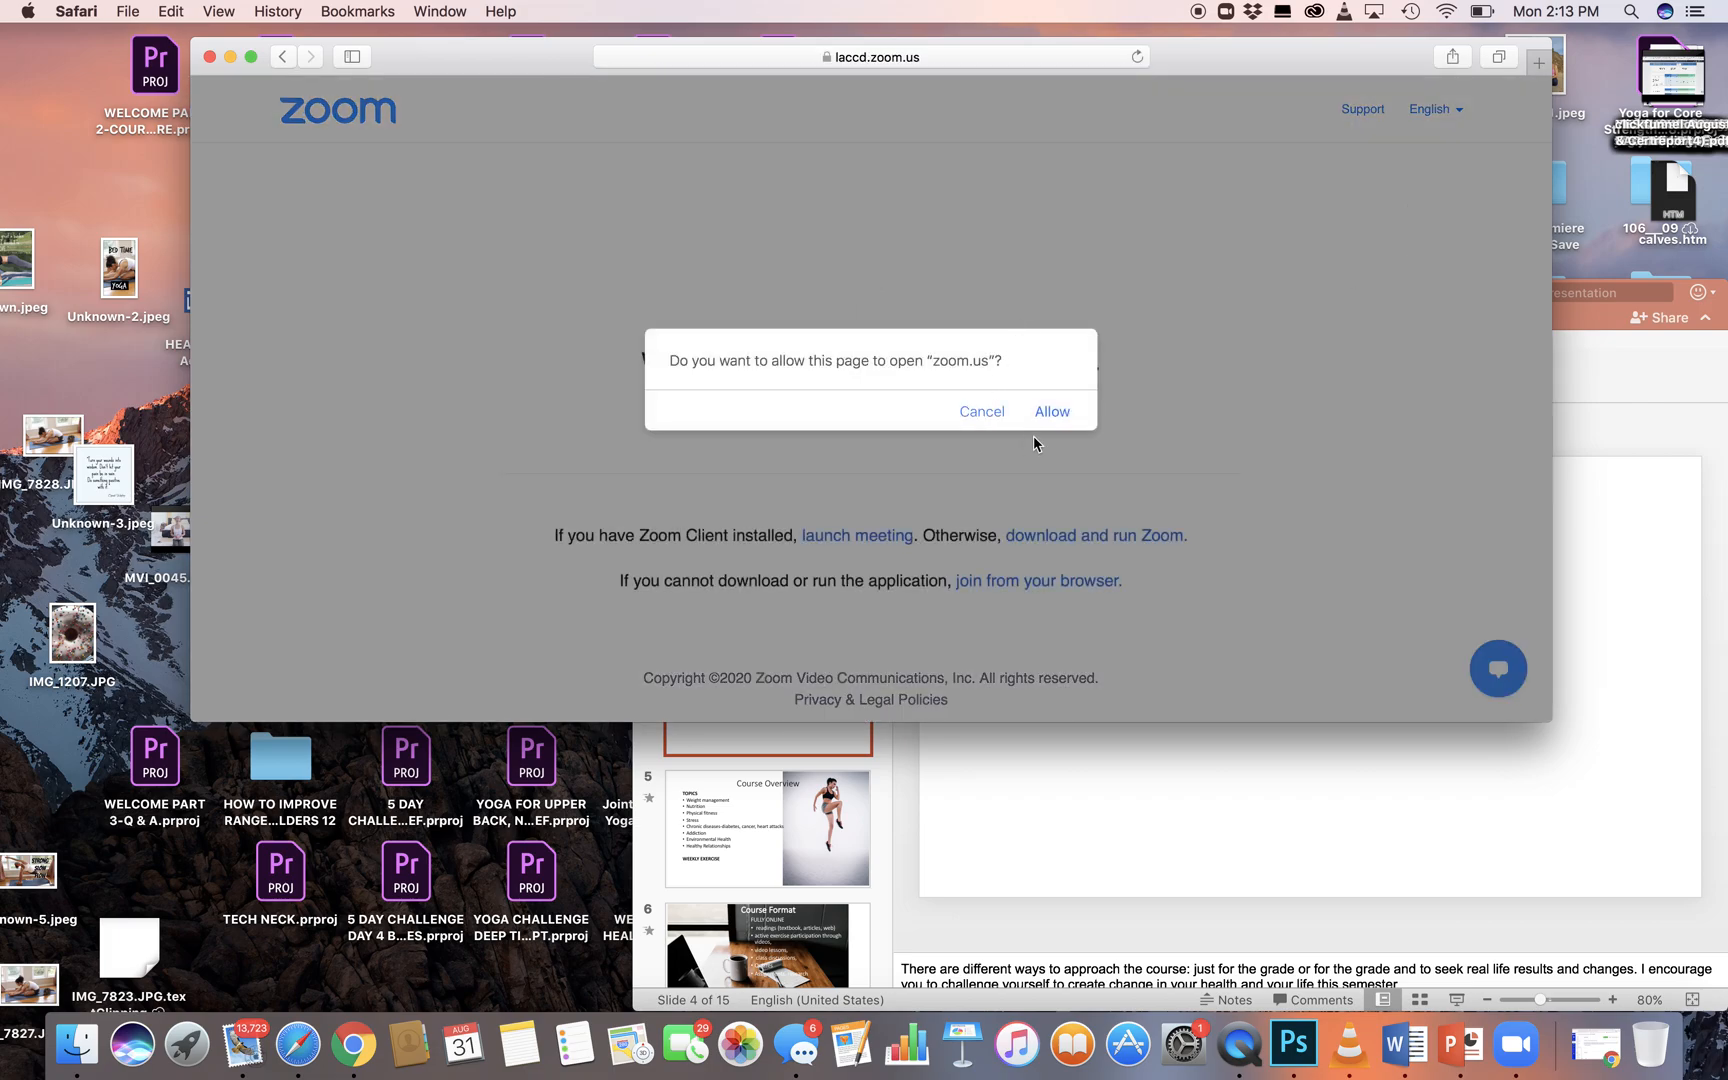
Allow Zoom to launch, then show the Record on this Computer and Record to the Cloud options.
{"action": "left_click", "coordinate": [1052, 411]}
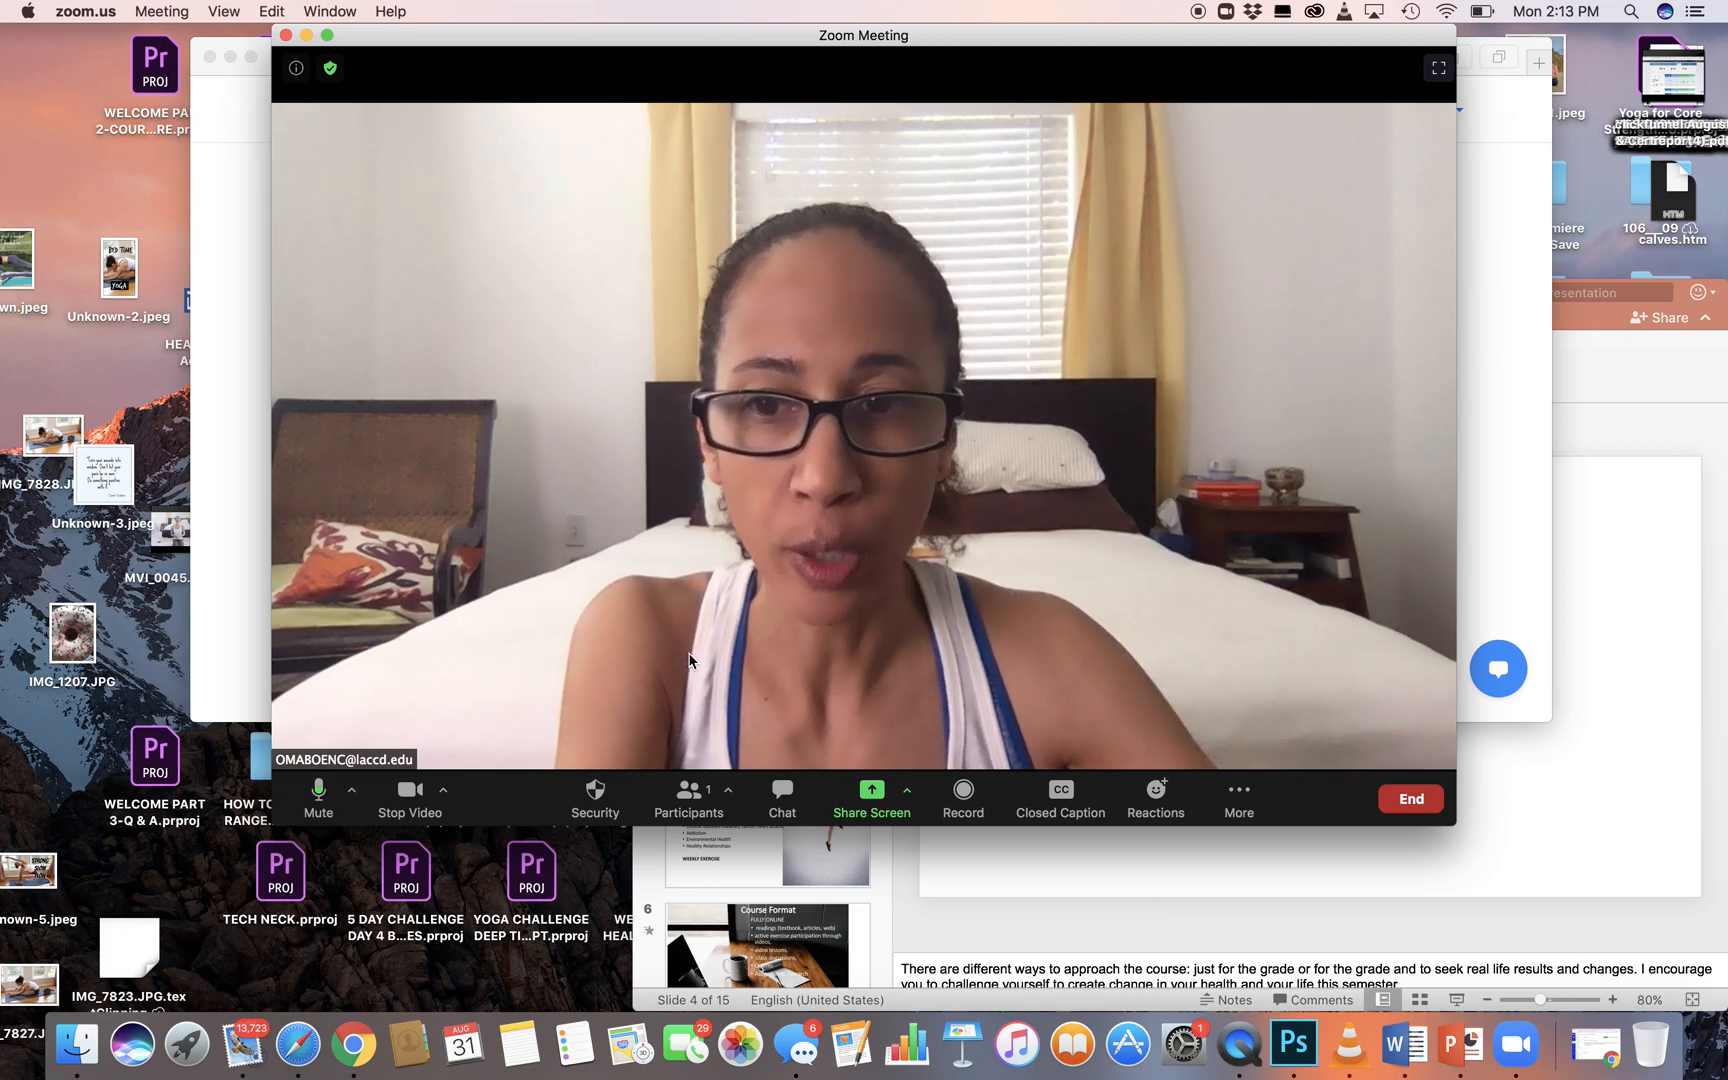
{"action": "mouse_move", "coordinate": [343, 720]}
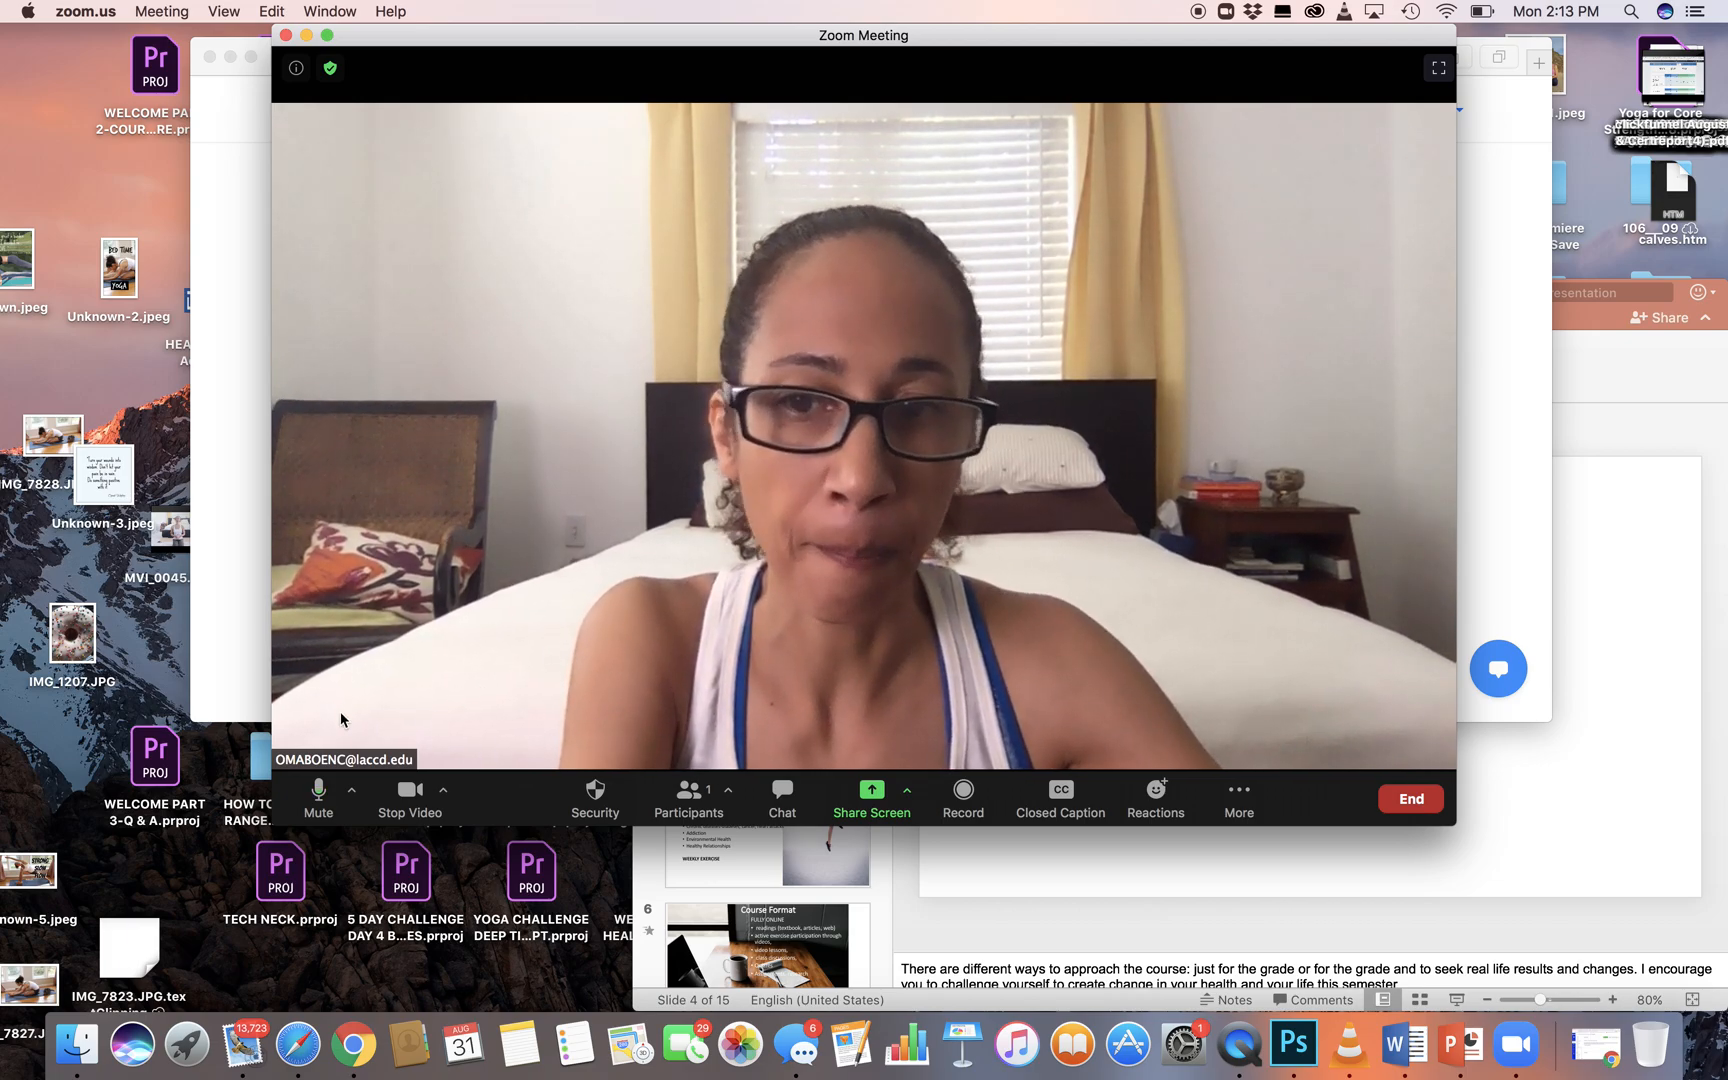
{"action": "mouse_move", "coordinate": [318, 793]}
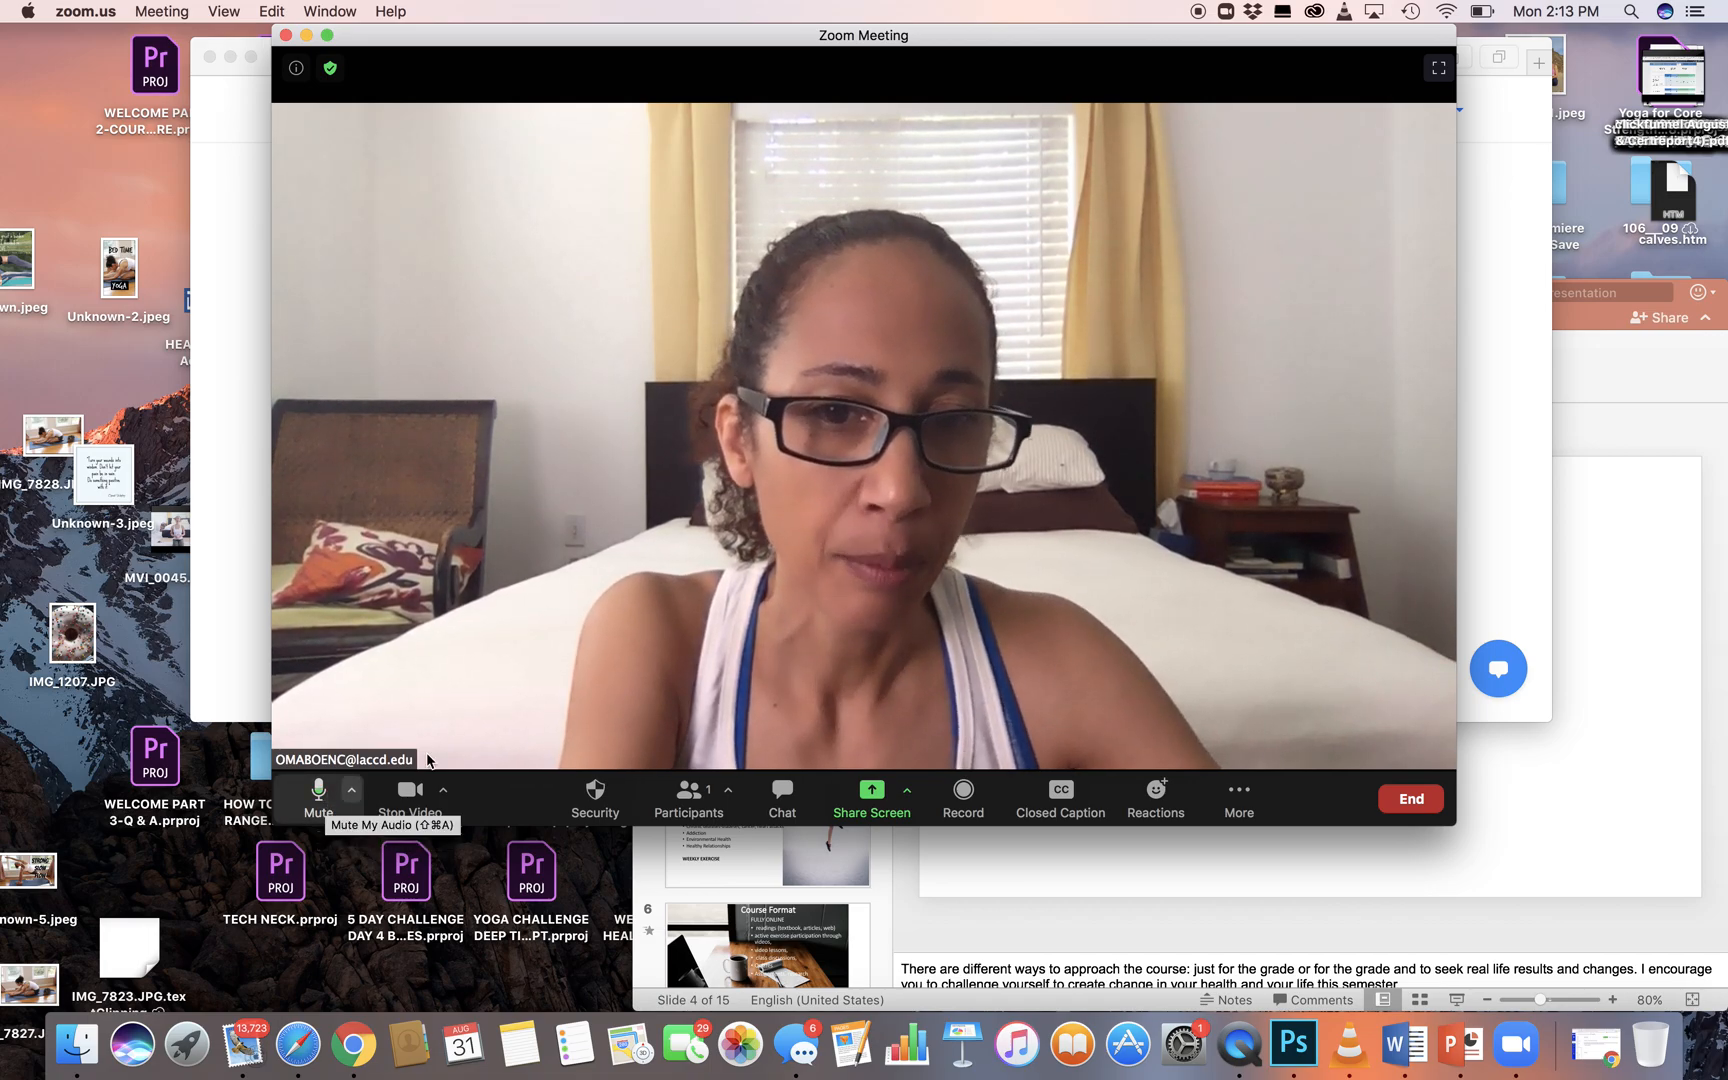
{"action": "mouse_move", "coordinate": [924, 775]}
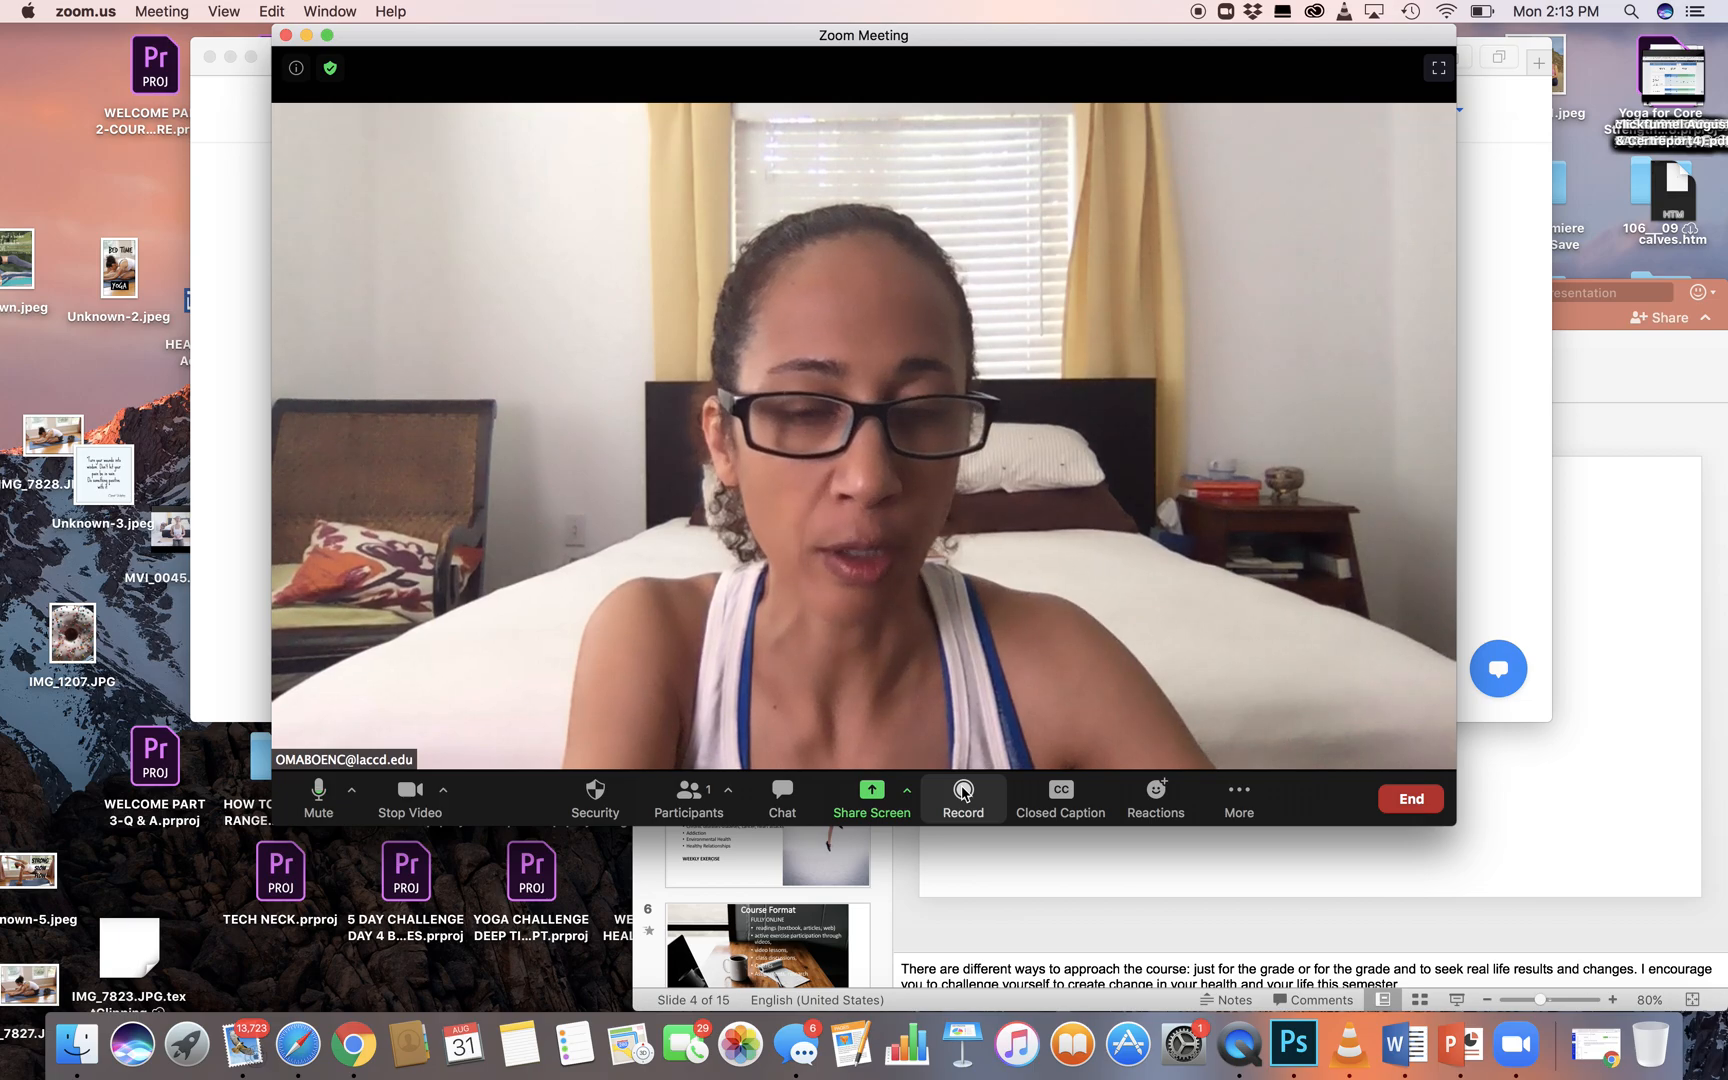
{"action": "left_click", "coordinate": [963, 793]}
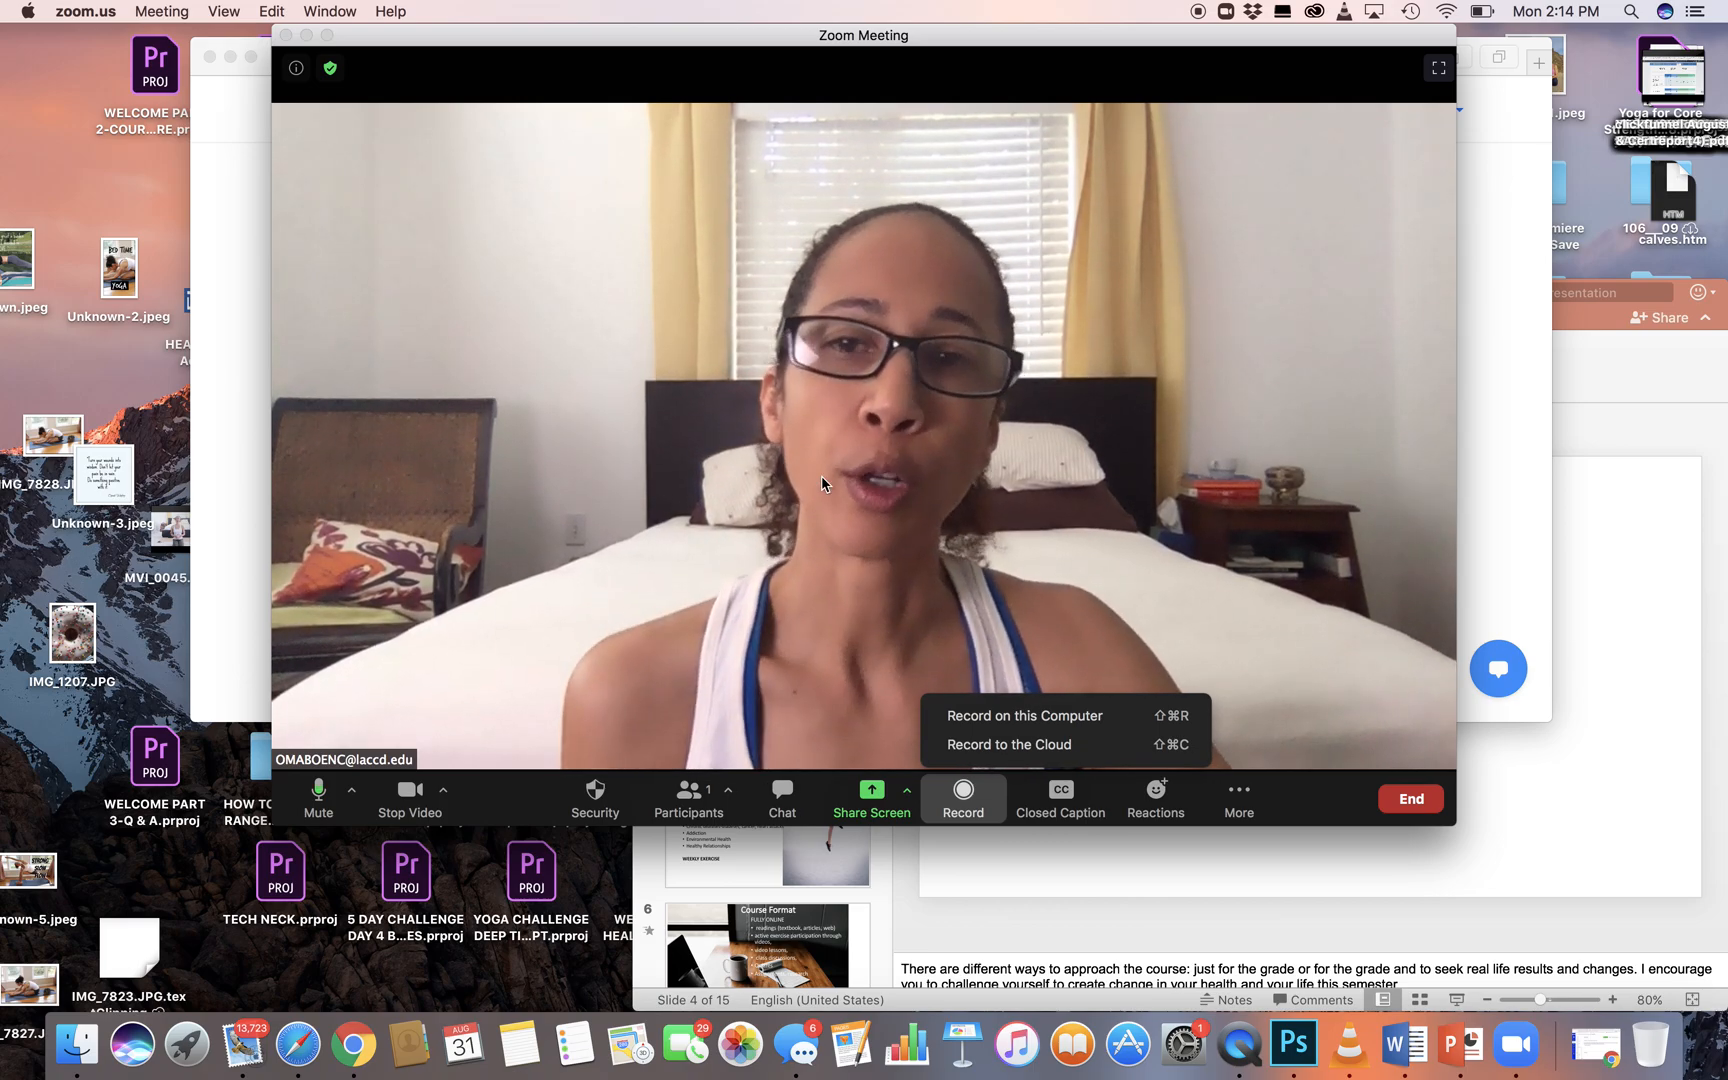
{"action": "mouse_move", "coordinate": [1411, 799]}
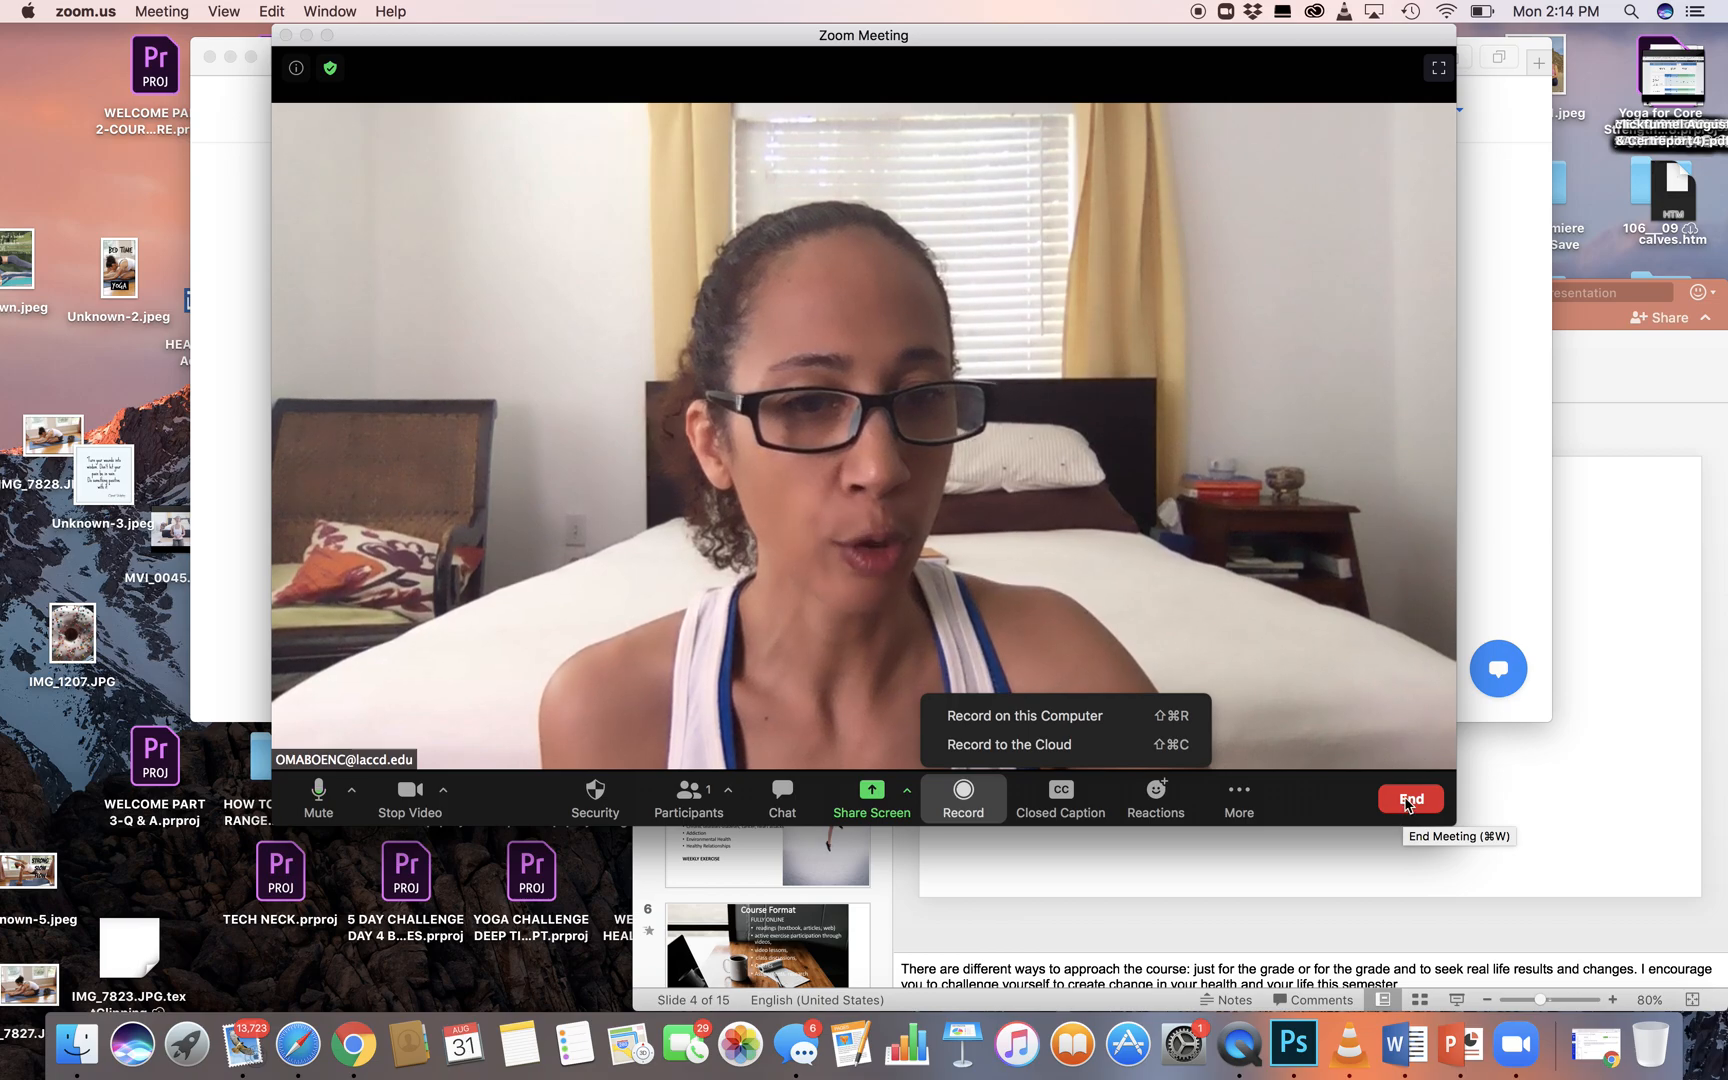
End the meeting for all, then sign in again in Safari to reach the Meetings page.
{"action": "left_click", "coordinate": [1410, 799]}
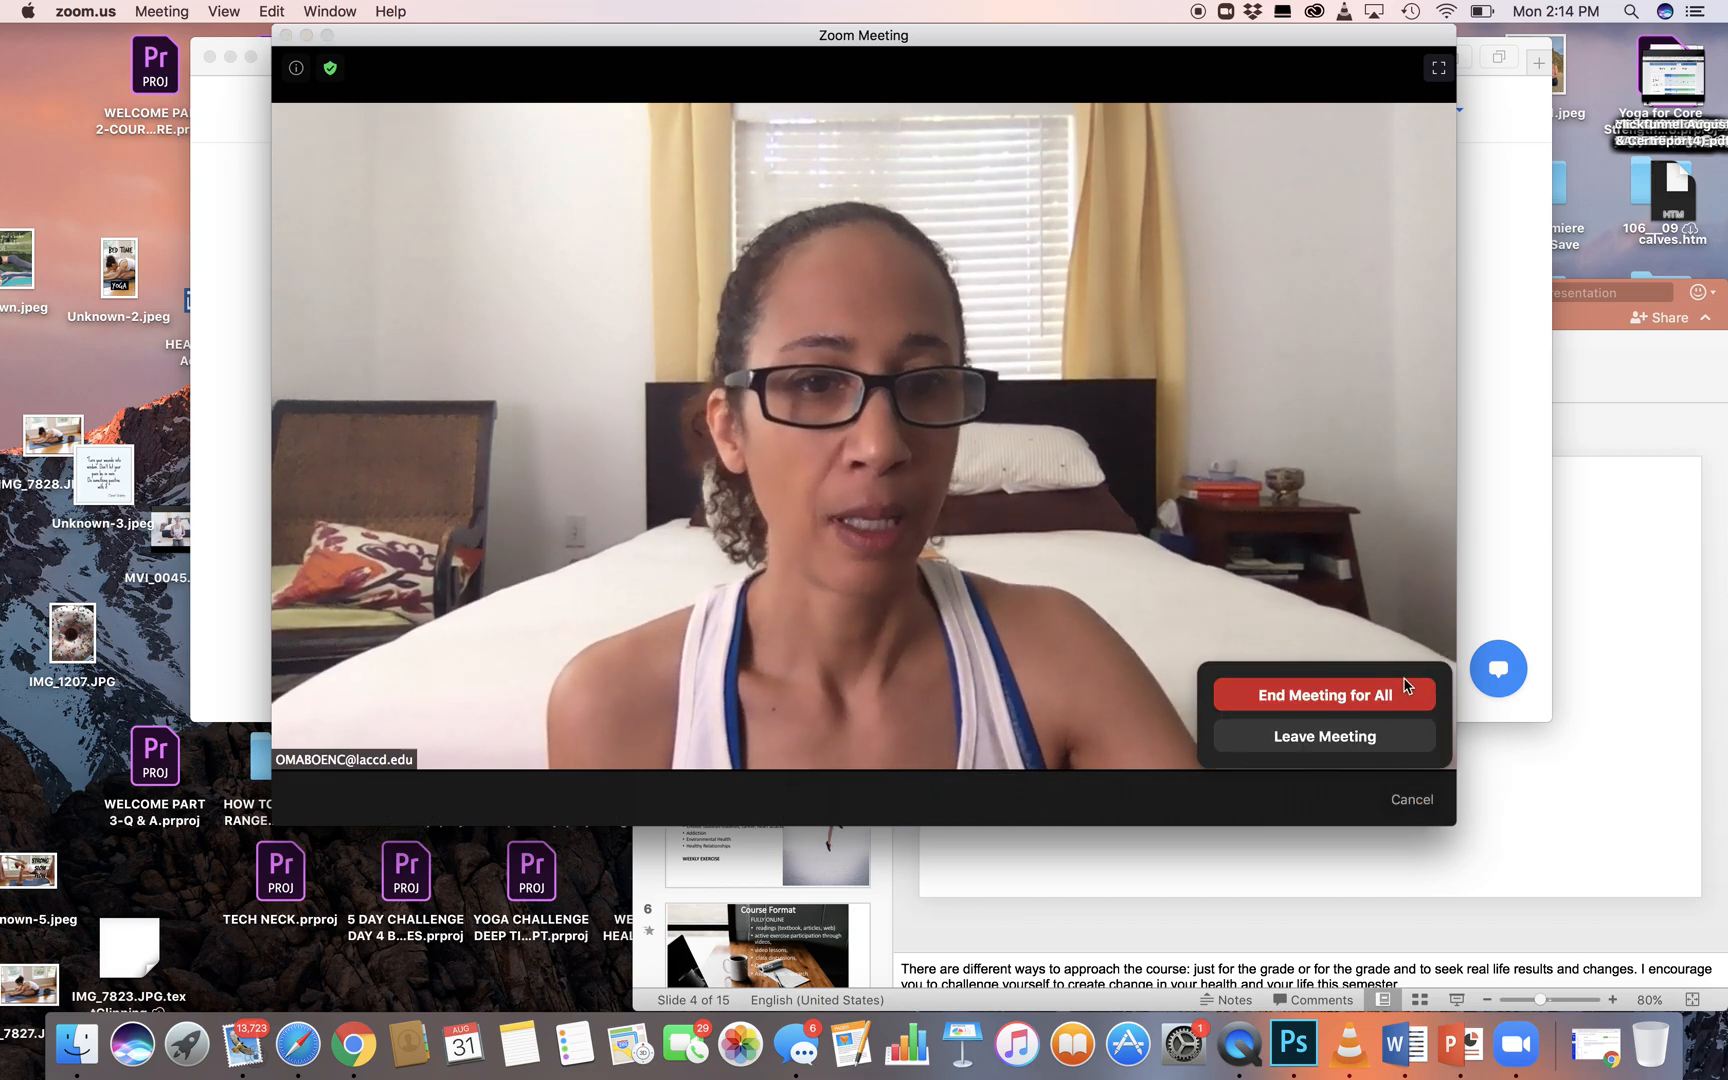
{"action": "left_click", "coordinate": [1323, 695]}
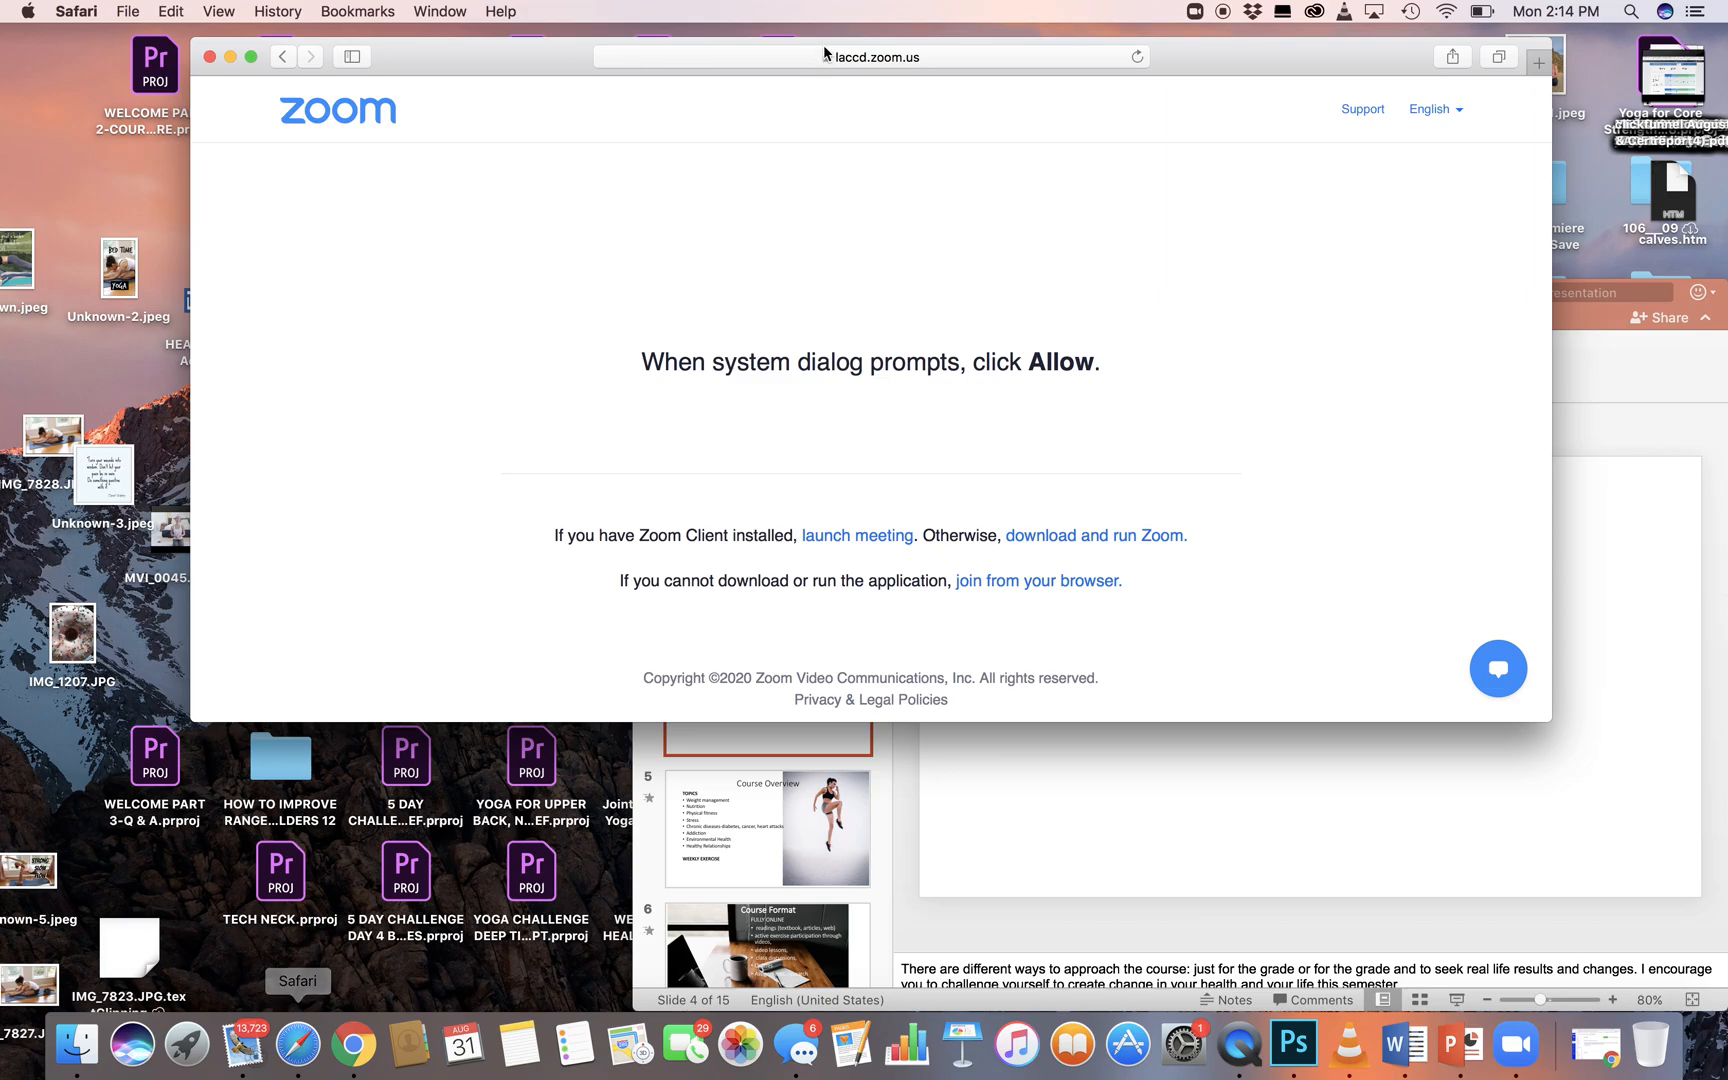
{"action": "left_click", "coordinate": [870, 56]}
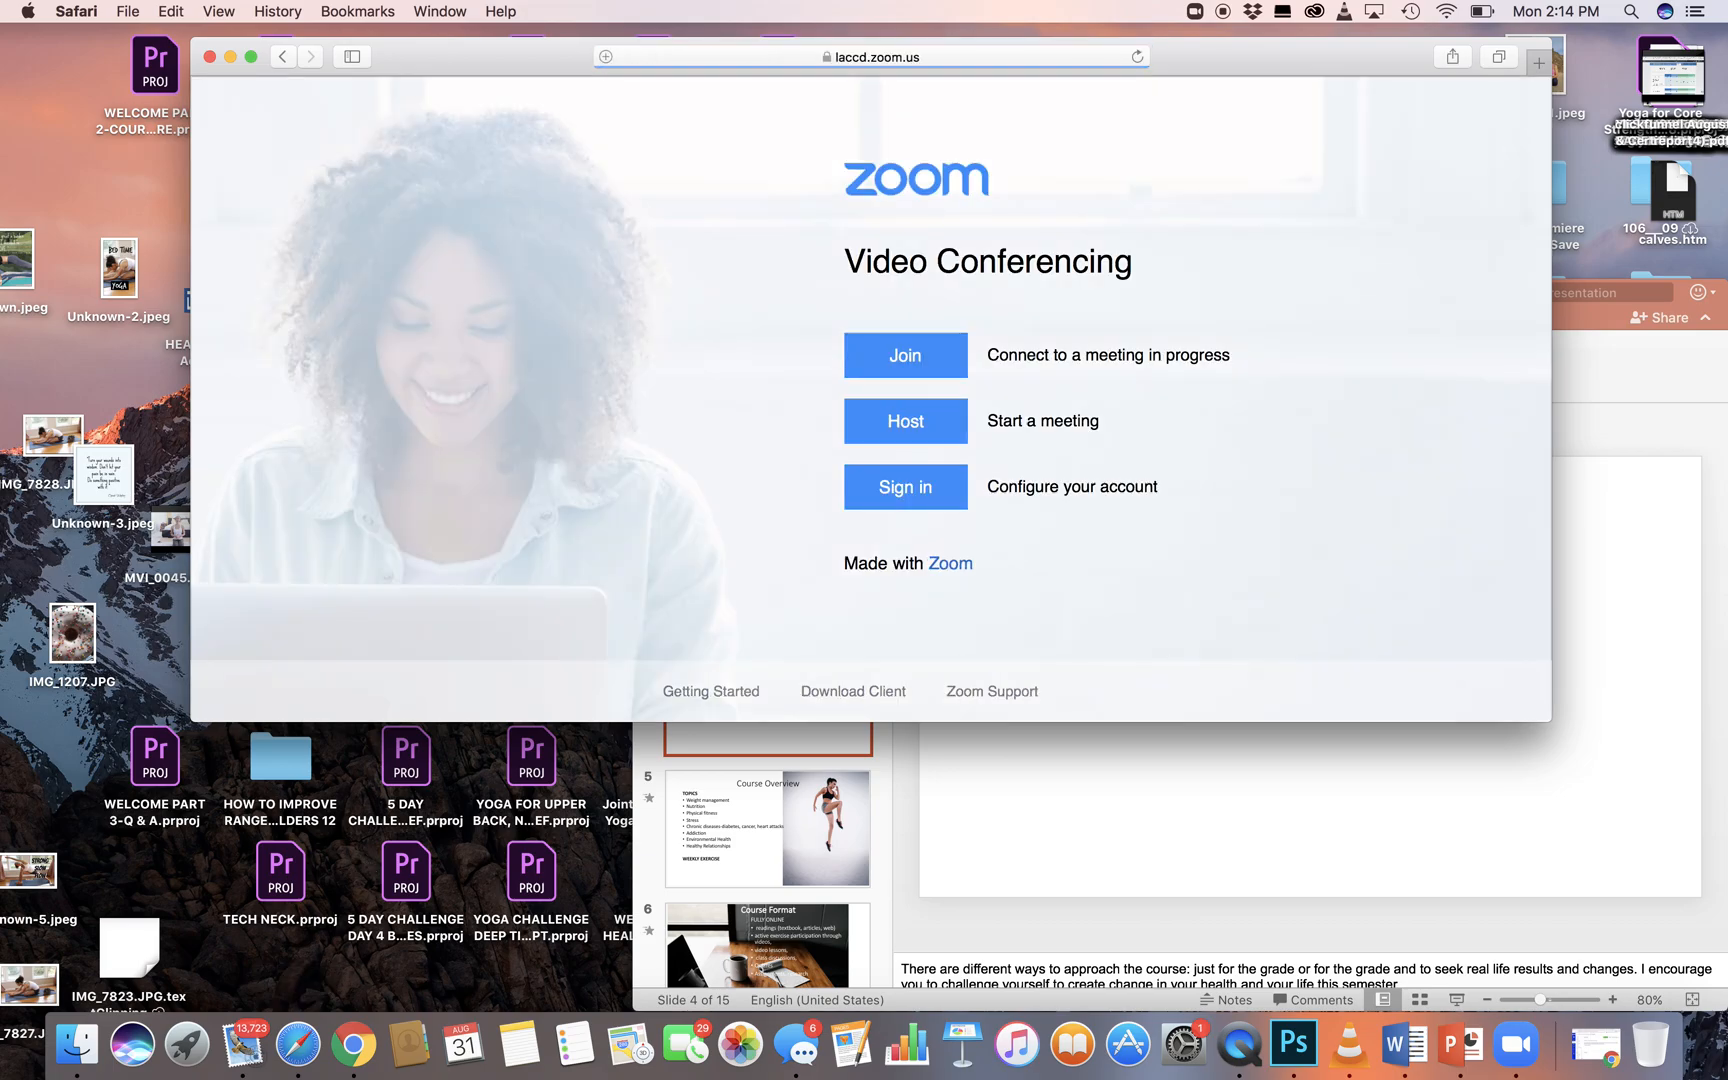
{"action": "left_click", "coordinate": [905, 486]}
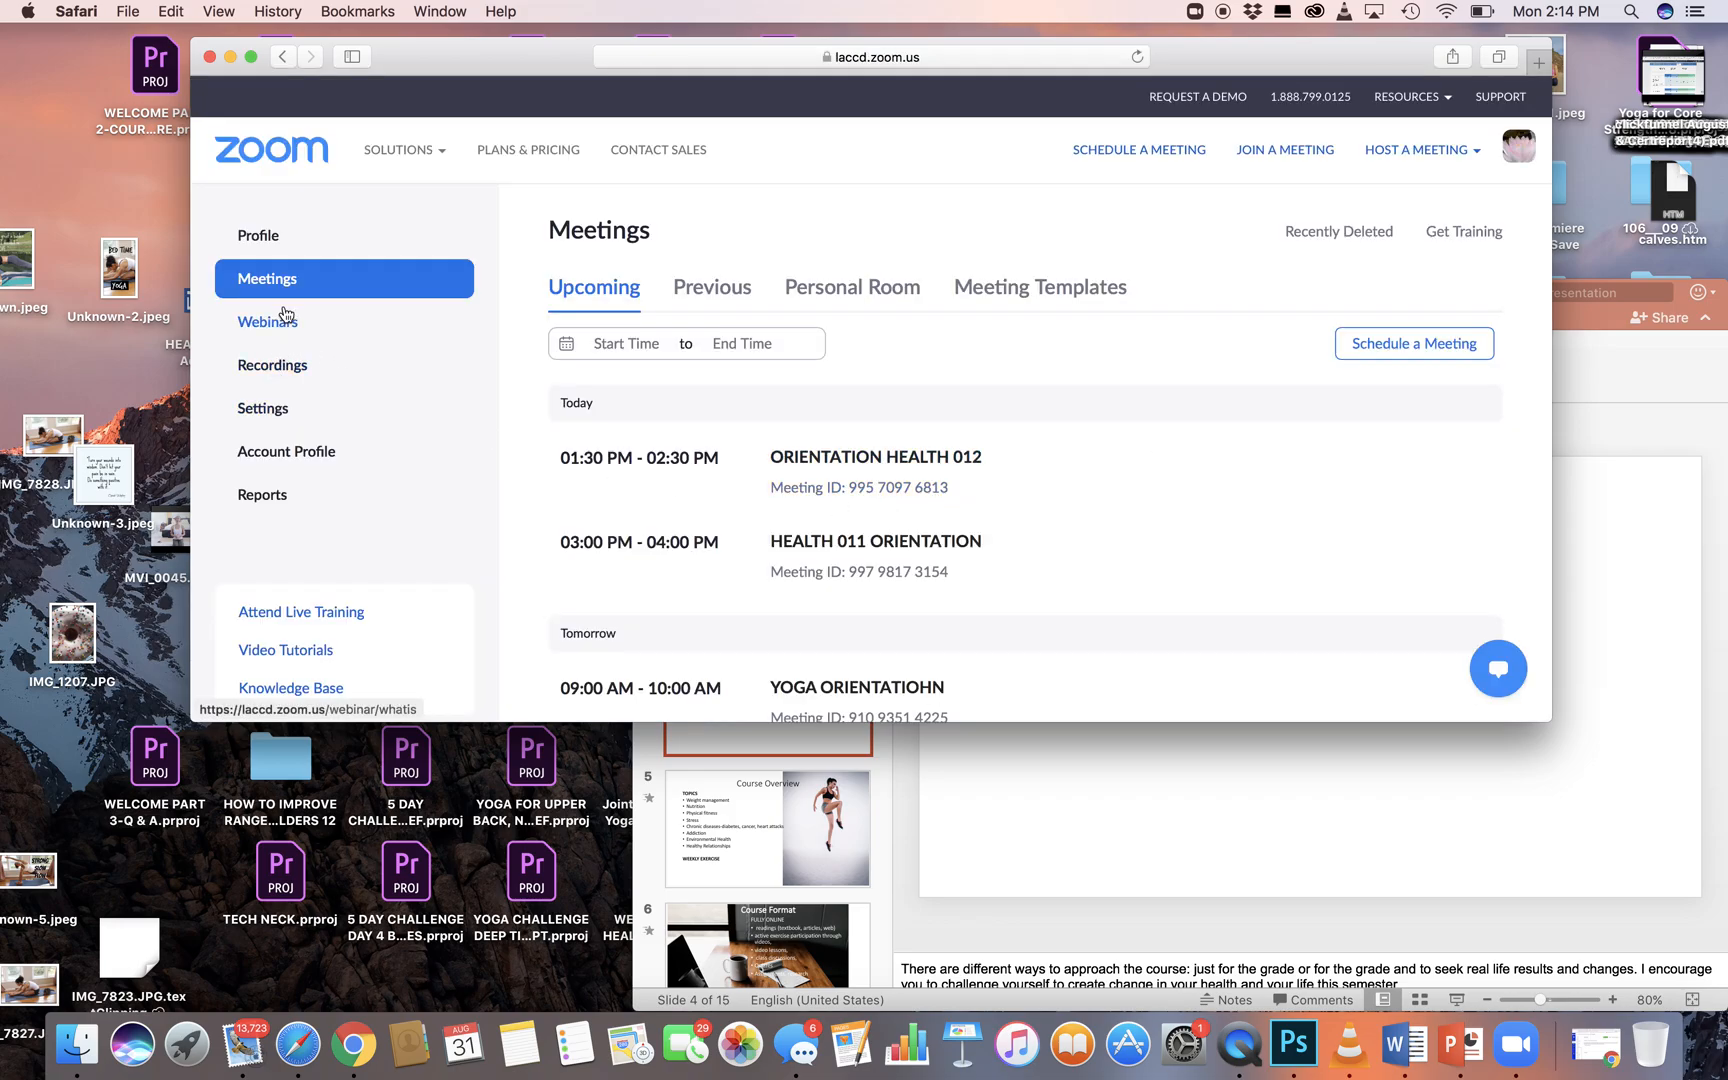
{"action": "mouse_move", "coordinate": [270, 384]}
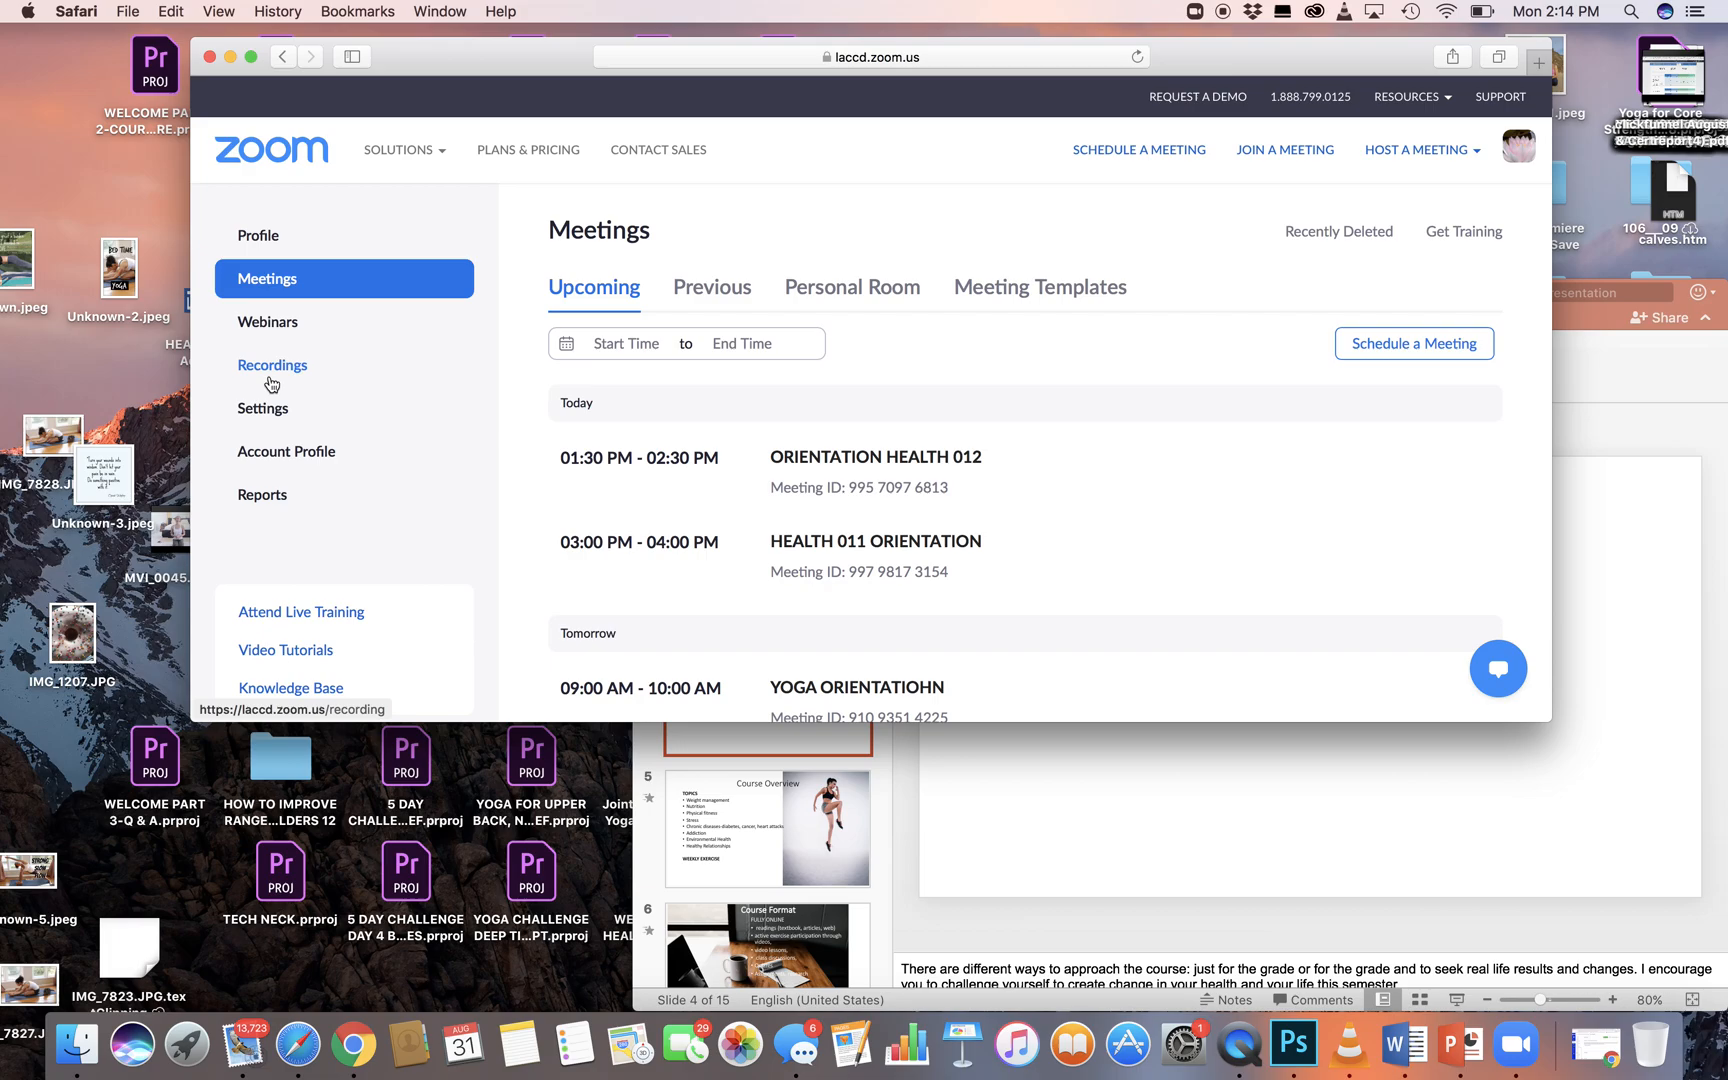
Open Recordings and scroll the cloud recordings list down to the Canvas with Turner entry.
{"action": "left_click", "coordinate": [272, 365]}
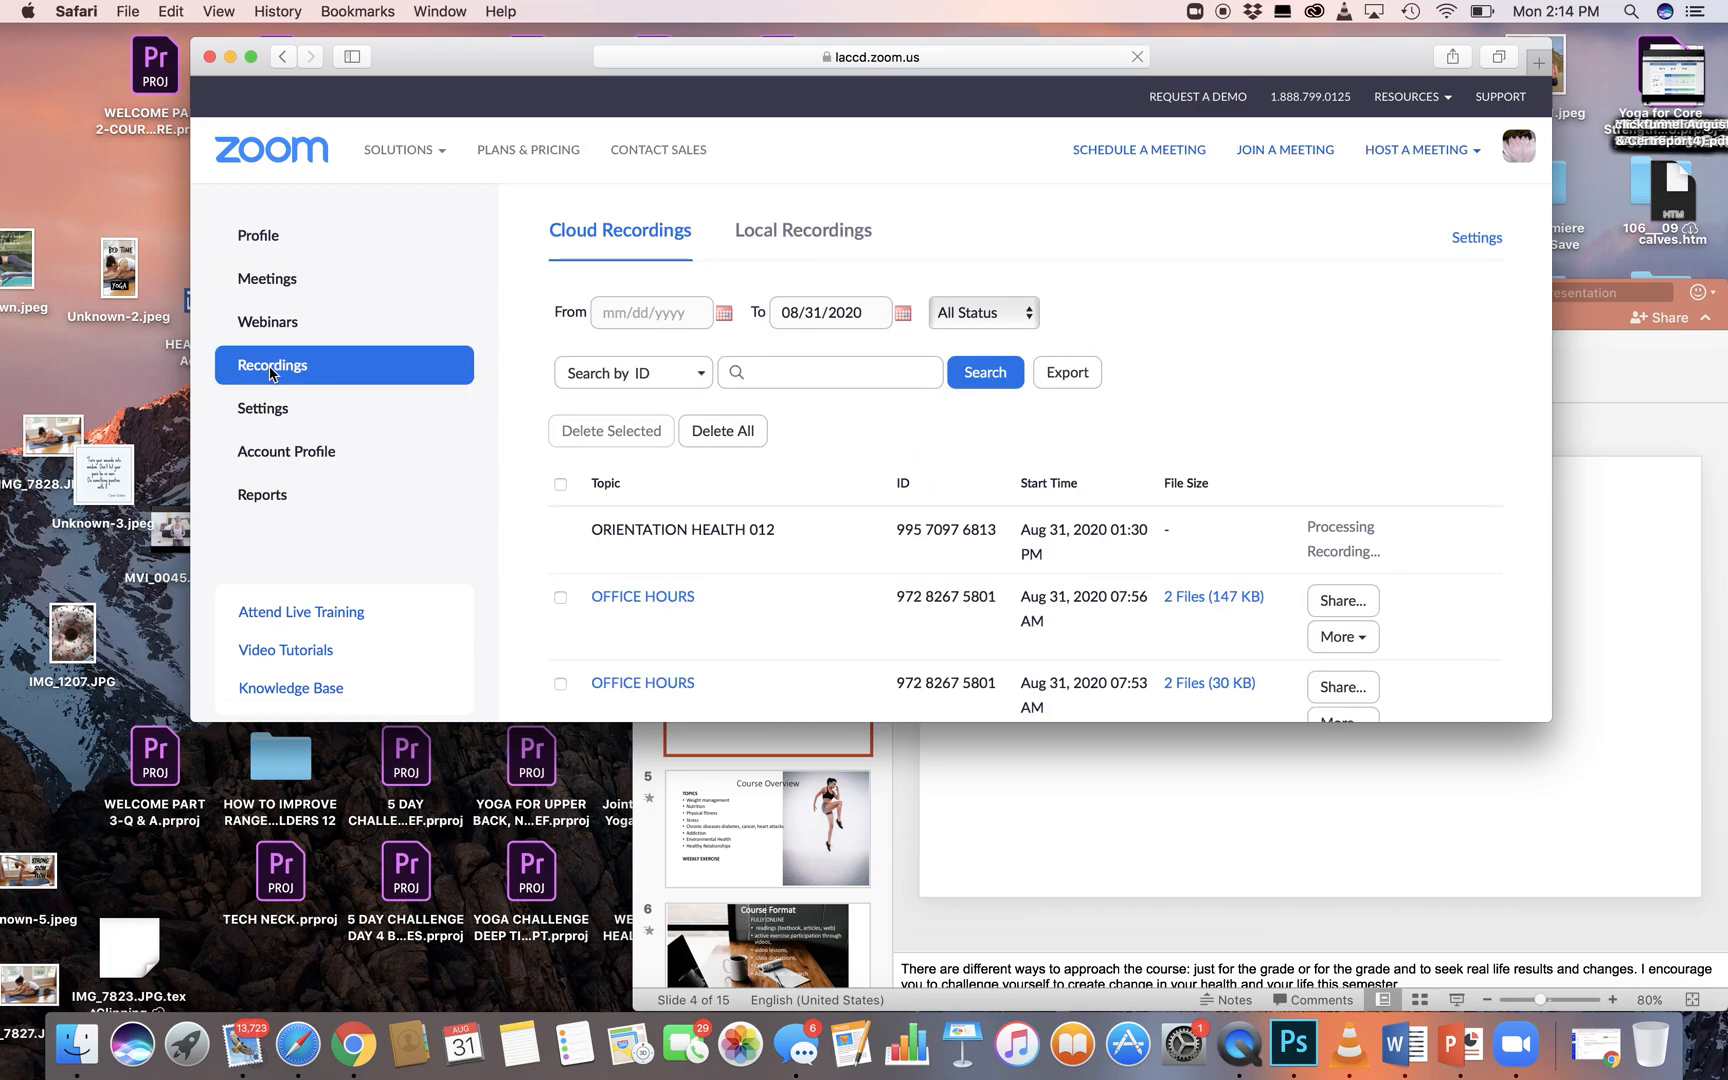
{"action": "scroll", "scroll_direction": "down", "scroll_amount": 3}
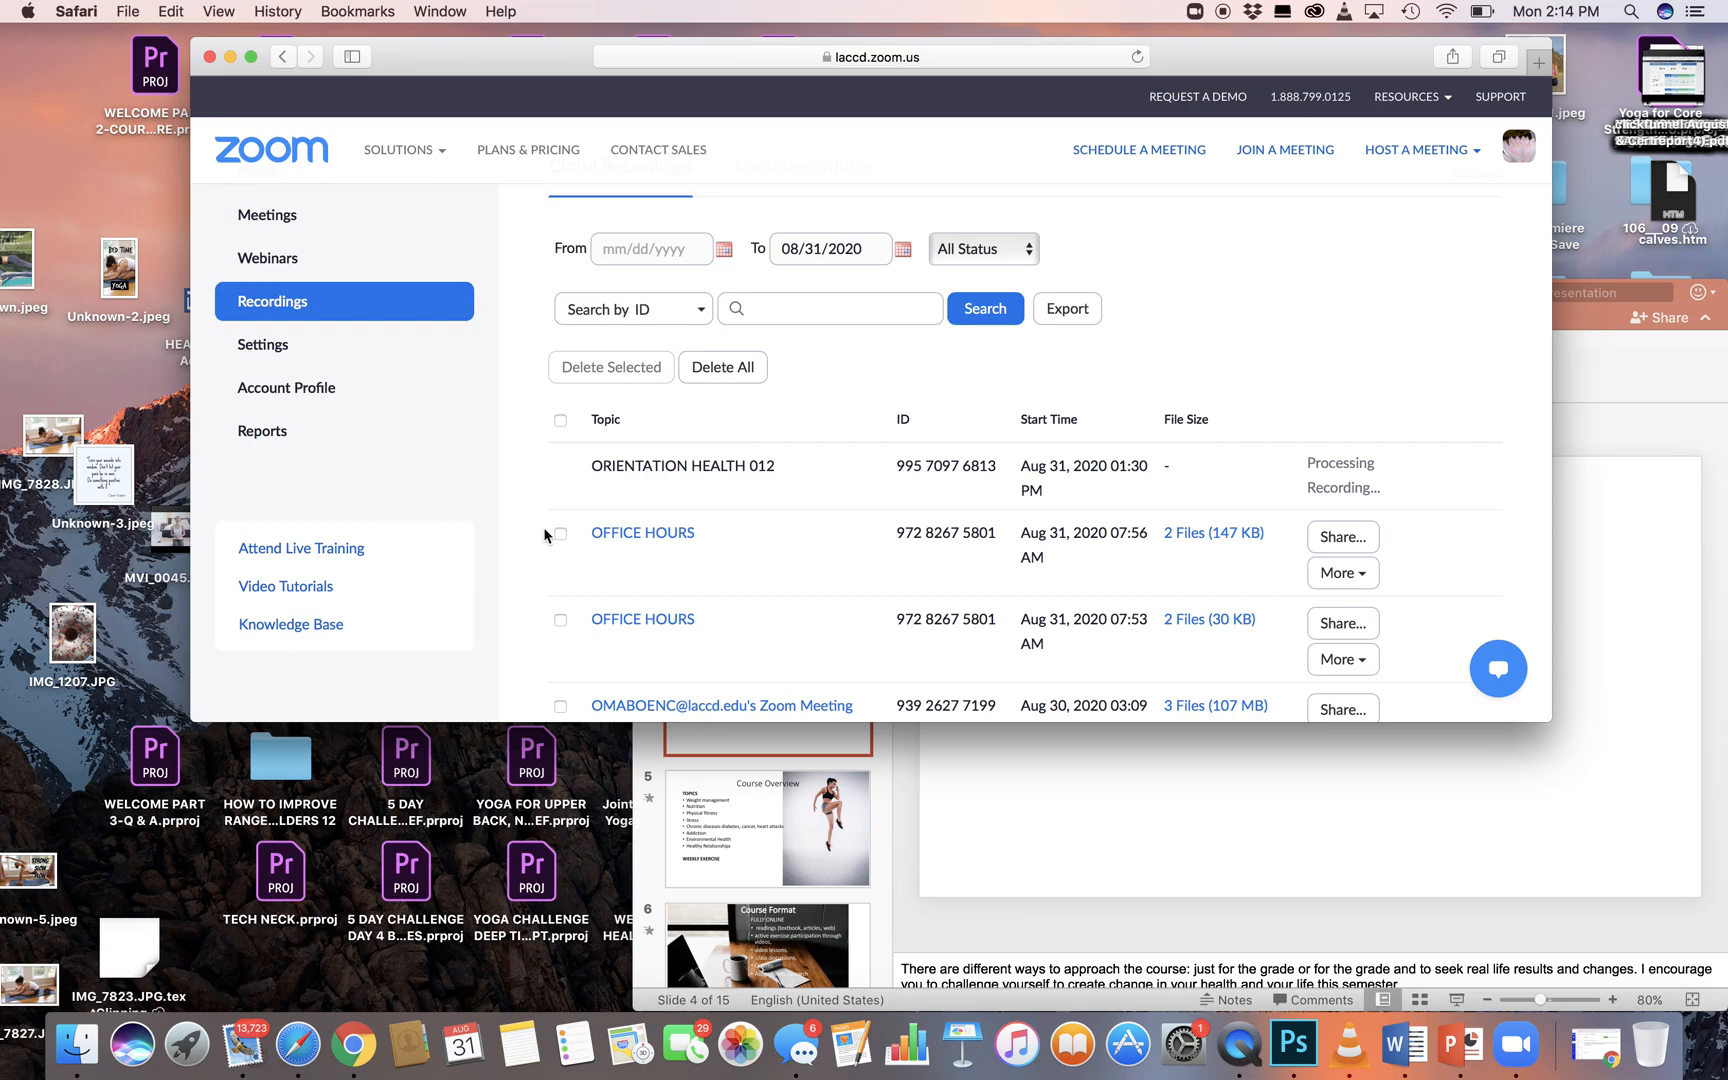
{"action": "mouse_move", "coordinate": [616, 486]}
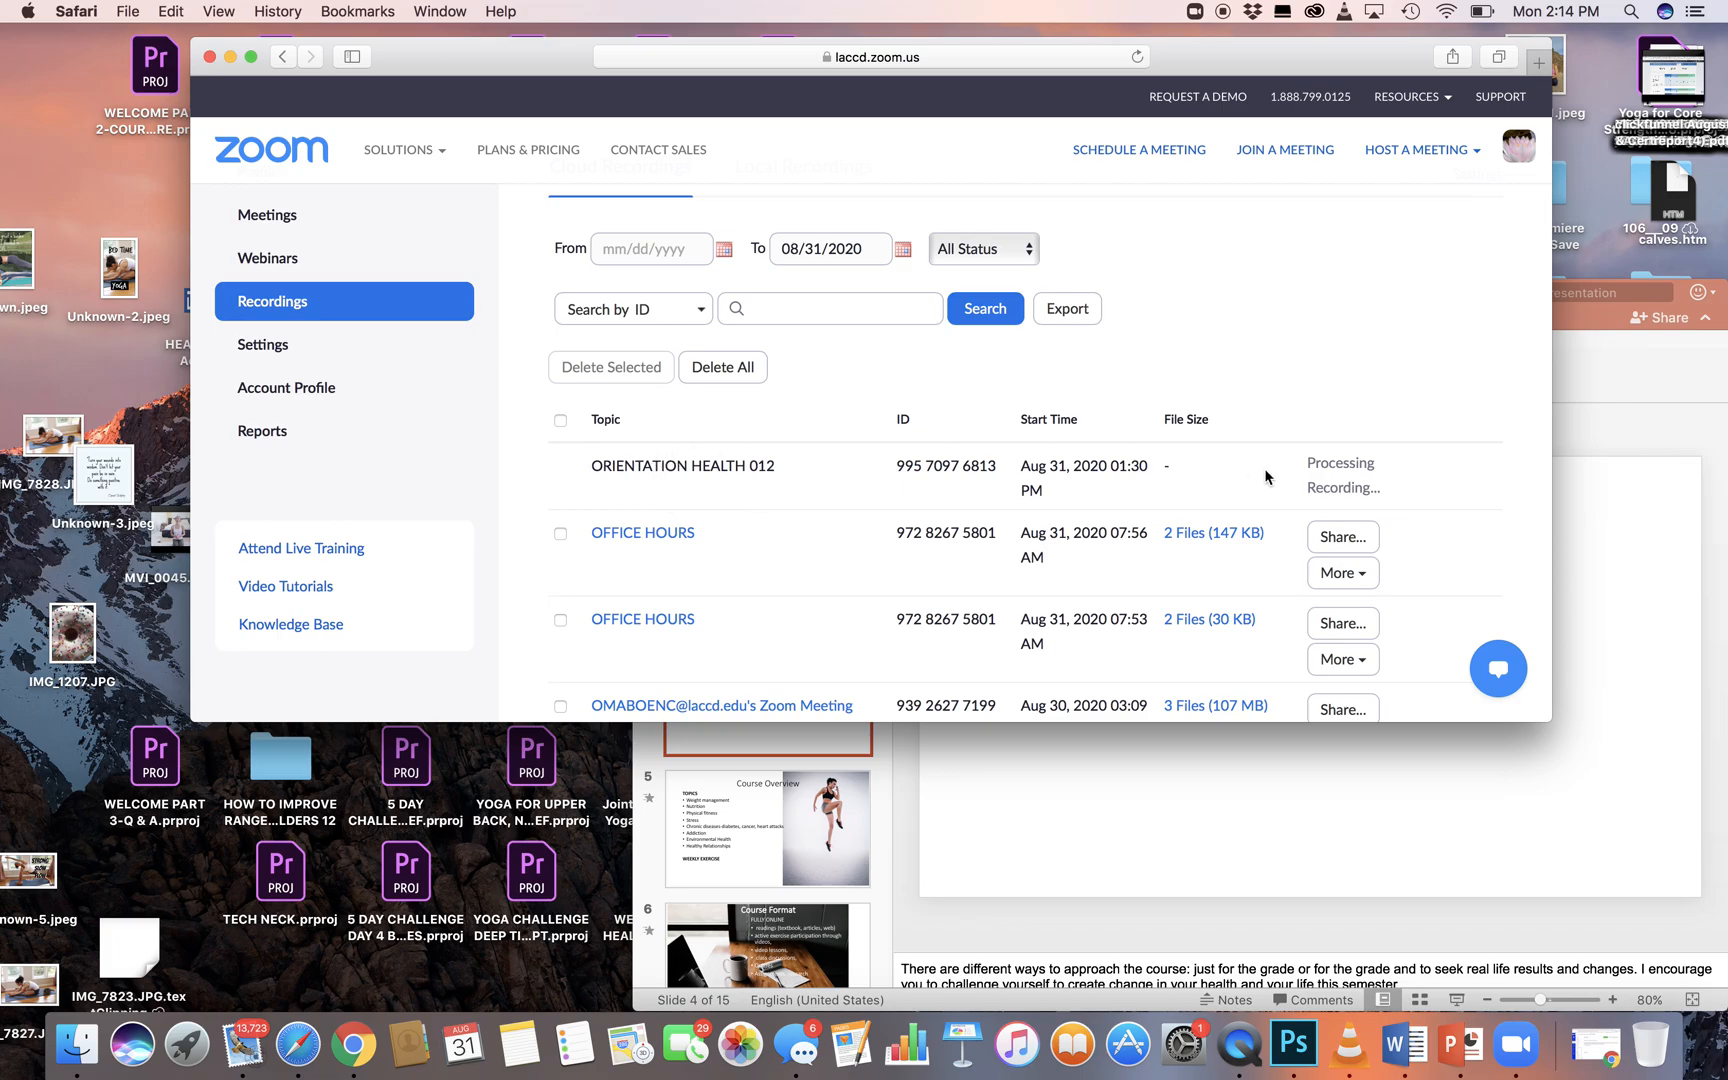
{"action": "mouse_move", "coordinate": [1304, 454]}
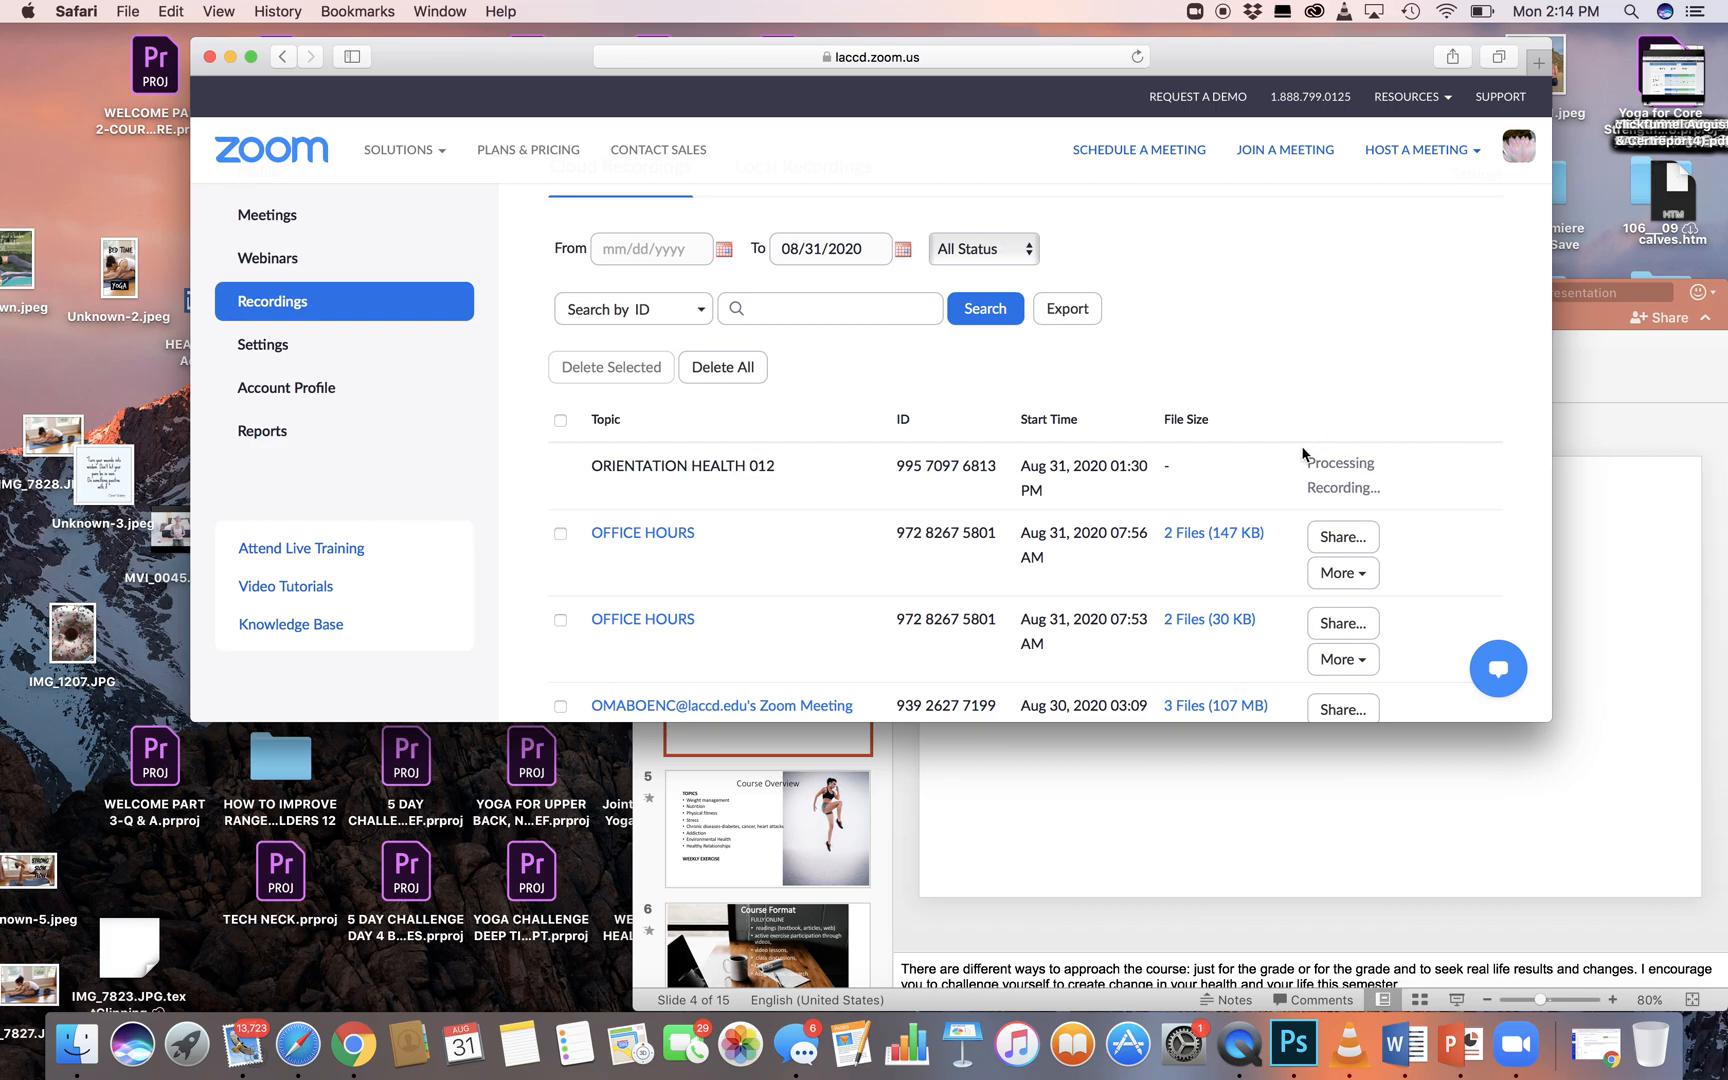
{"action": "mouse_move", "coordinate": [1388, 439]}
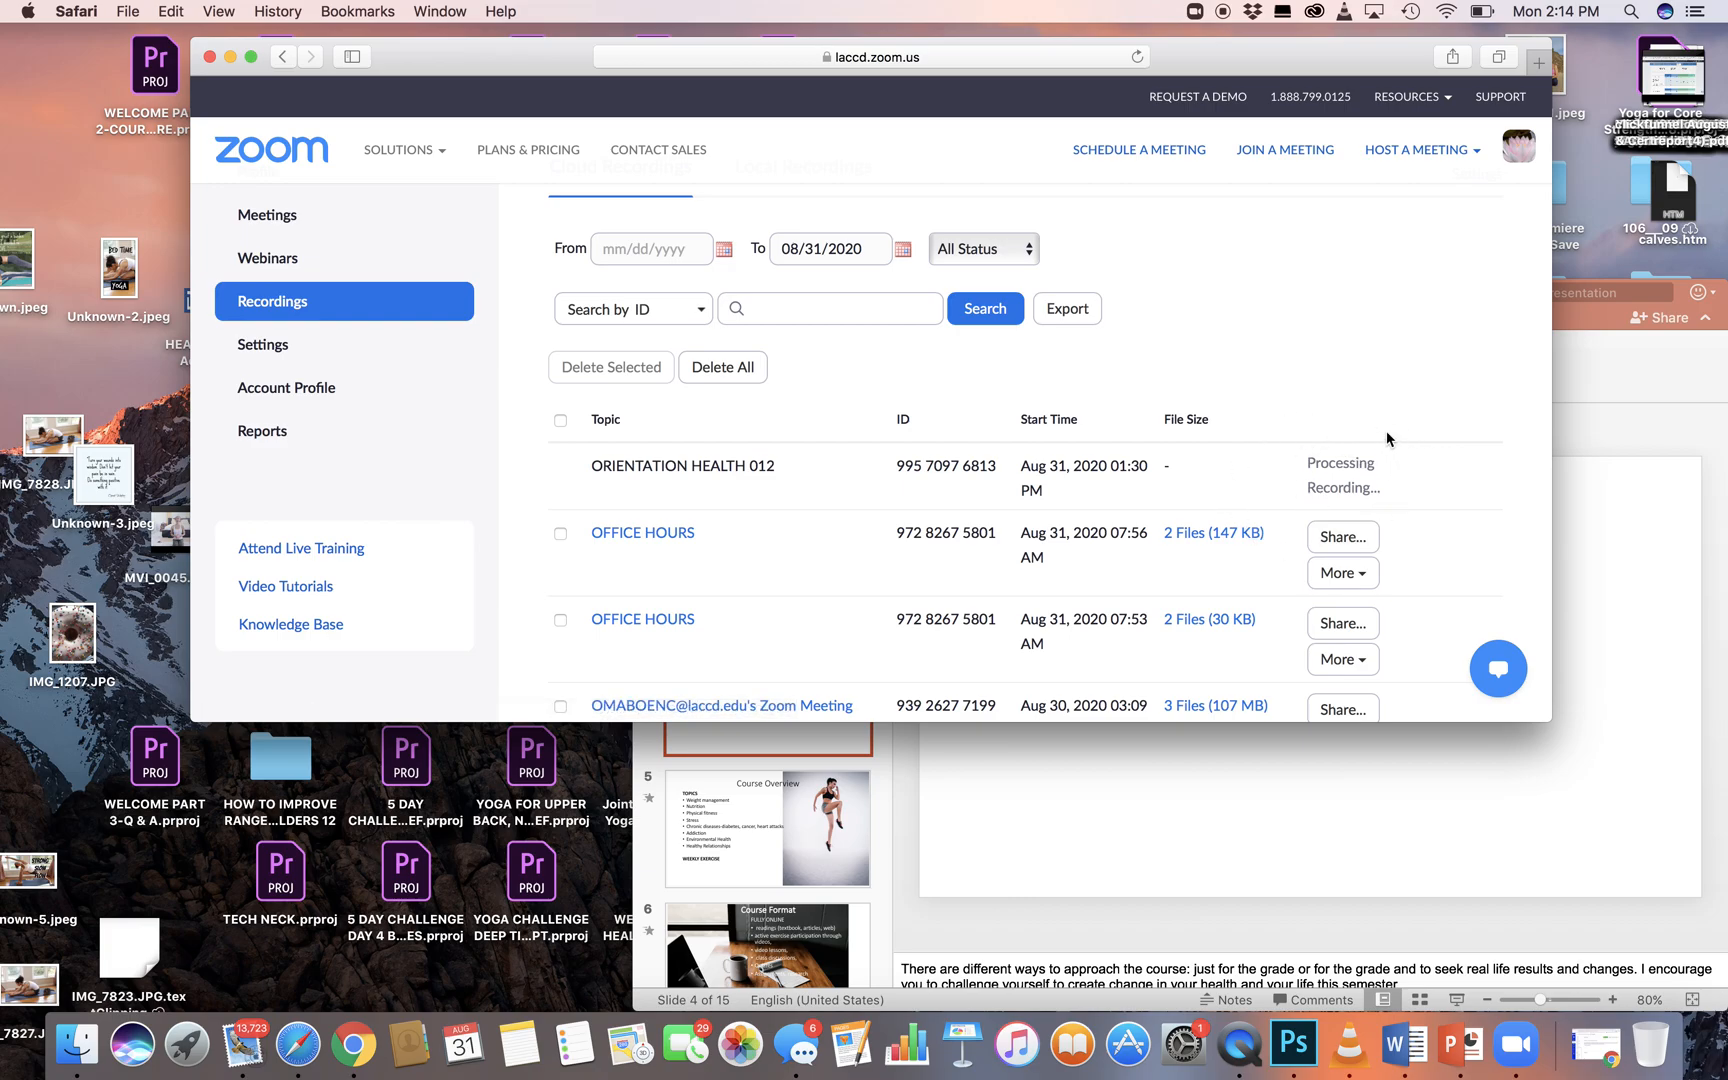
{"action": "mouse_move", "coordinate": [1313, 493]}
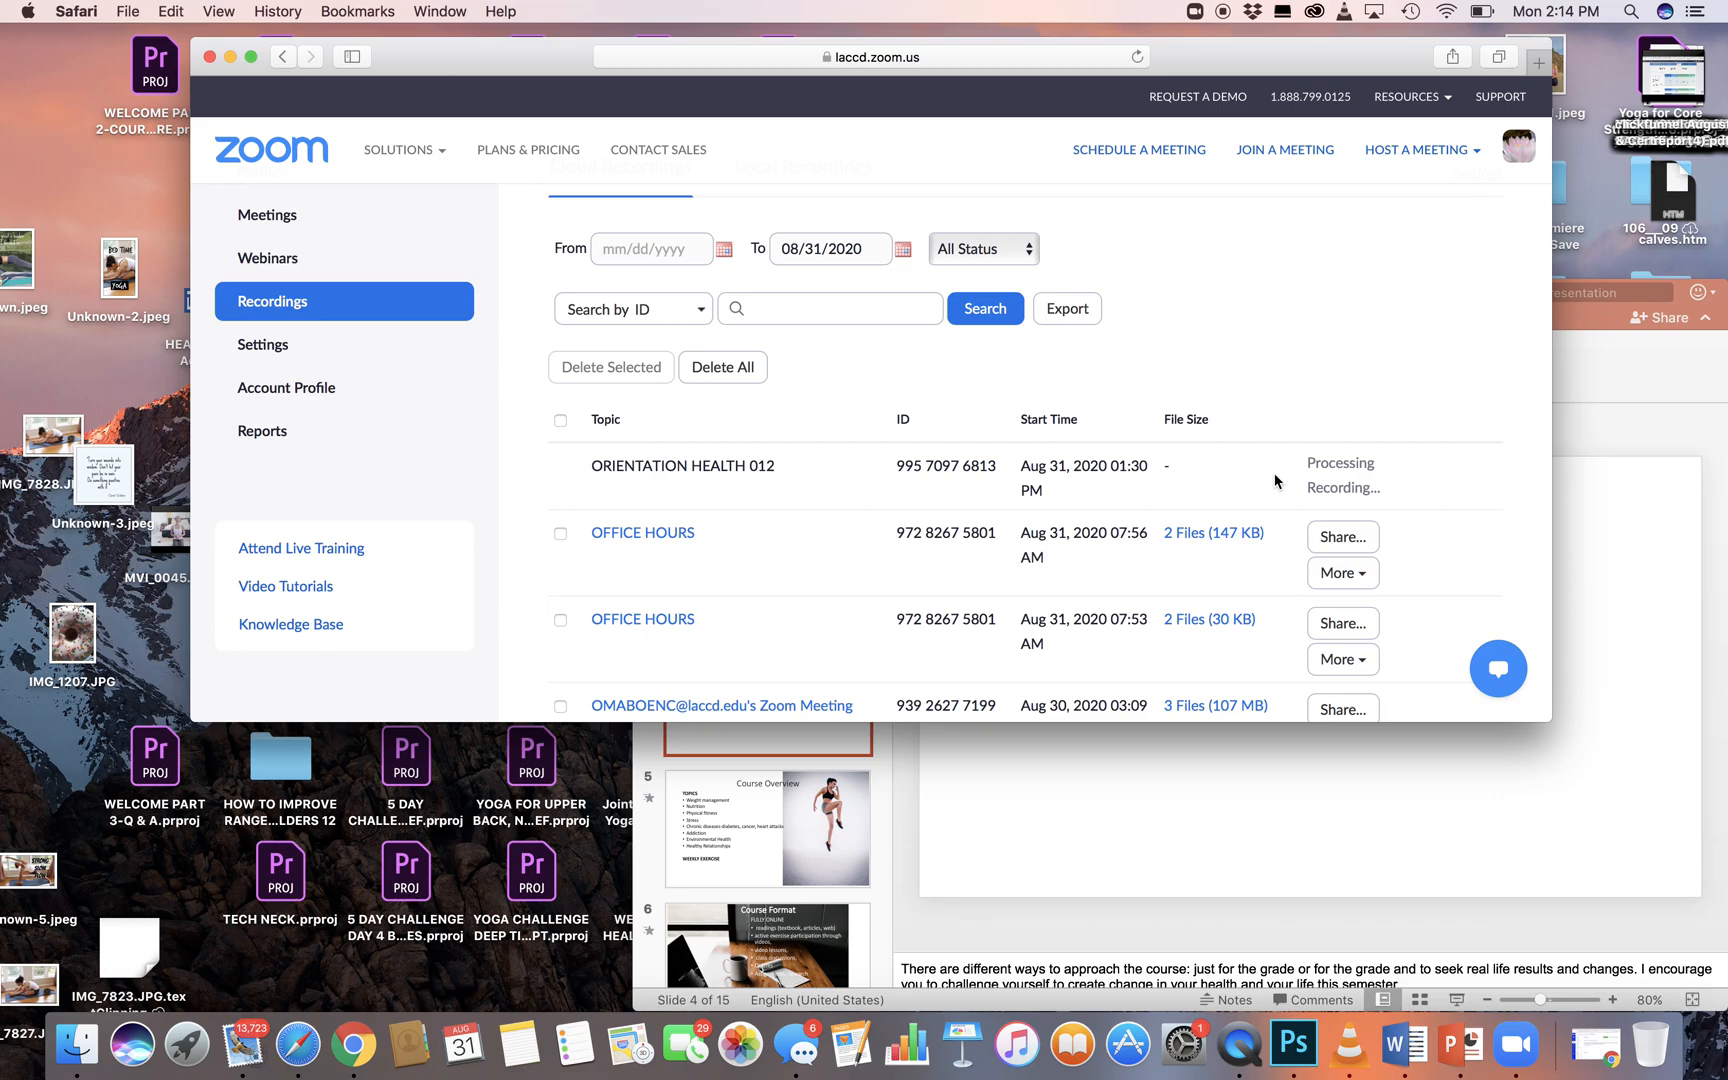
{"action": "scroll", "scroll_direction": "down", "scroll_amount": 3}
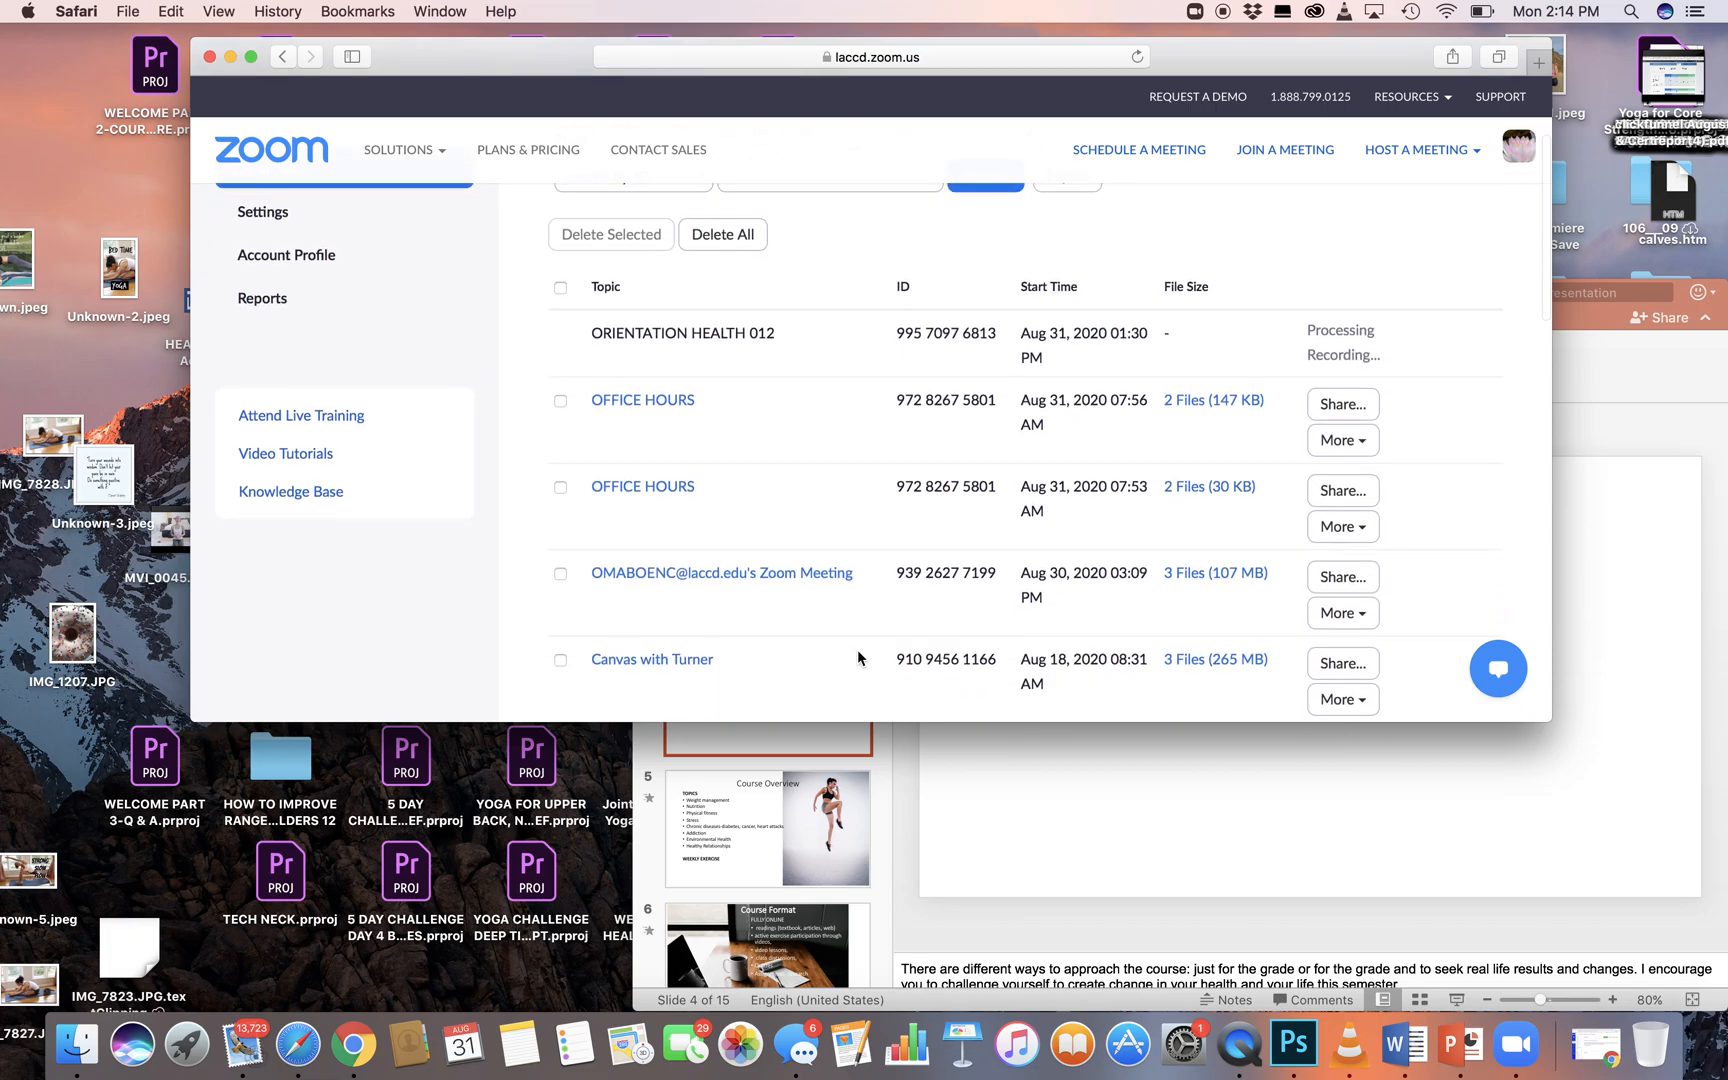
{"action": "scroll", "scroll_direction": "down", "scroll_amount": 3}
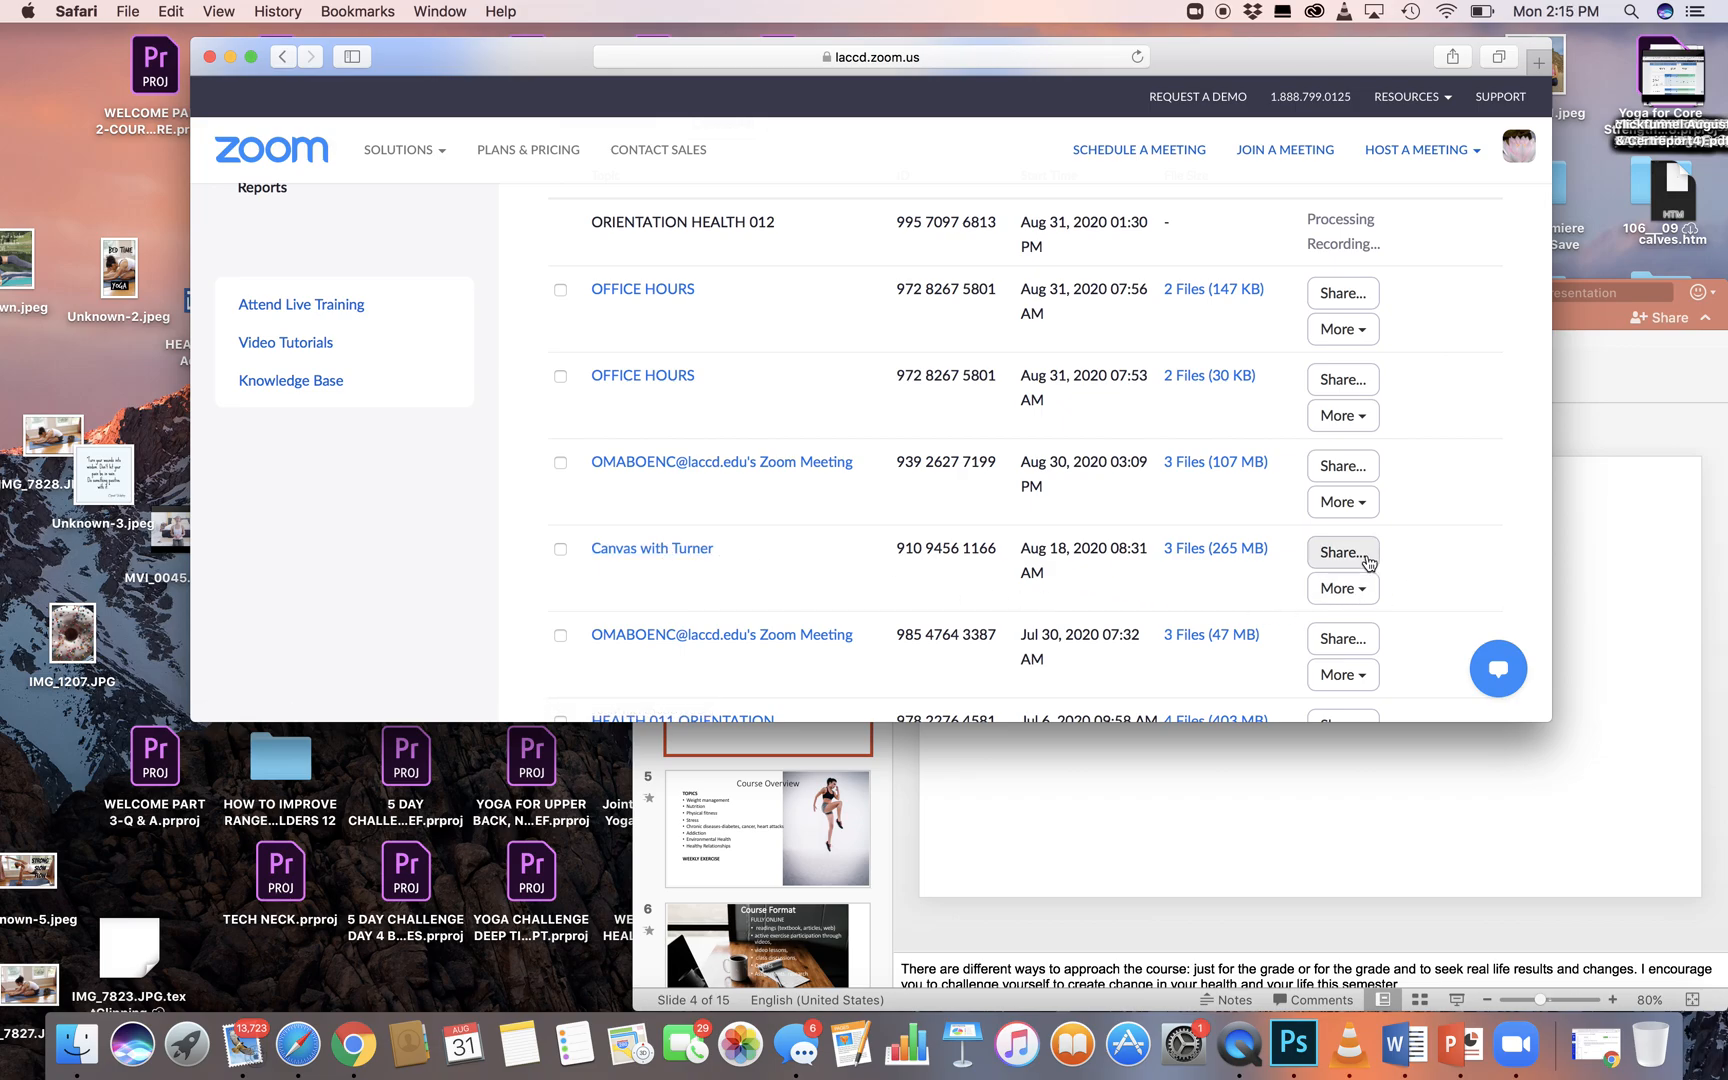
Copy the Canvas with Turner recording's sharing information to the clipboard and close the Share dialog.
{"action": "left_click", "coordinate": [1342, 552]}
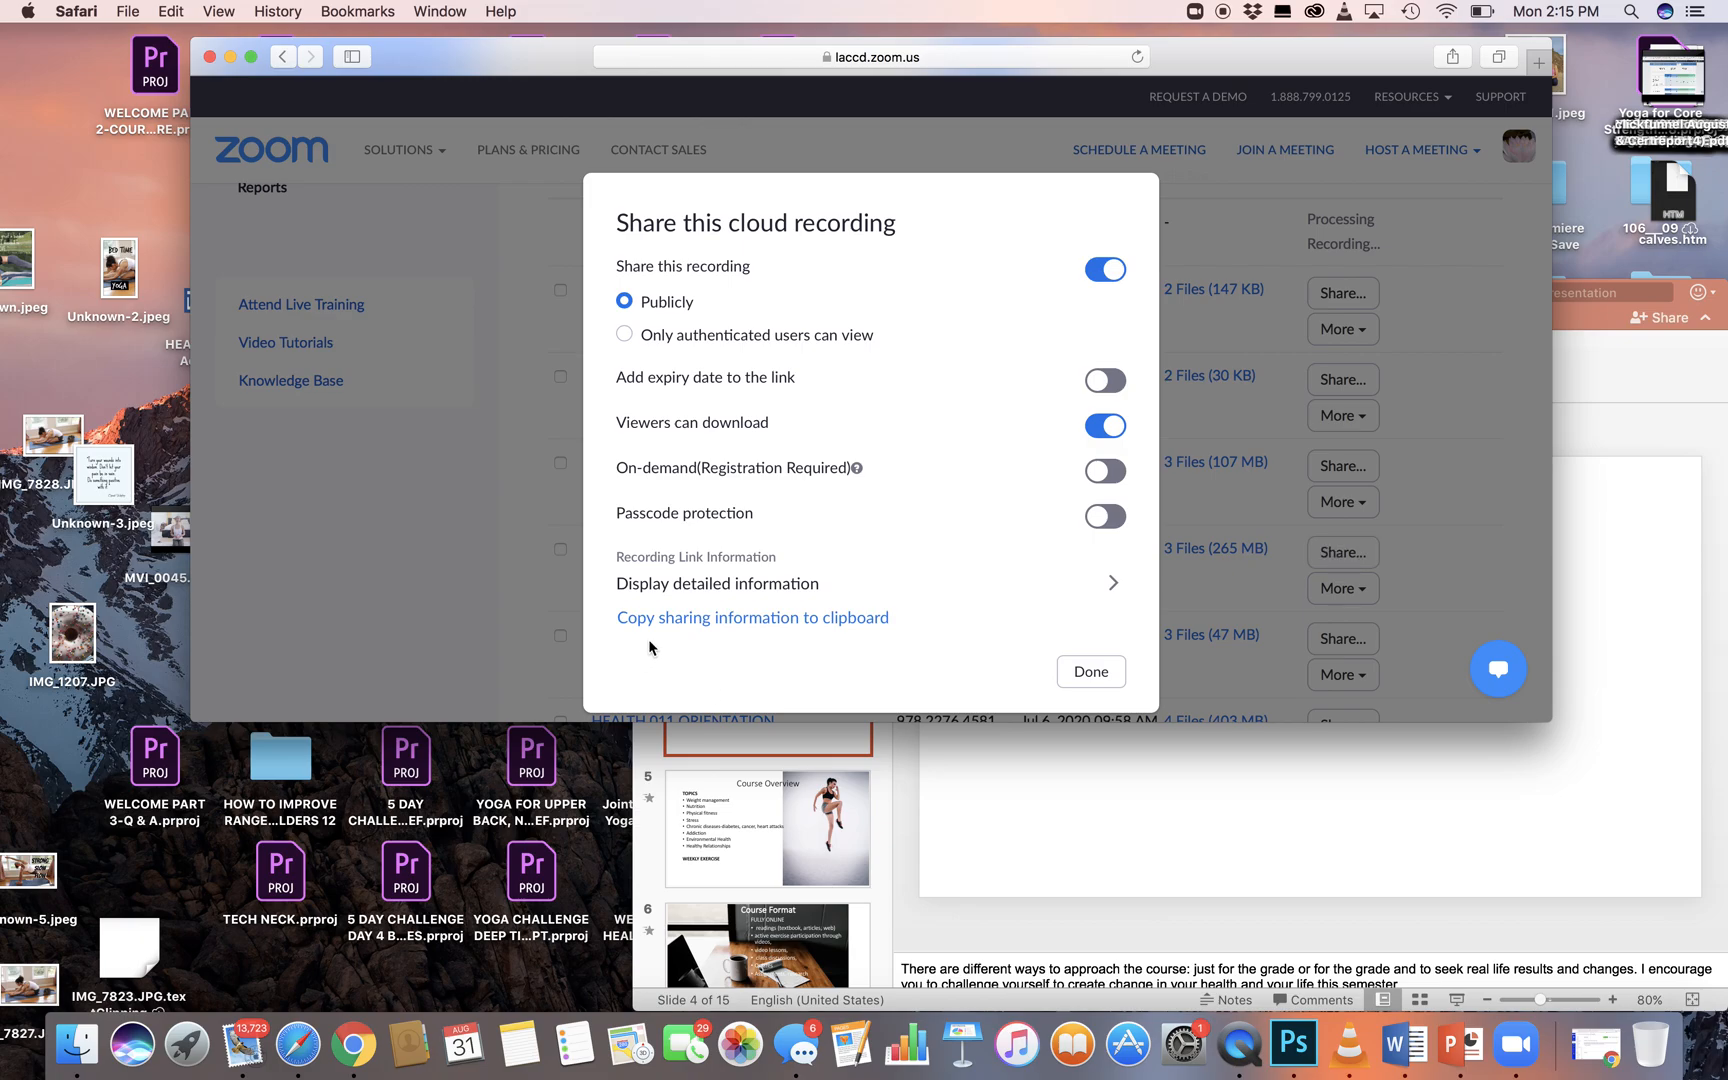
{"action": "mouse_move", "coordinate": [849, 625]}
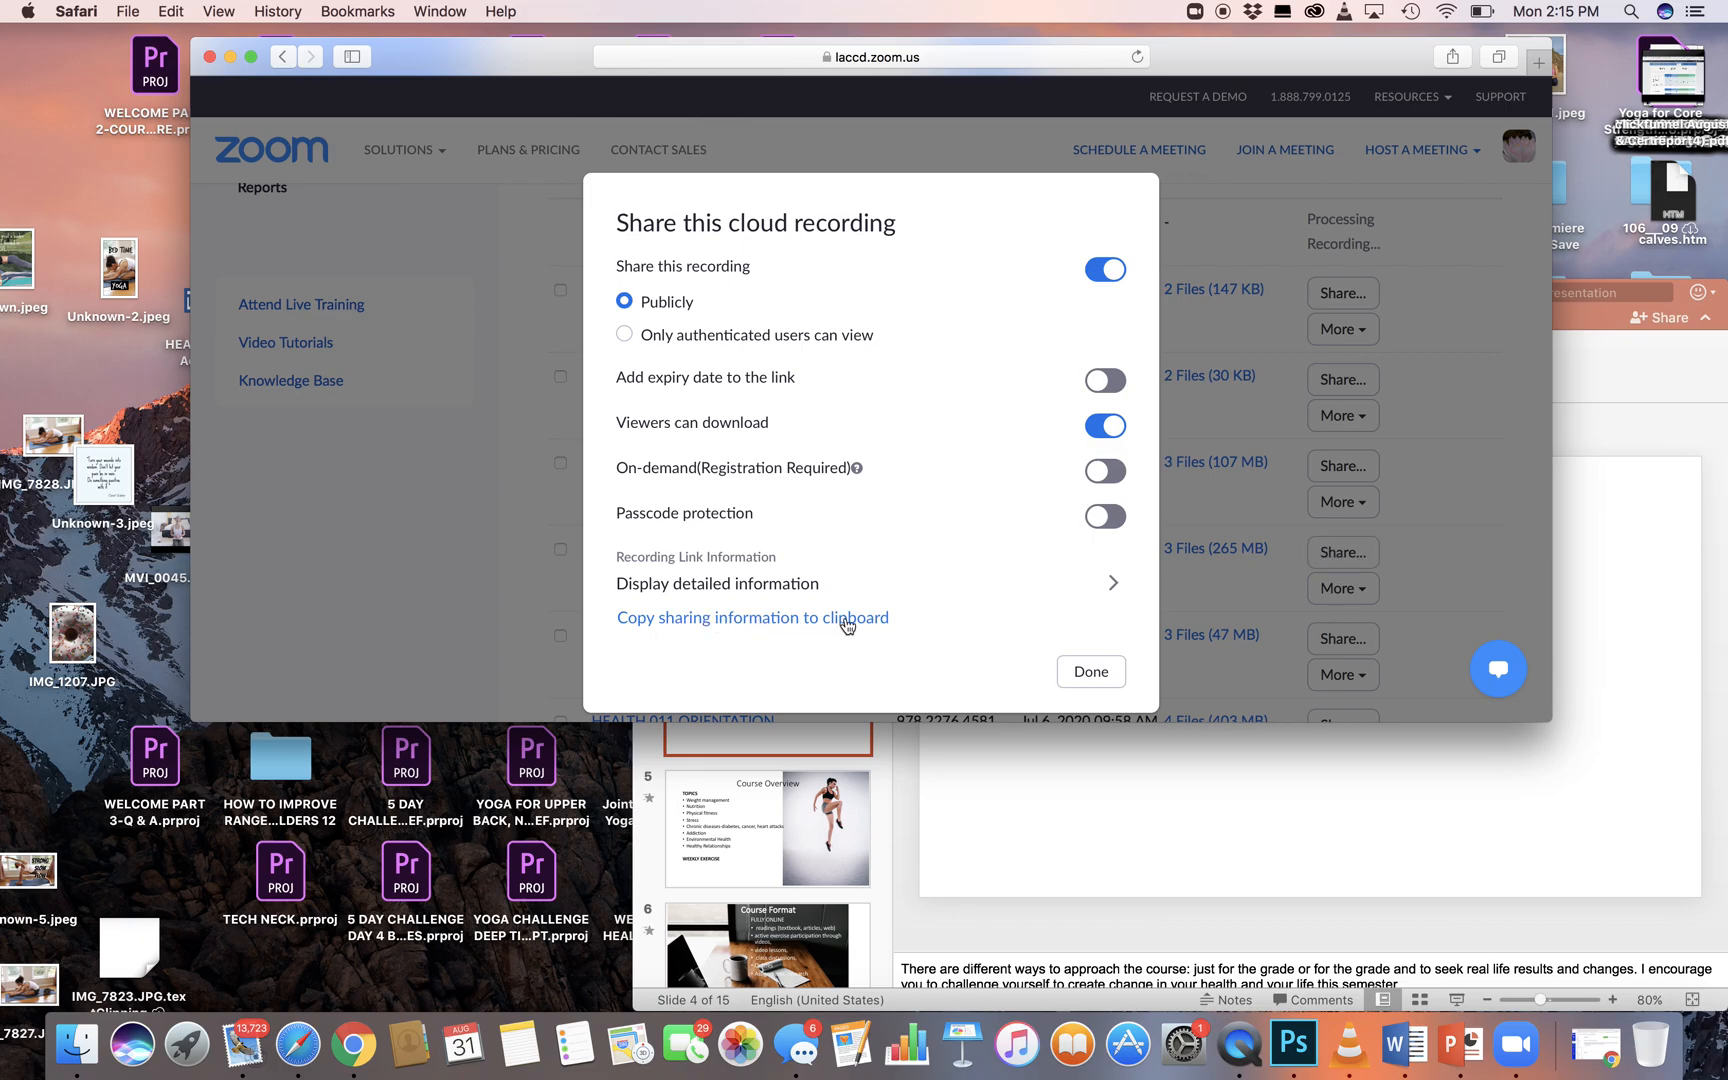
{"action": "mouse_move", "coordinate": [800, 665]}
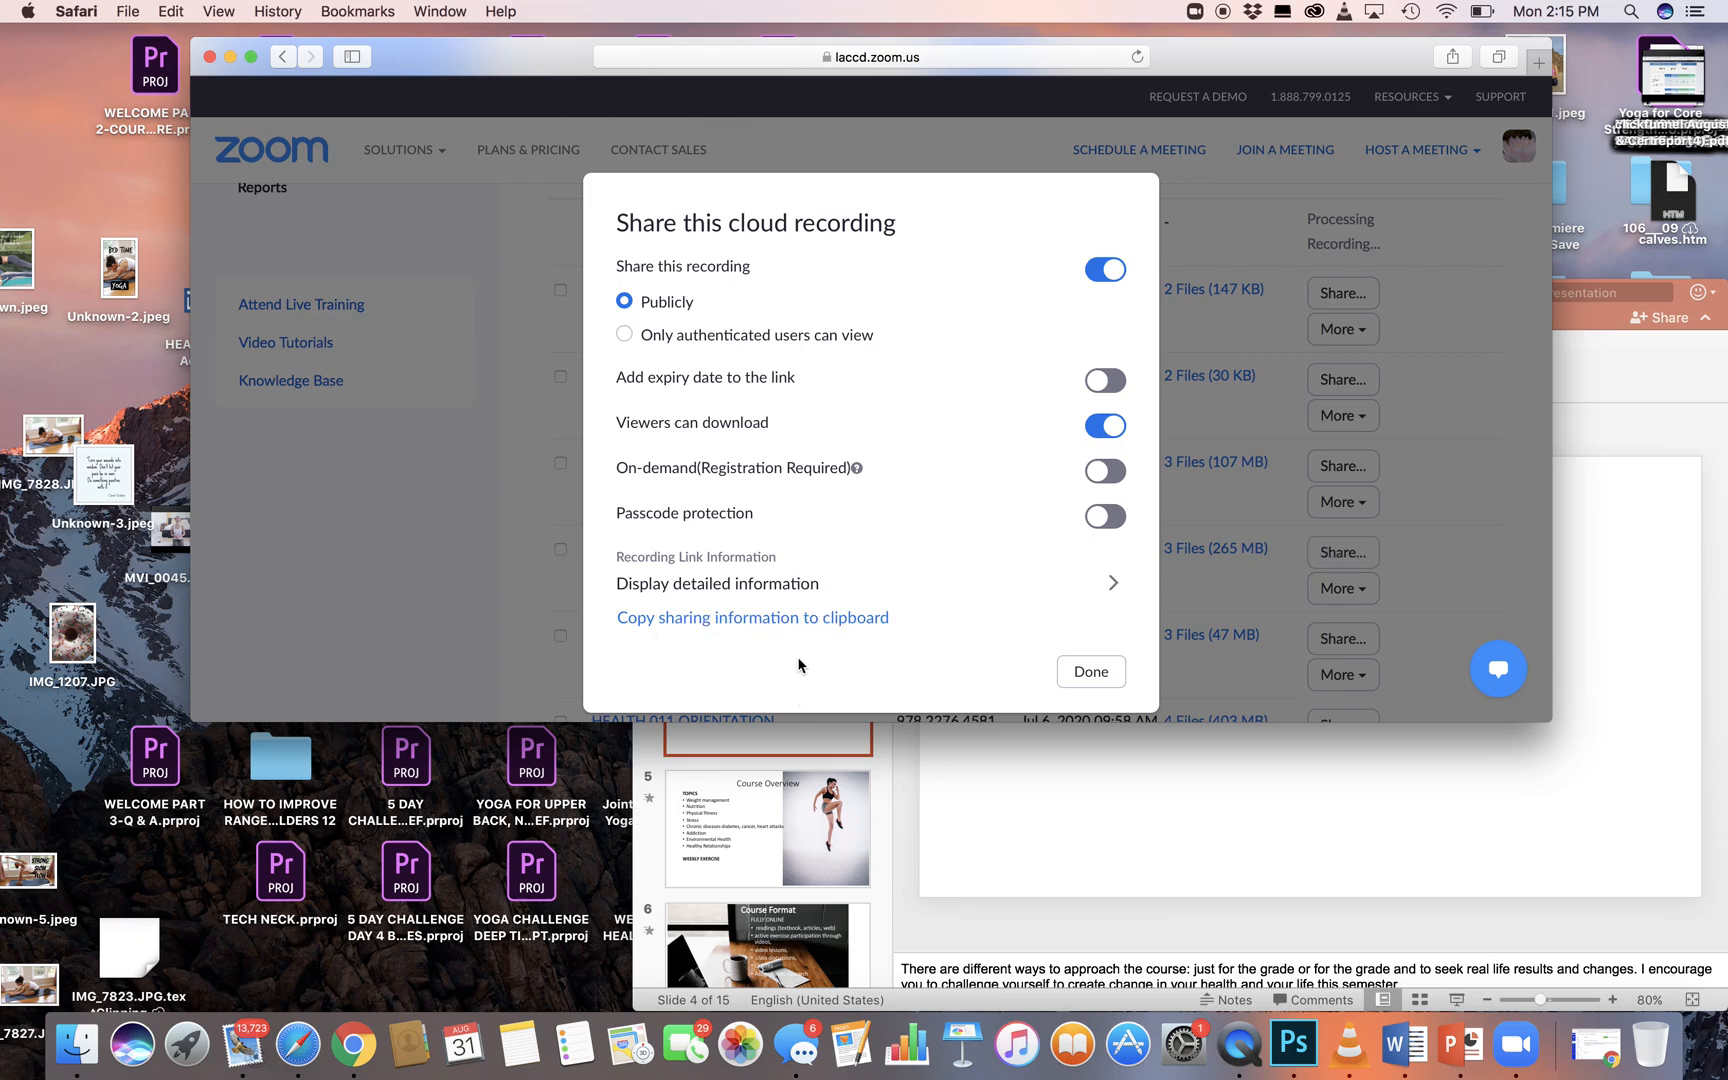
{"action": "left_click", "coordinate": [753, 617]}
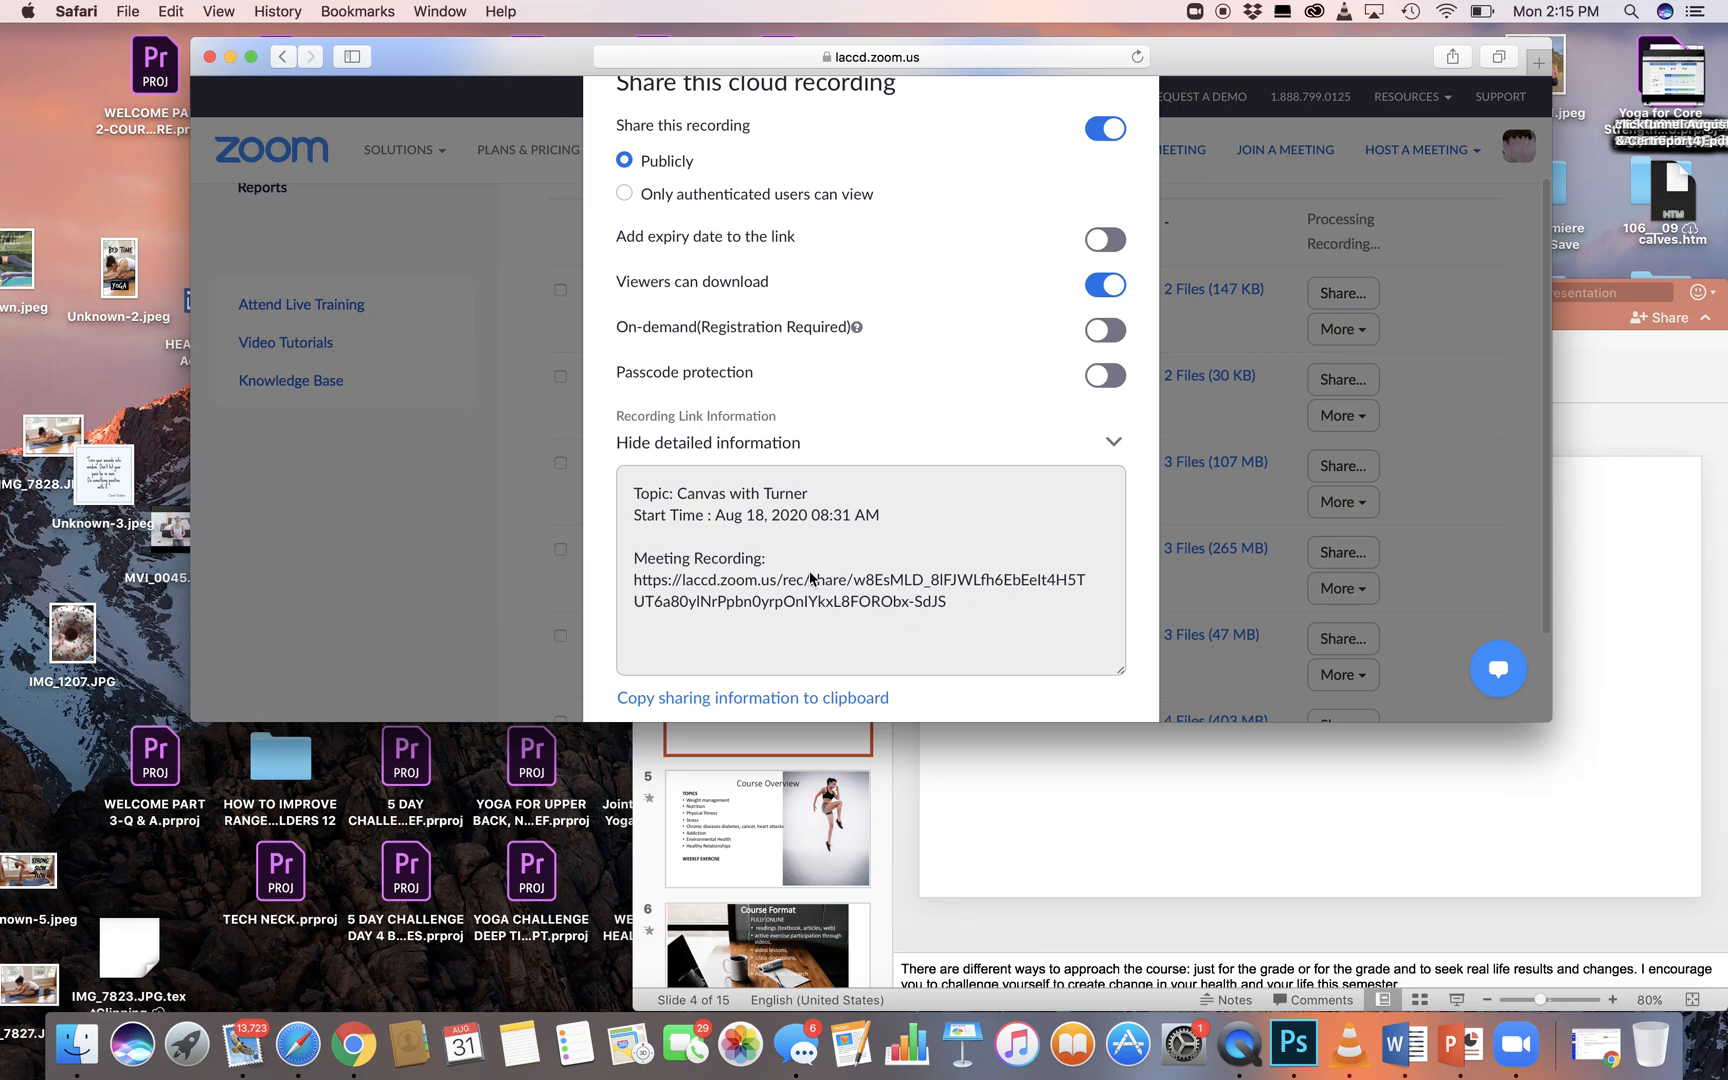
{"action": "mouse_move", "coordinate": [1164, 444]}
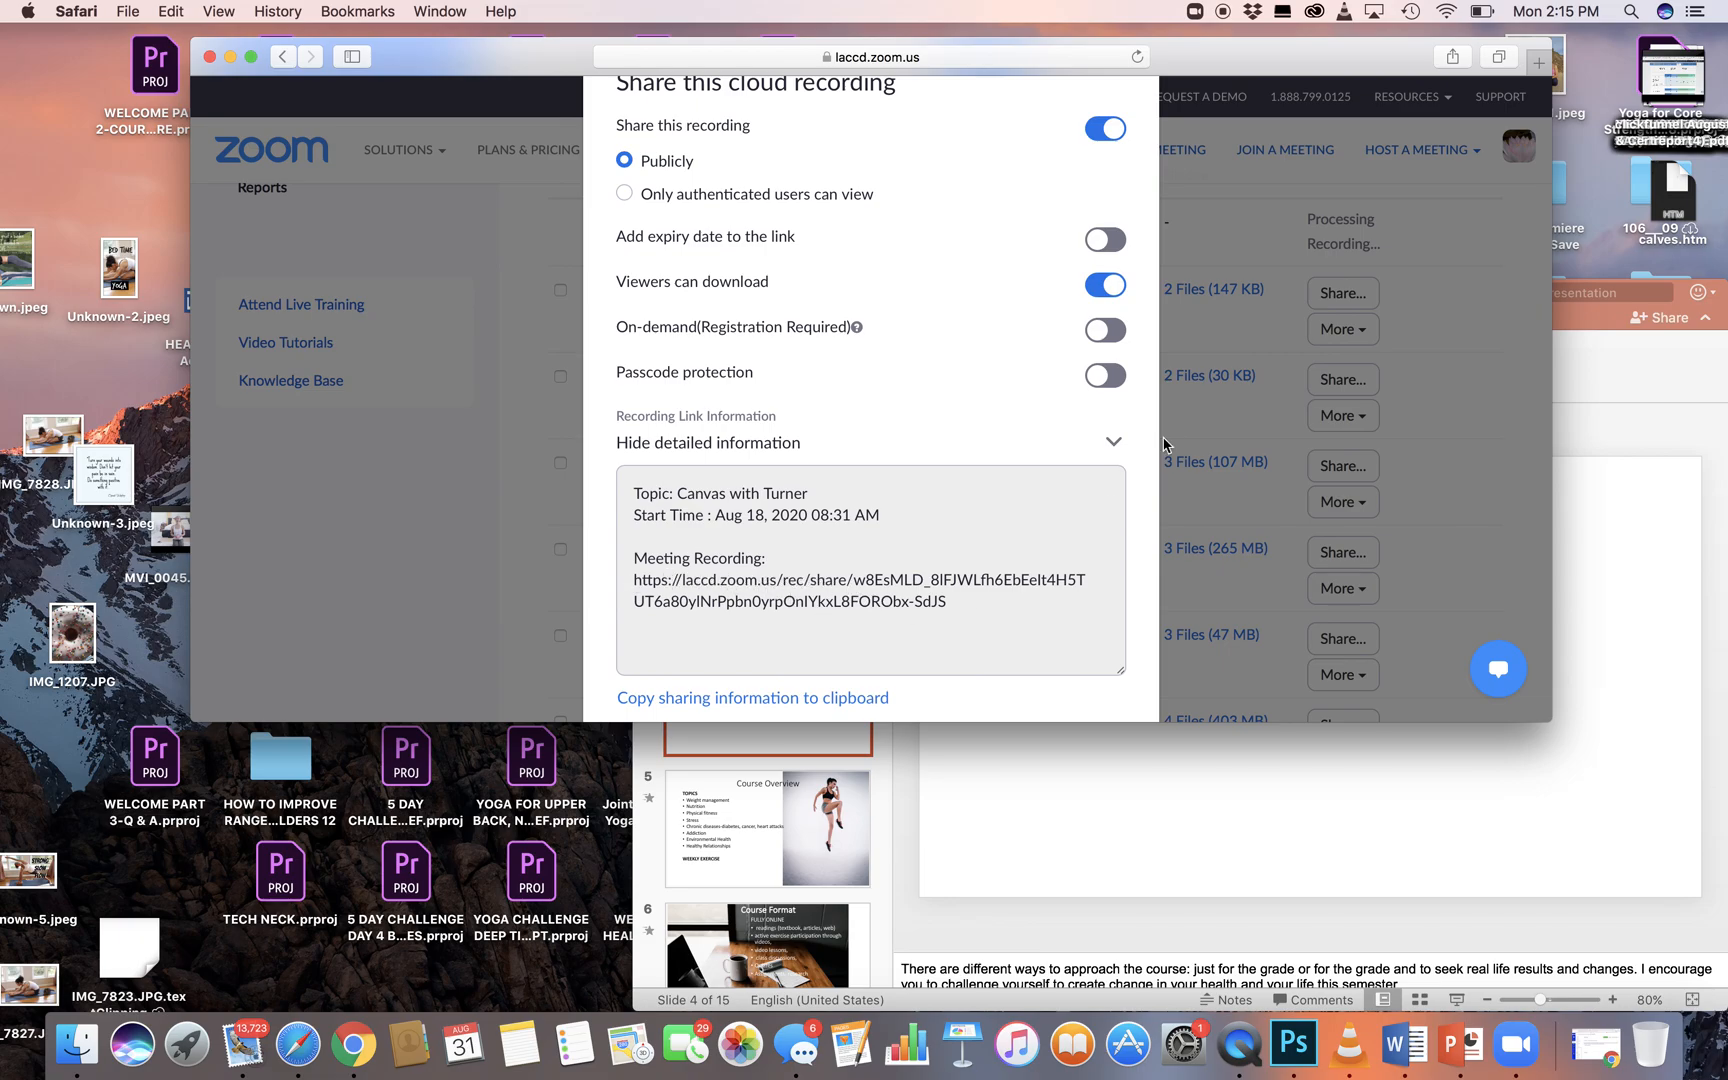
{"action": "left_click", "coordinate": [752, 575]}
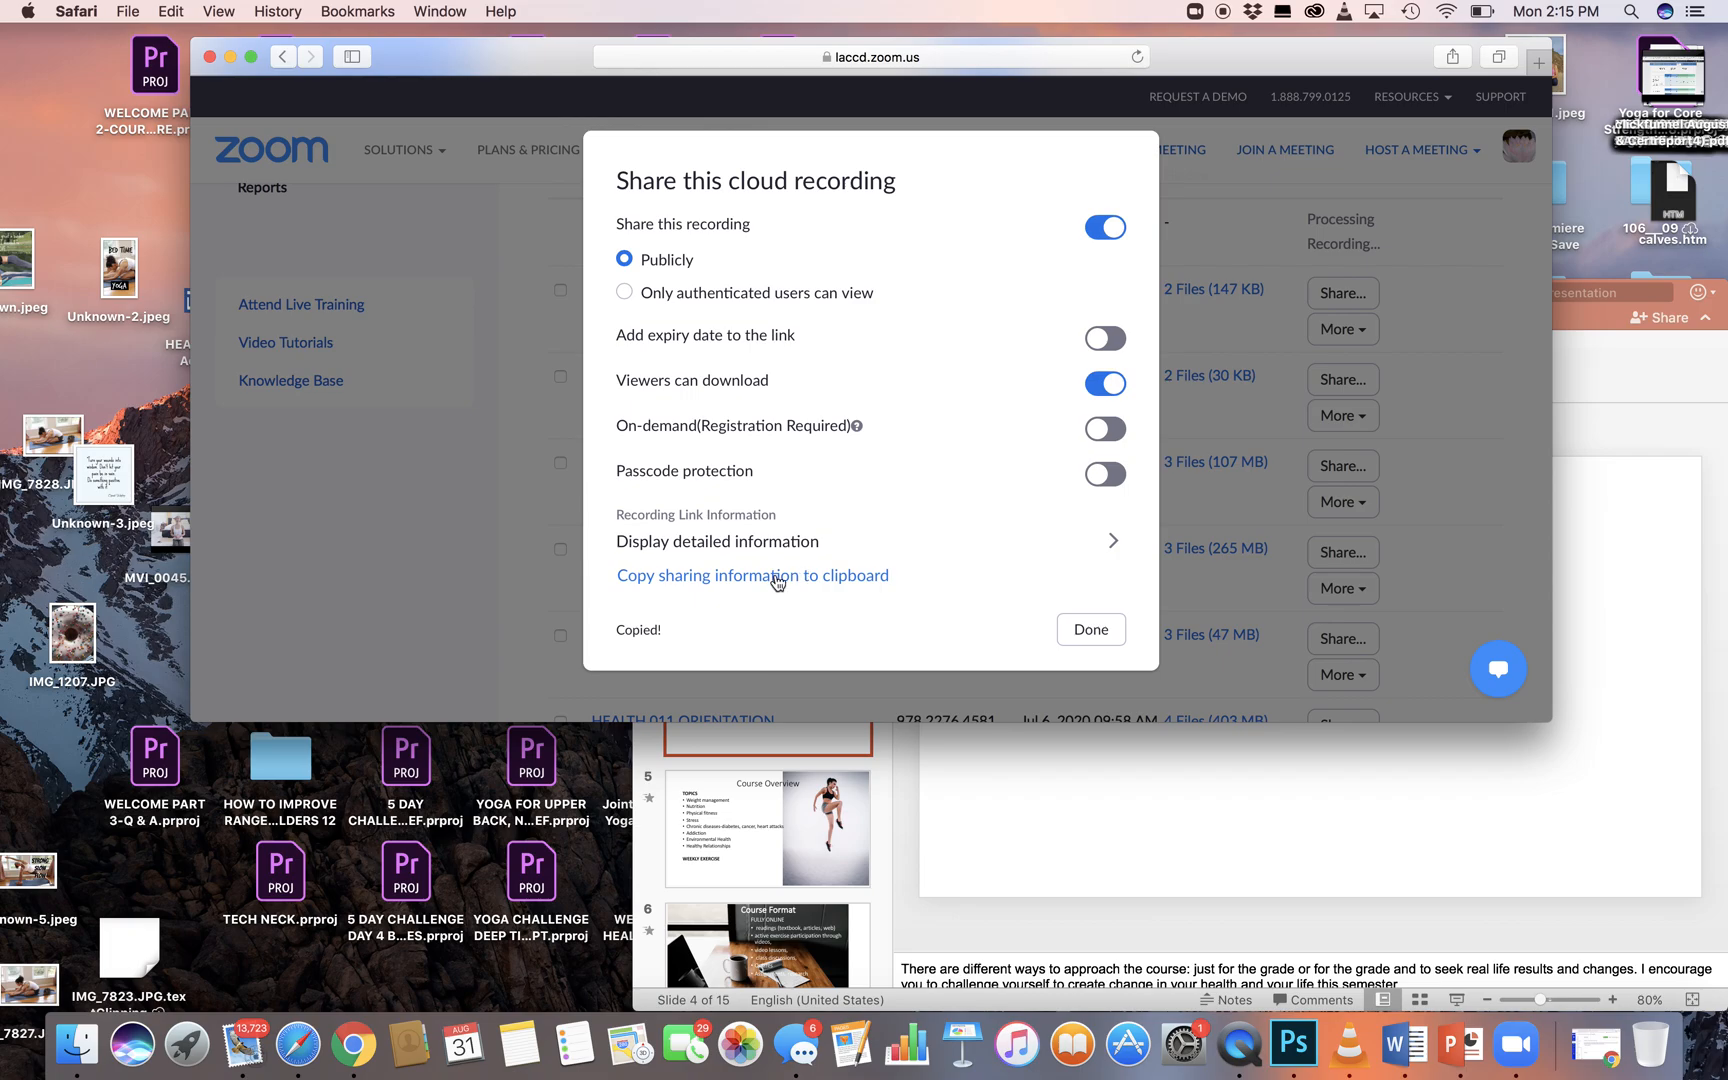
{"action": "mouse_move", "coordinate": [1079, 635]}
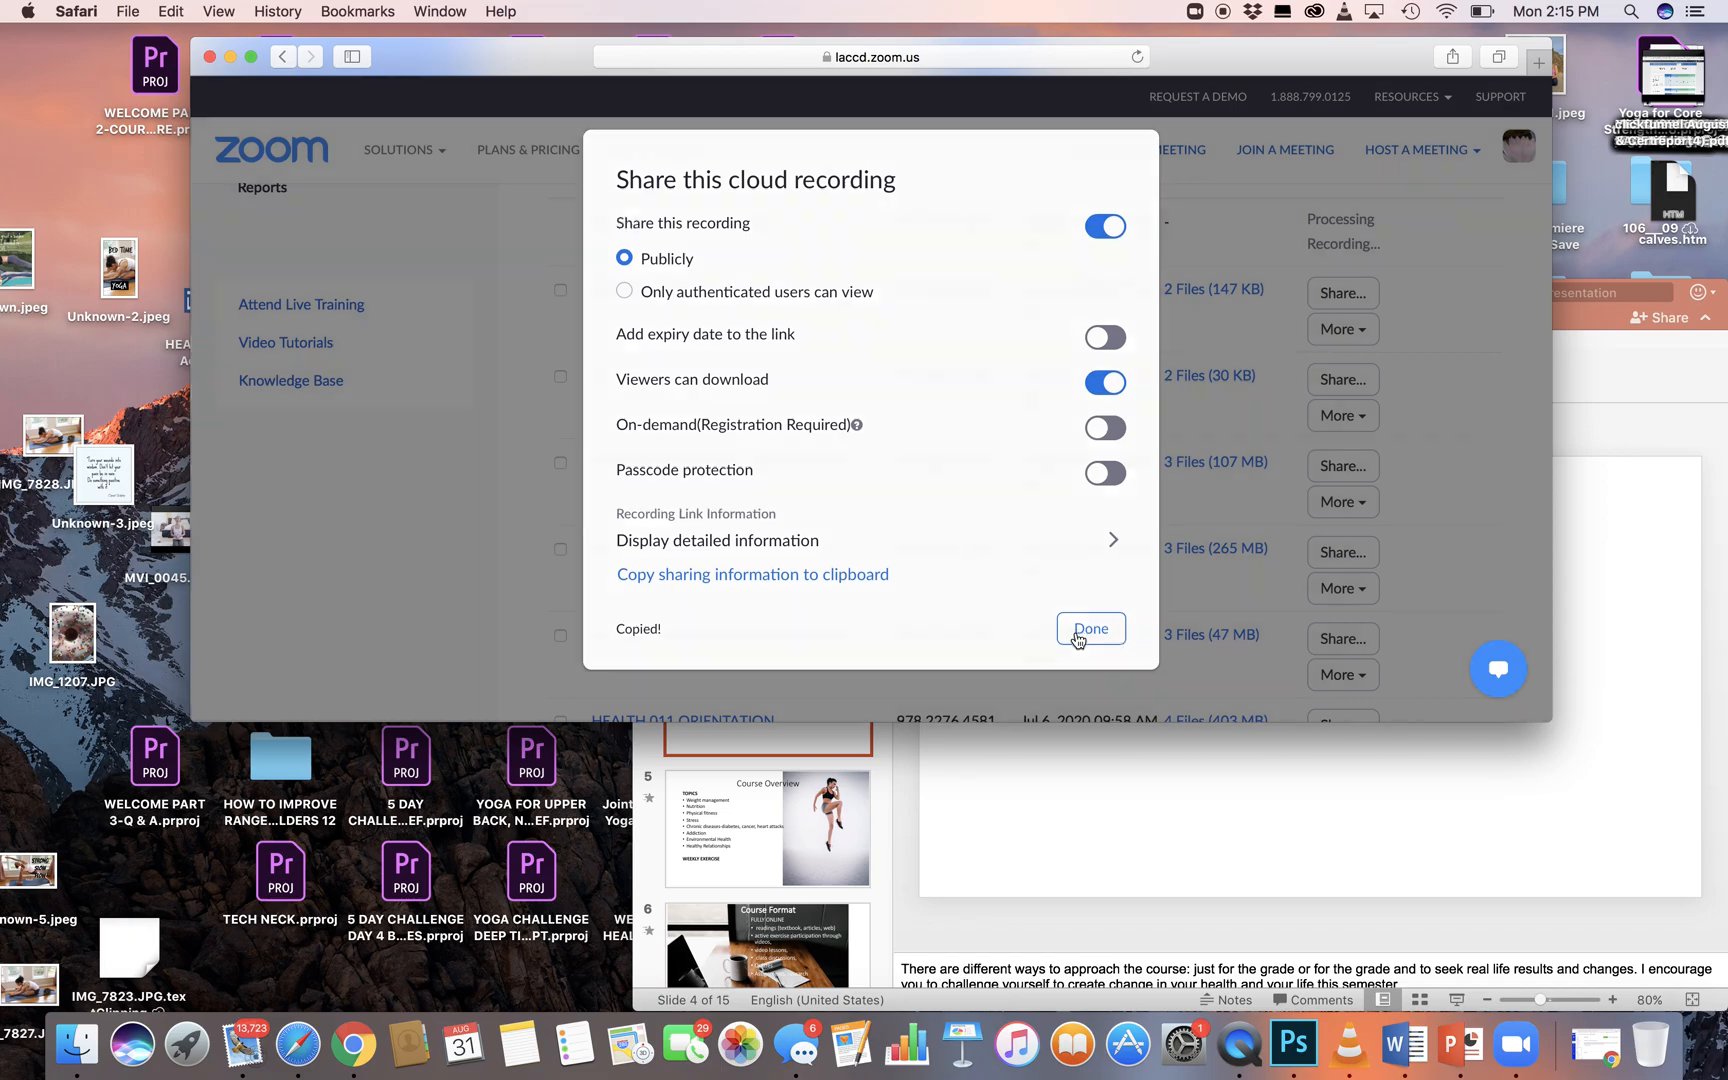
{"action": "left_click", "coordinate": [1091, 629]}
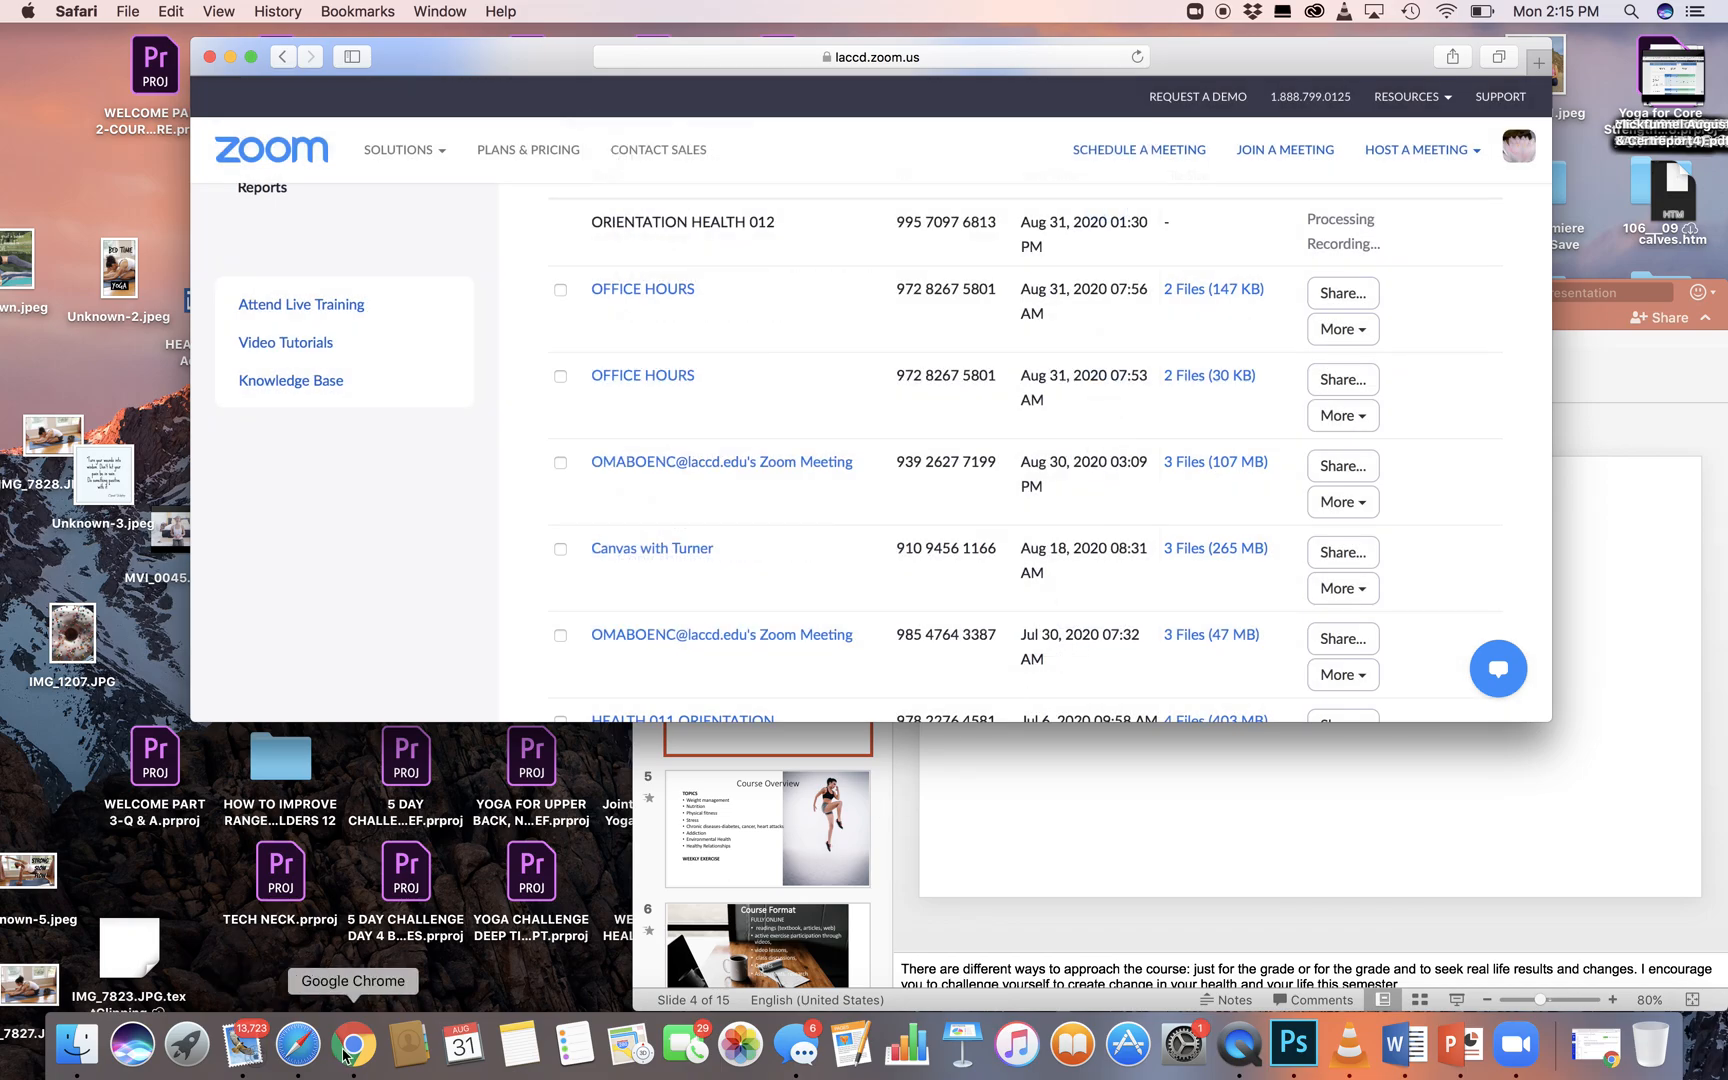
In Chrome, open Assignments, the OBTAINING CONSENT discussion, and start a reply.
{"action": "left_click", "coordinate": [351, 1048]}
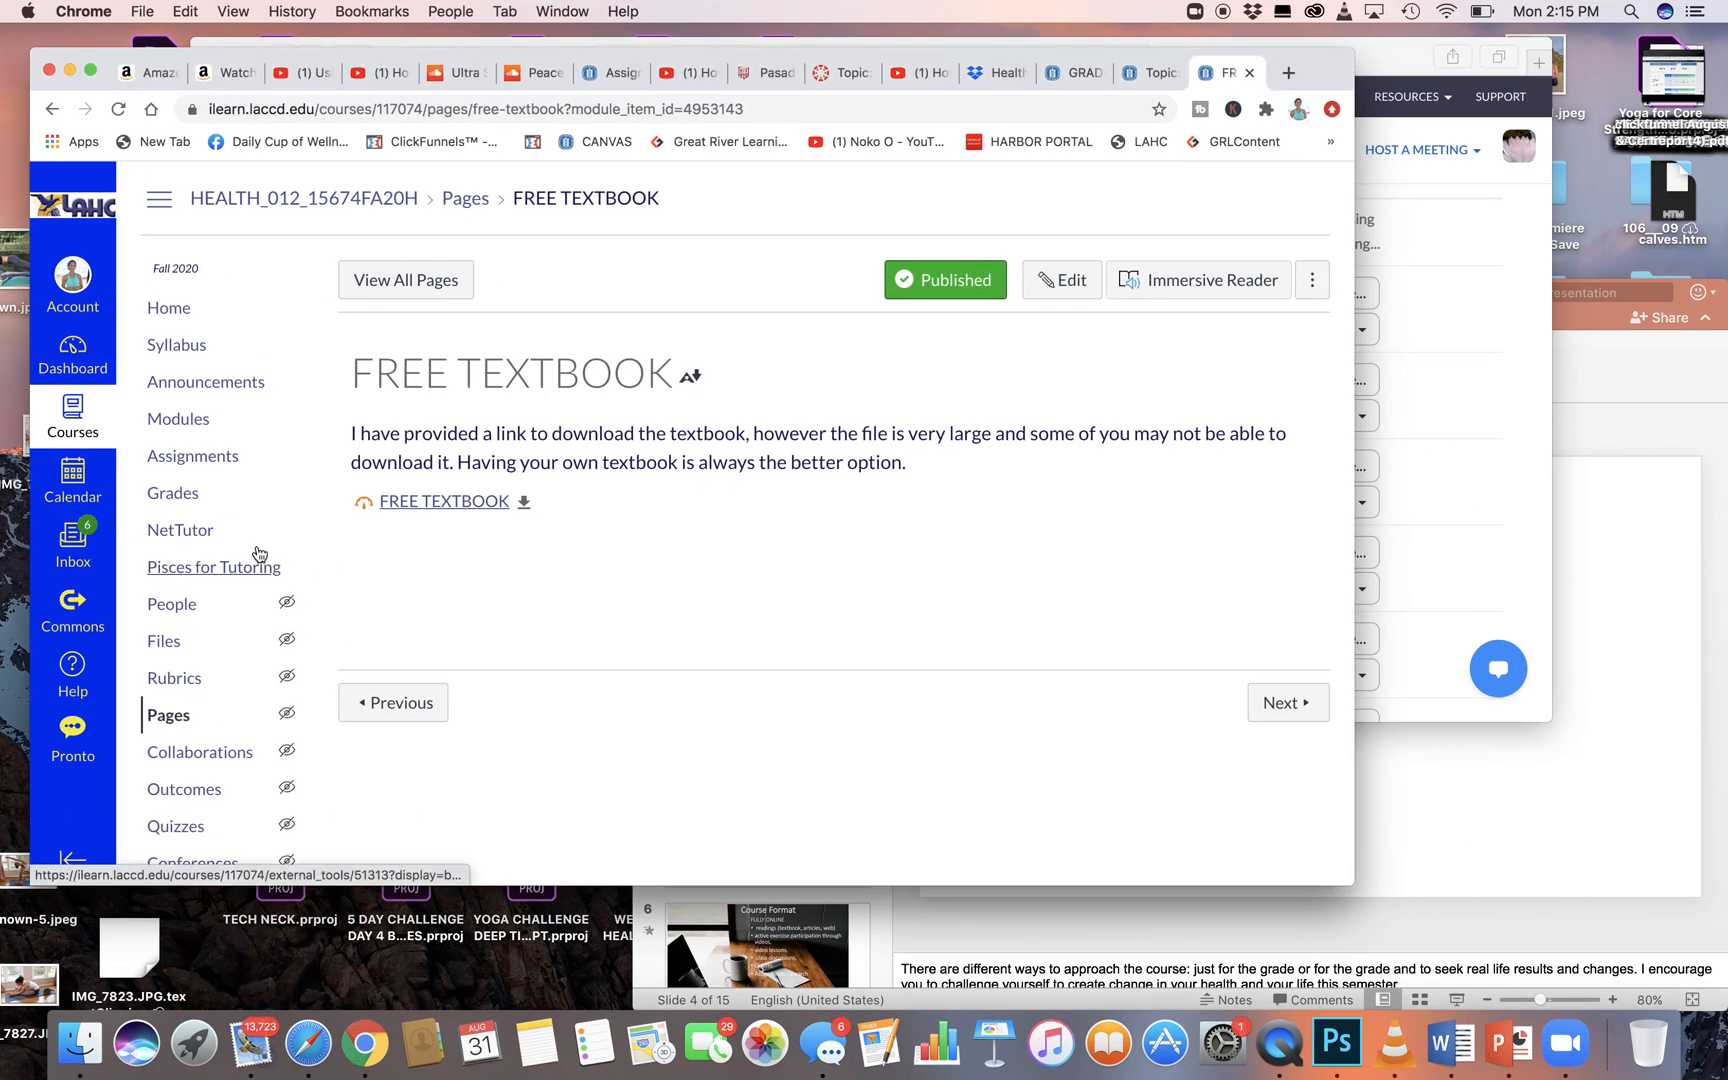
{"action": "left_click", "coordinate": [192, 456]}
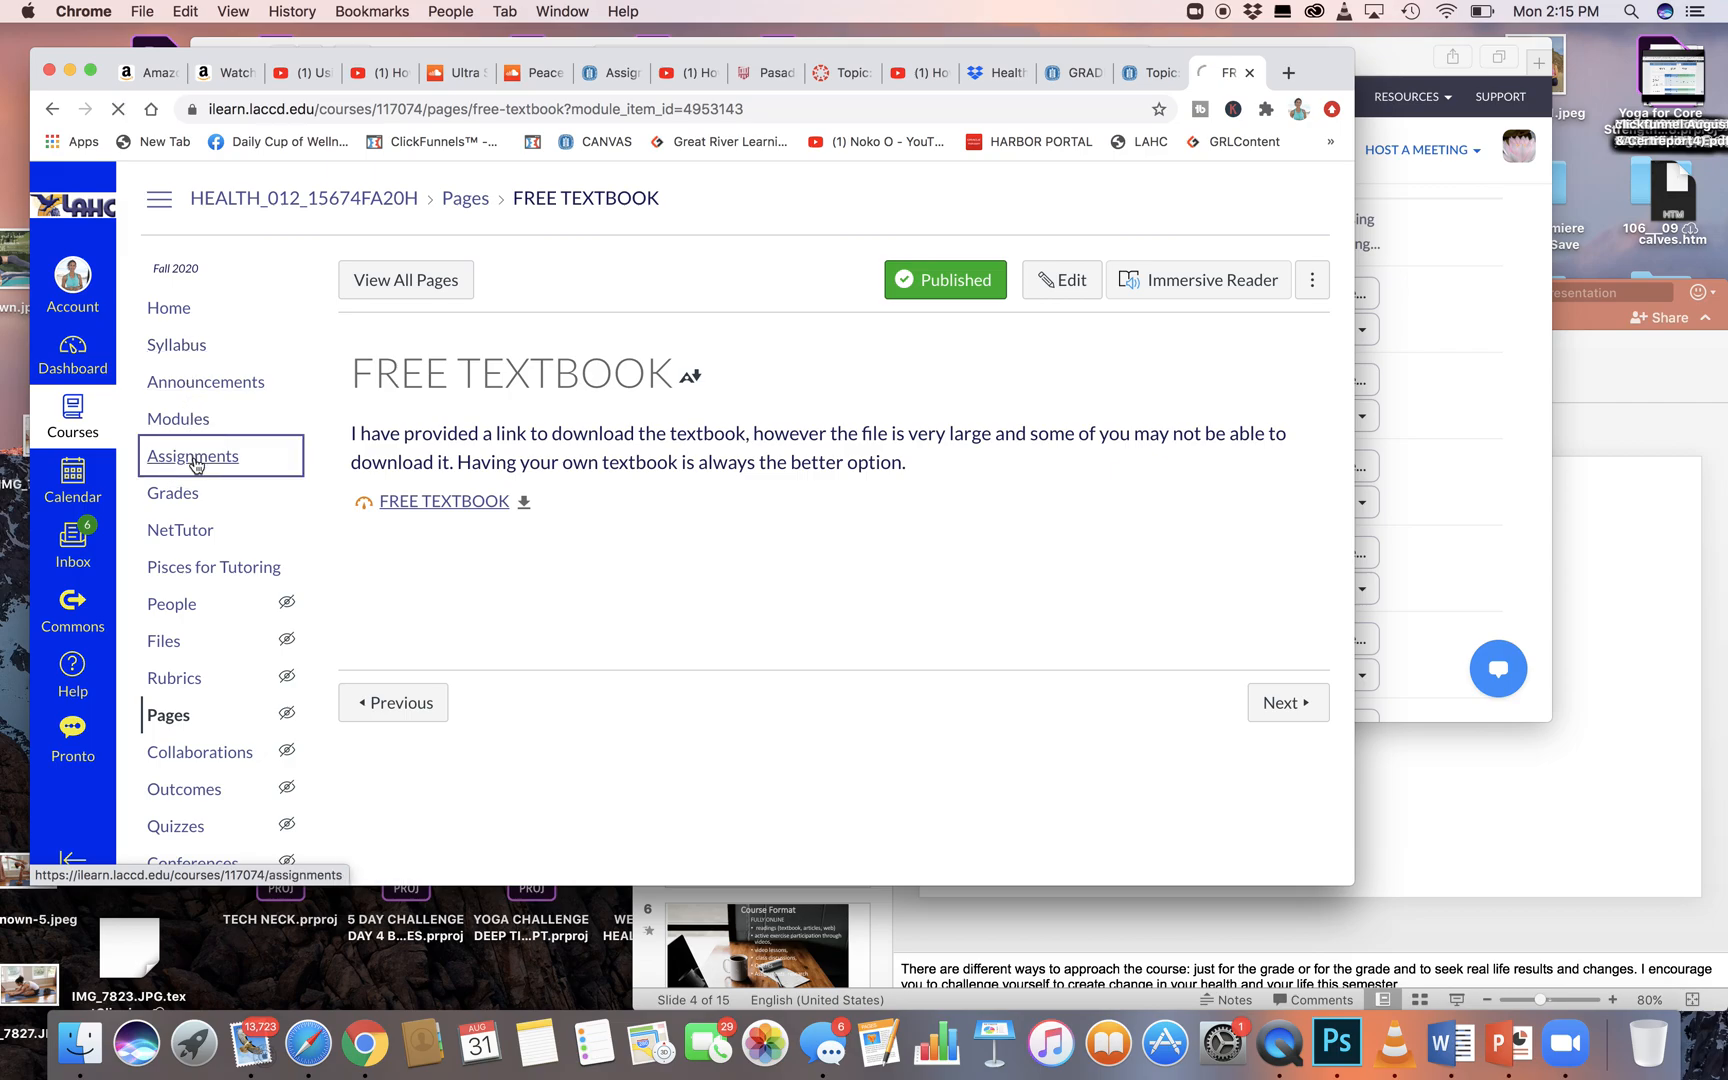
{"action": "left_click", "coordinate": [192, 456]}
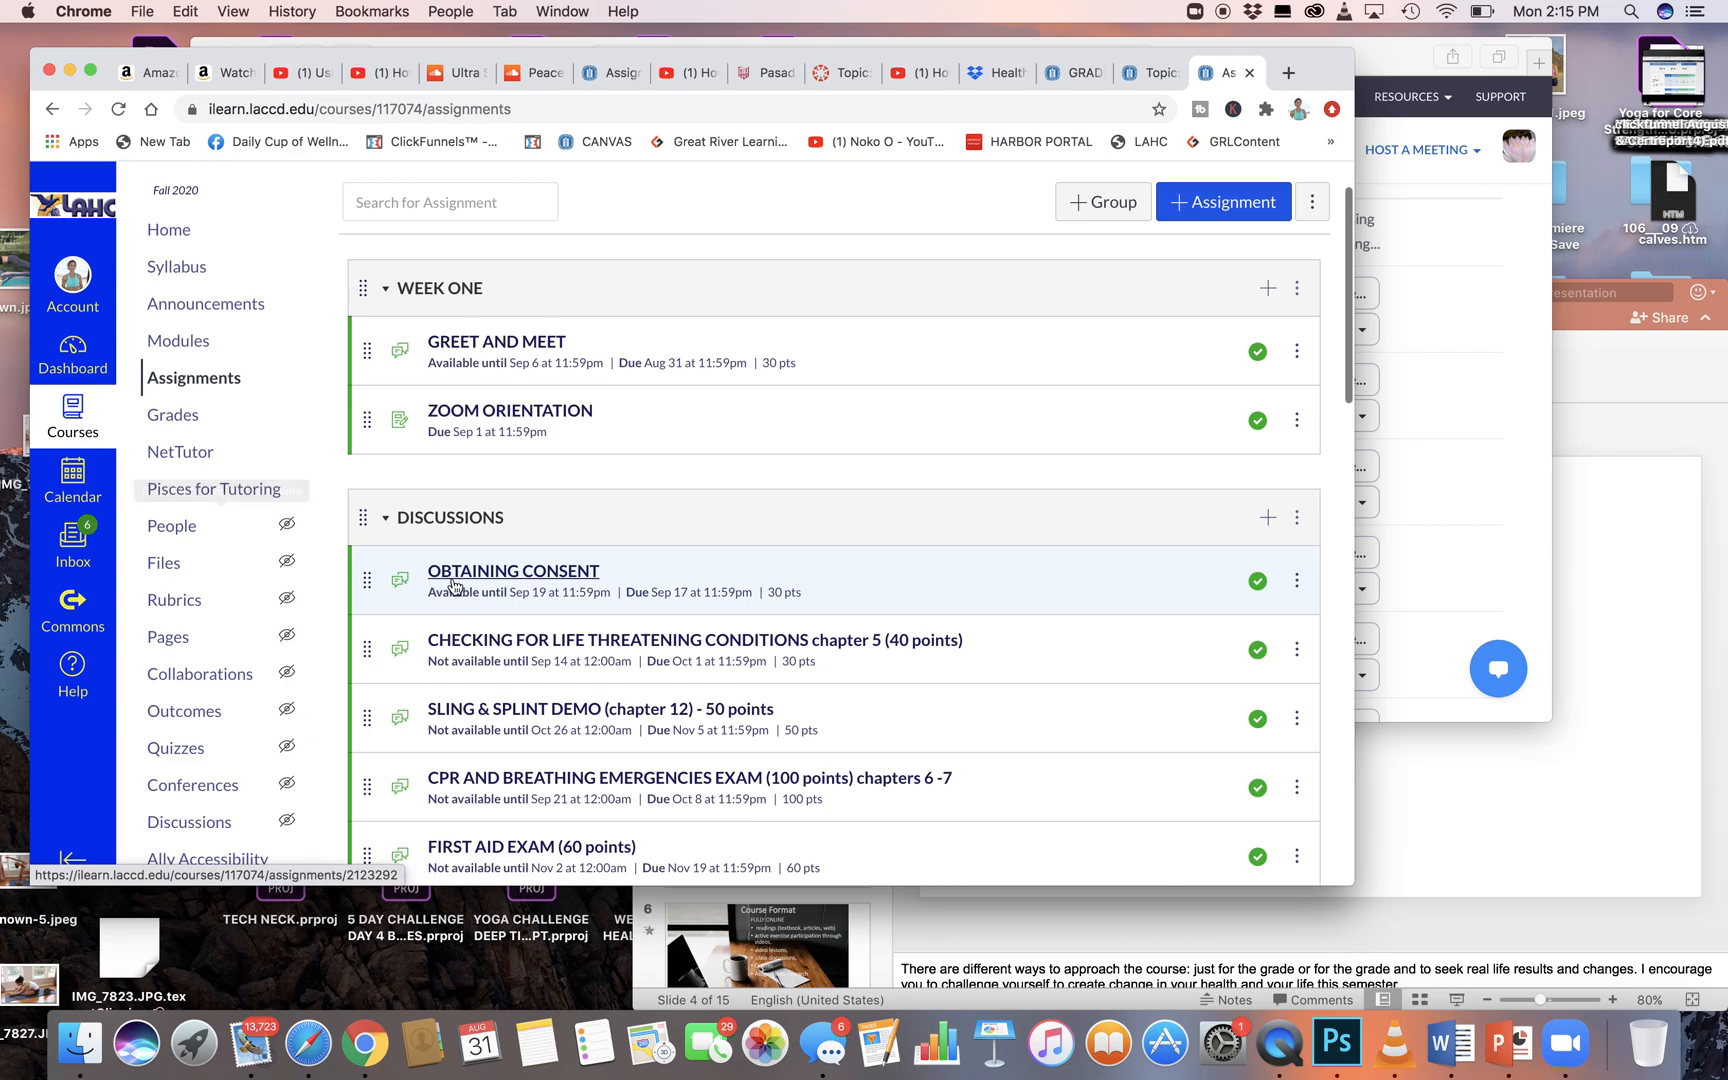
{"action": "left_click", "coordinate": [512, 571]}
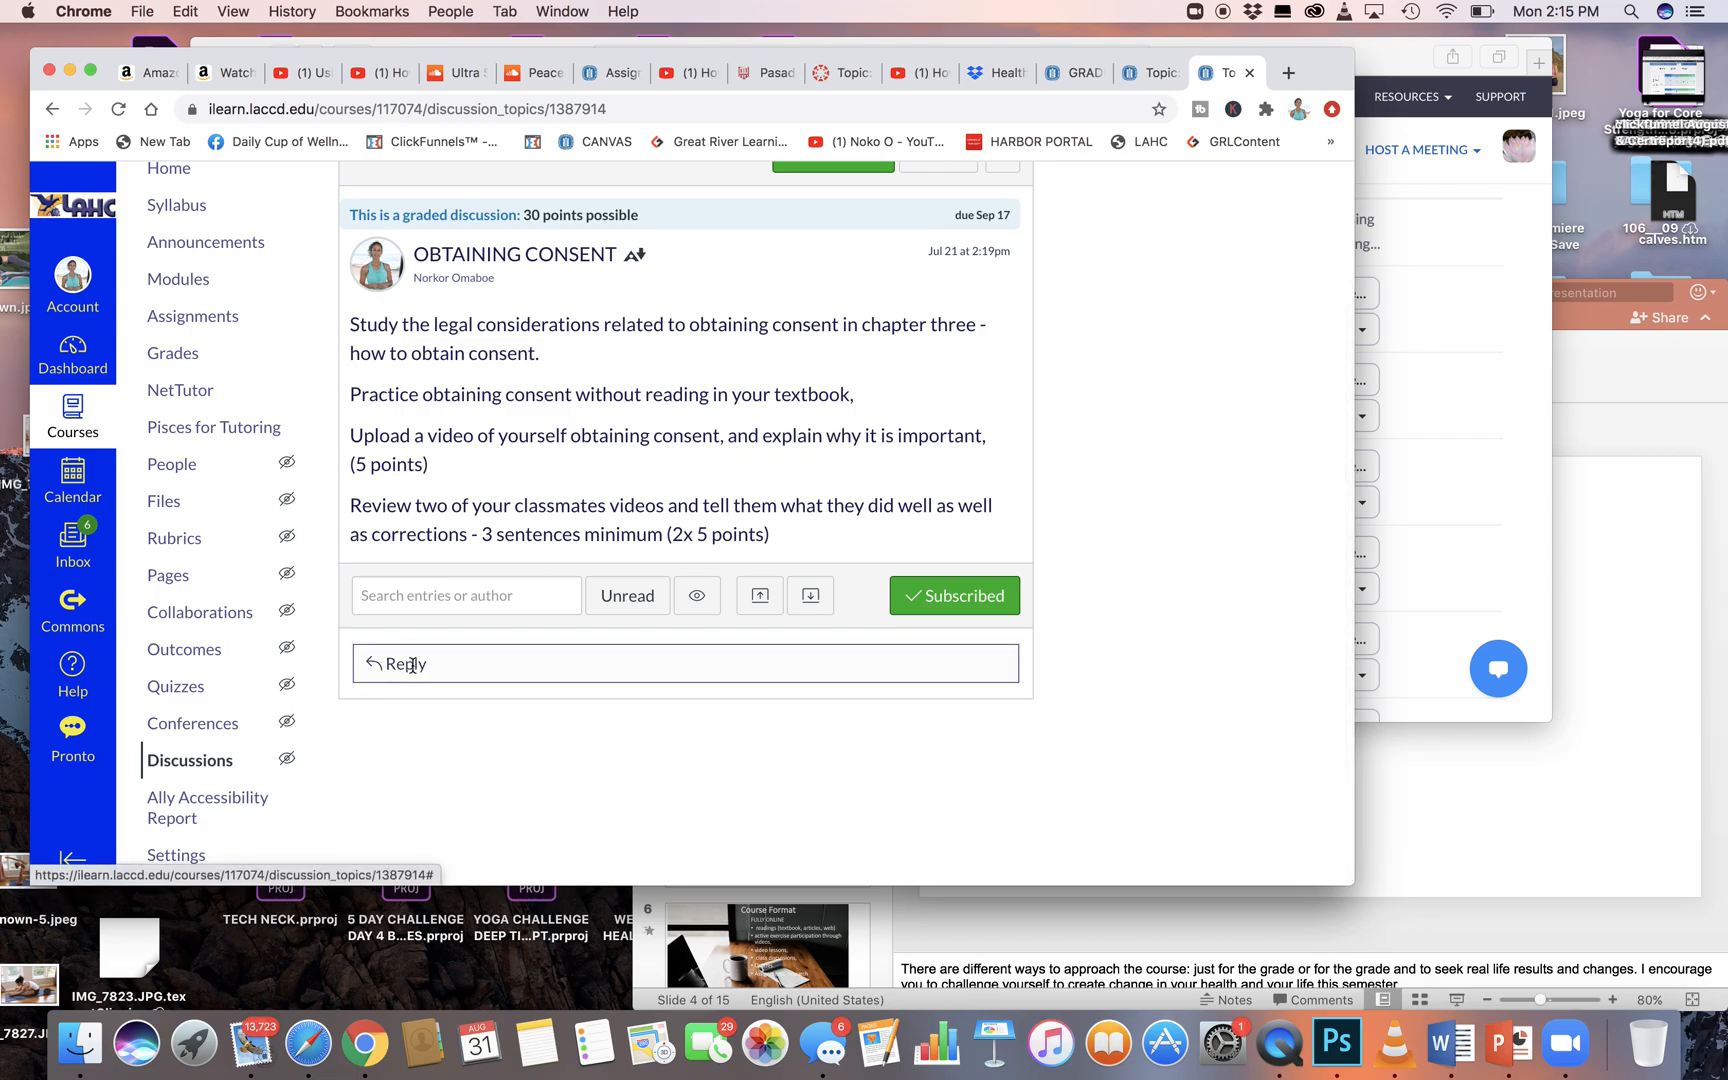
{"action": "left_click", "coordinate": [405, 664]}
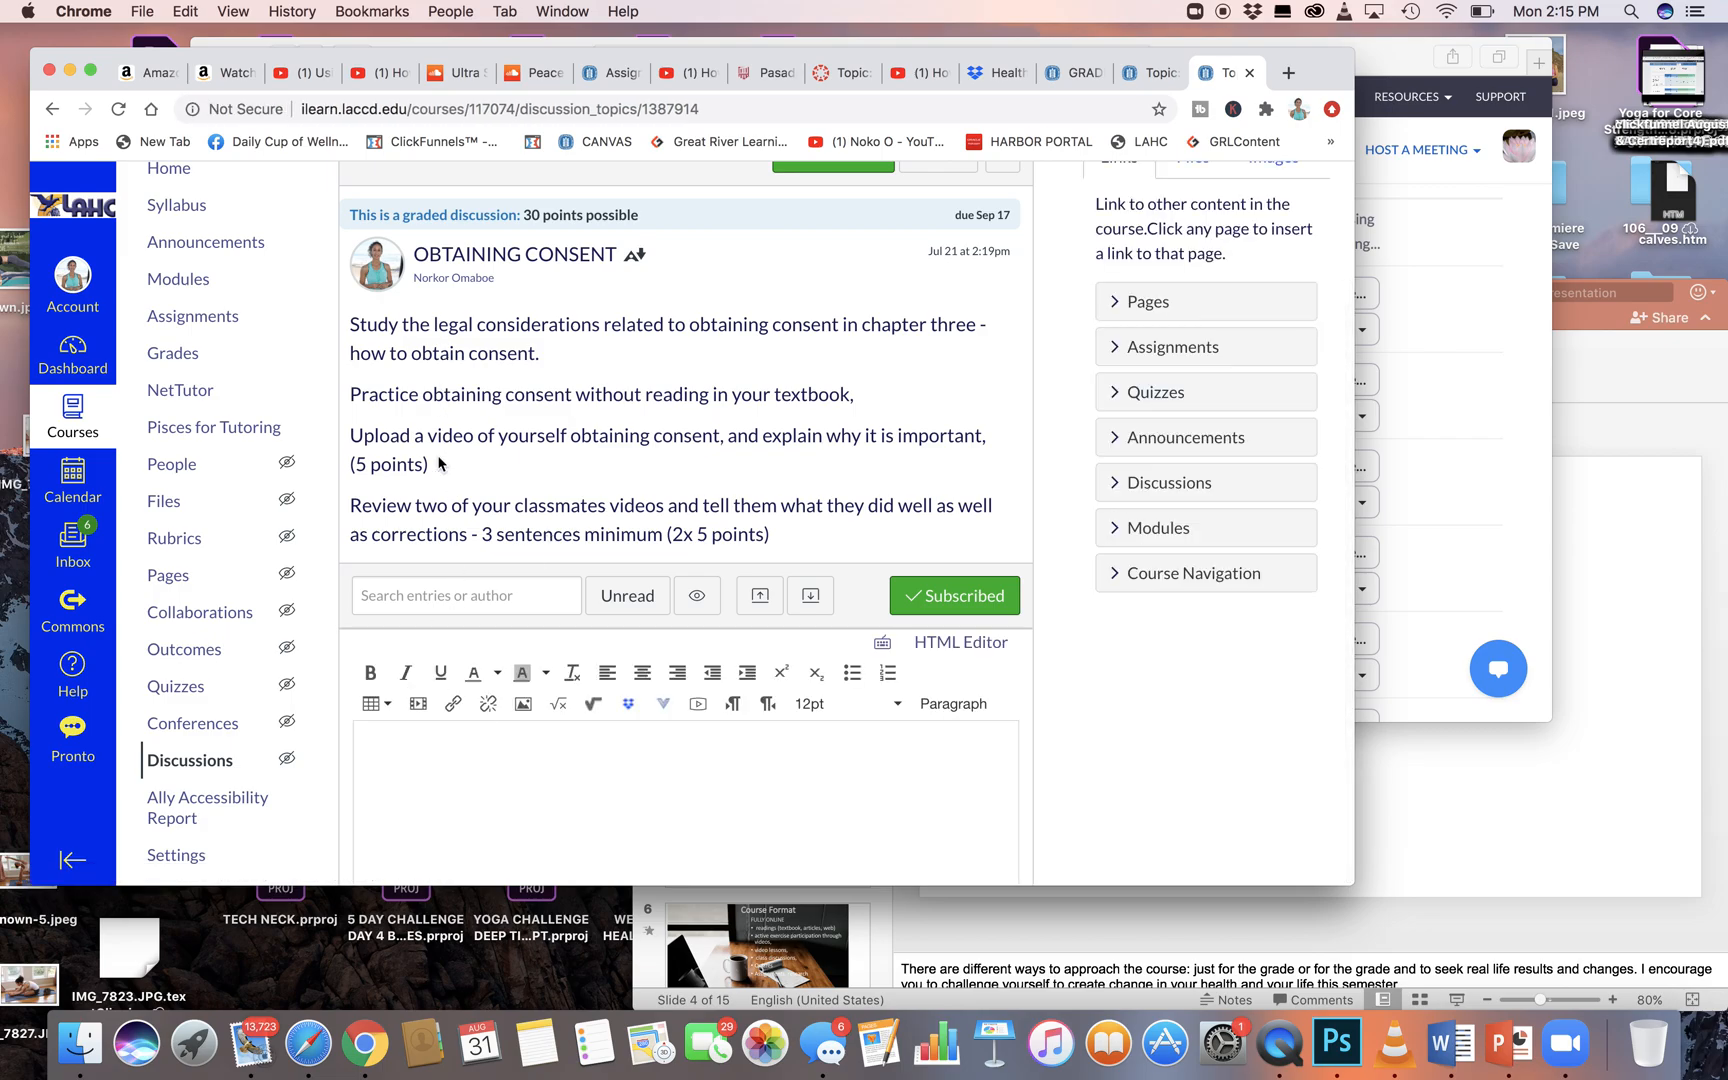
Paste the recording topic, start time and link into the reply, then select the URL.
{"action": "scroll", "scroll_direction": "down", "scroll_amount": 3}
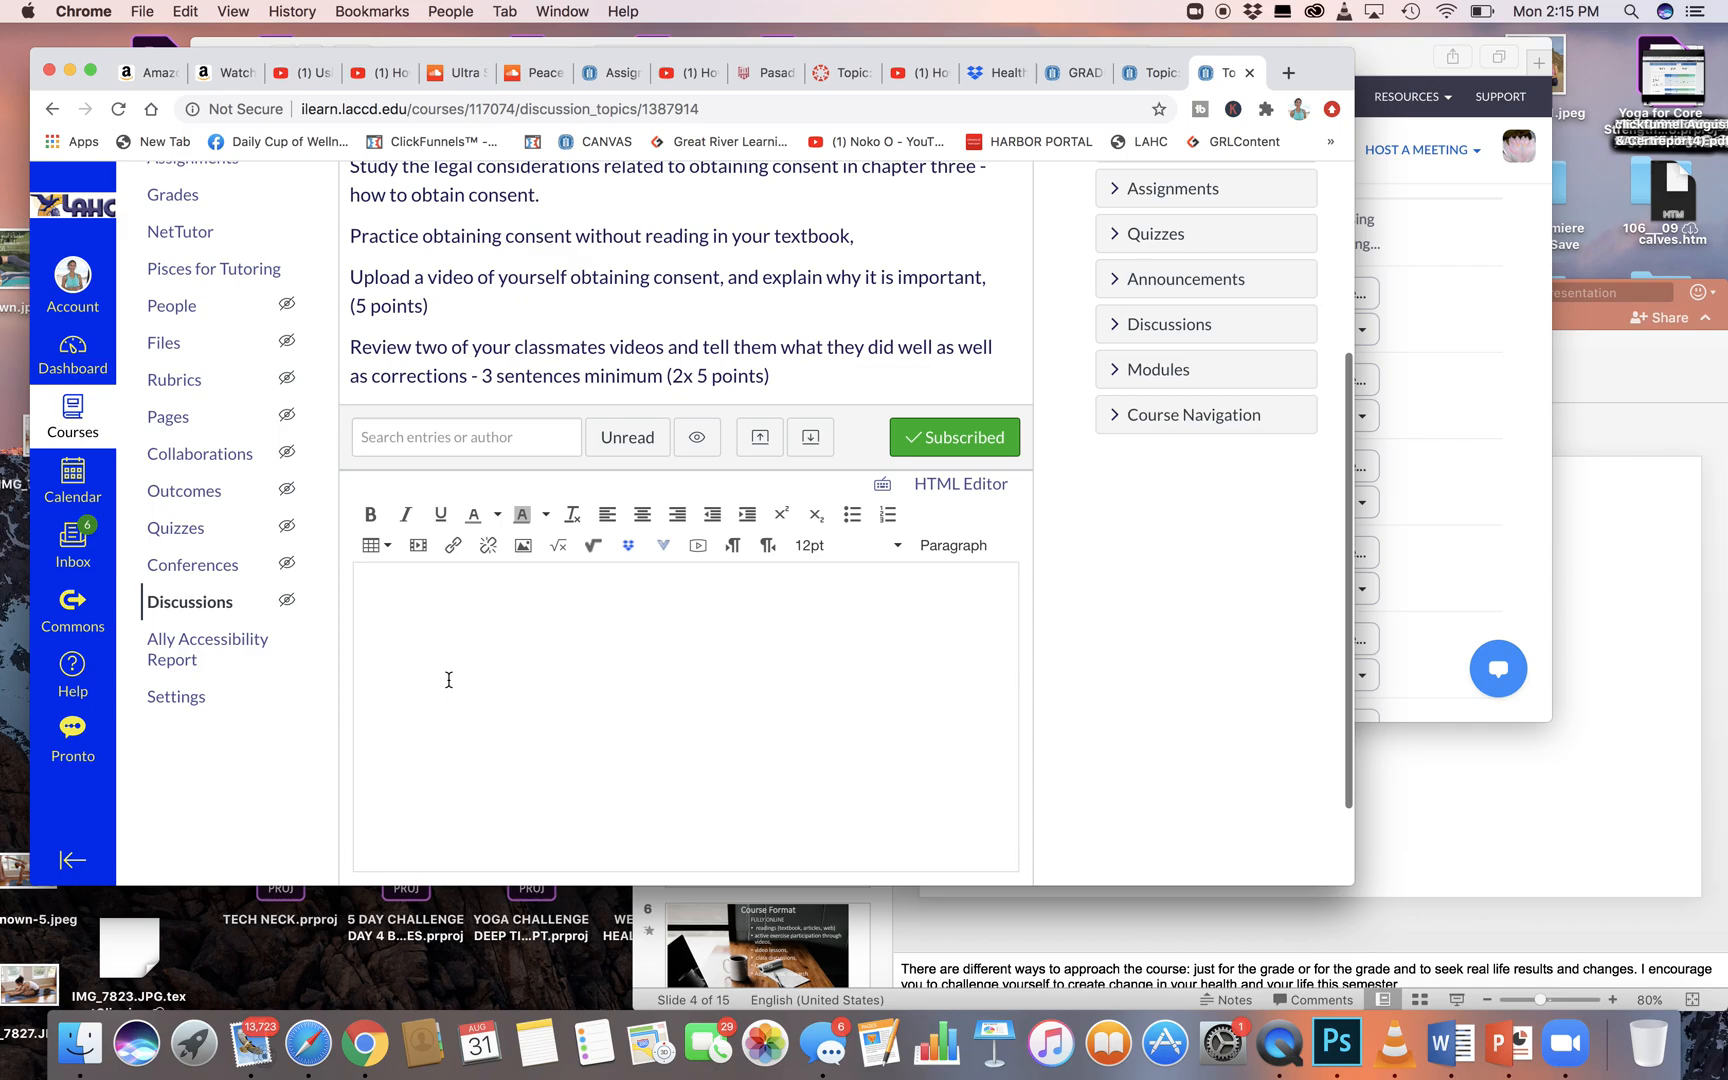
{"action": "left_click", "coordinate": [452, 545]}
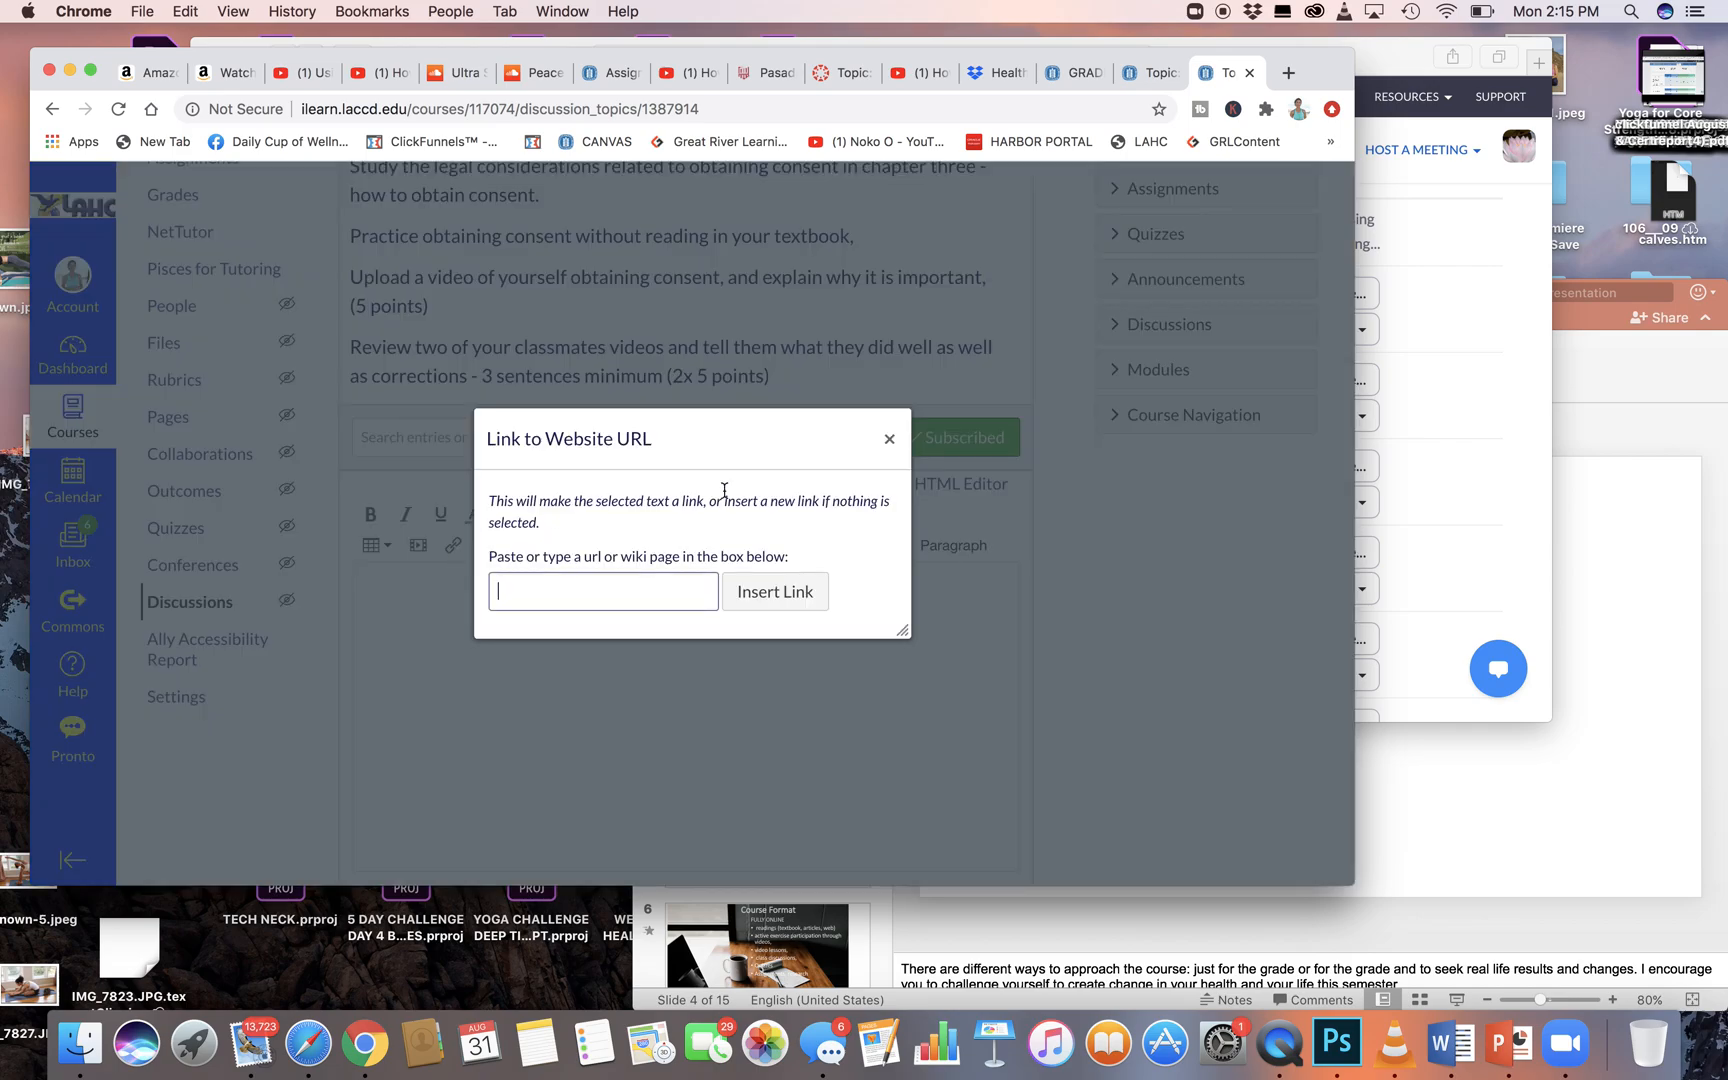
{"action": "left_click", "coordinate": [889, 438]}
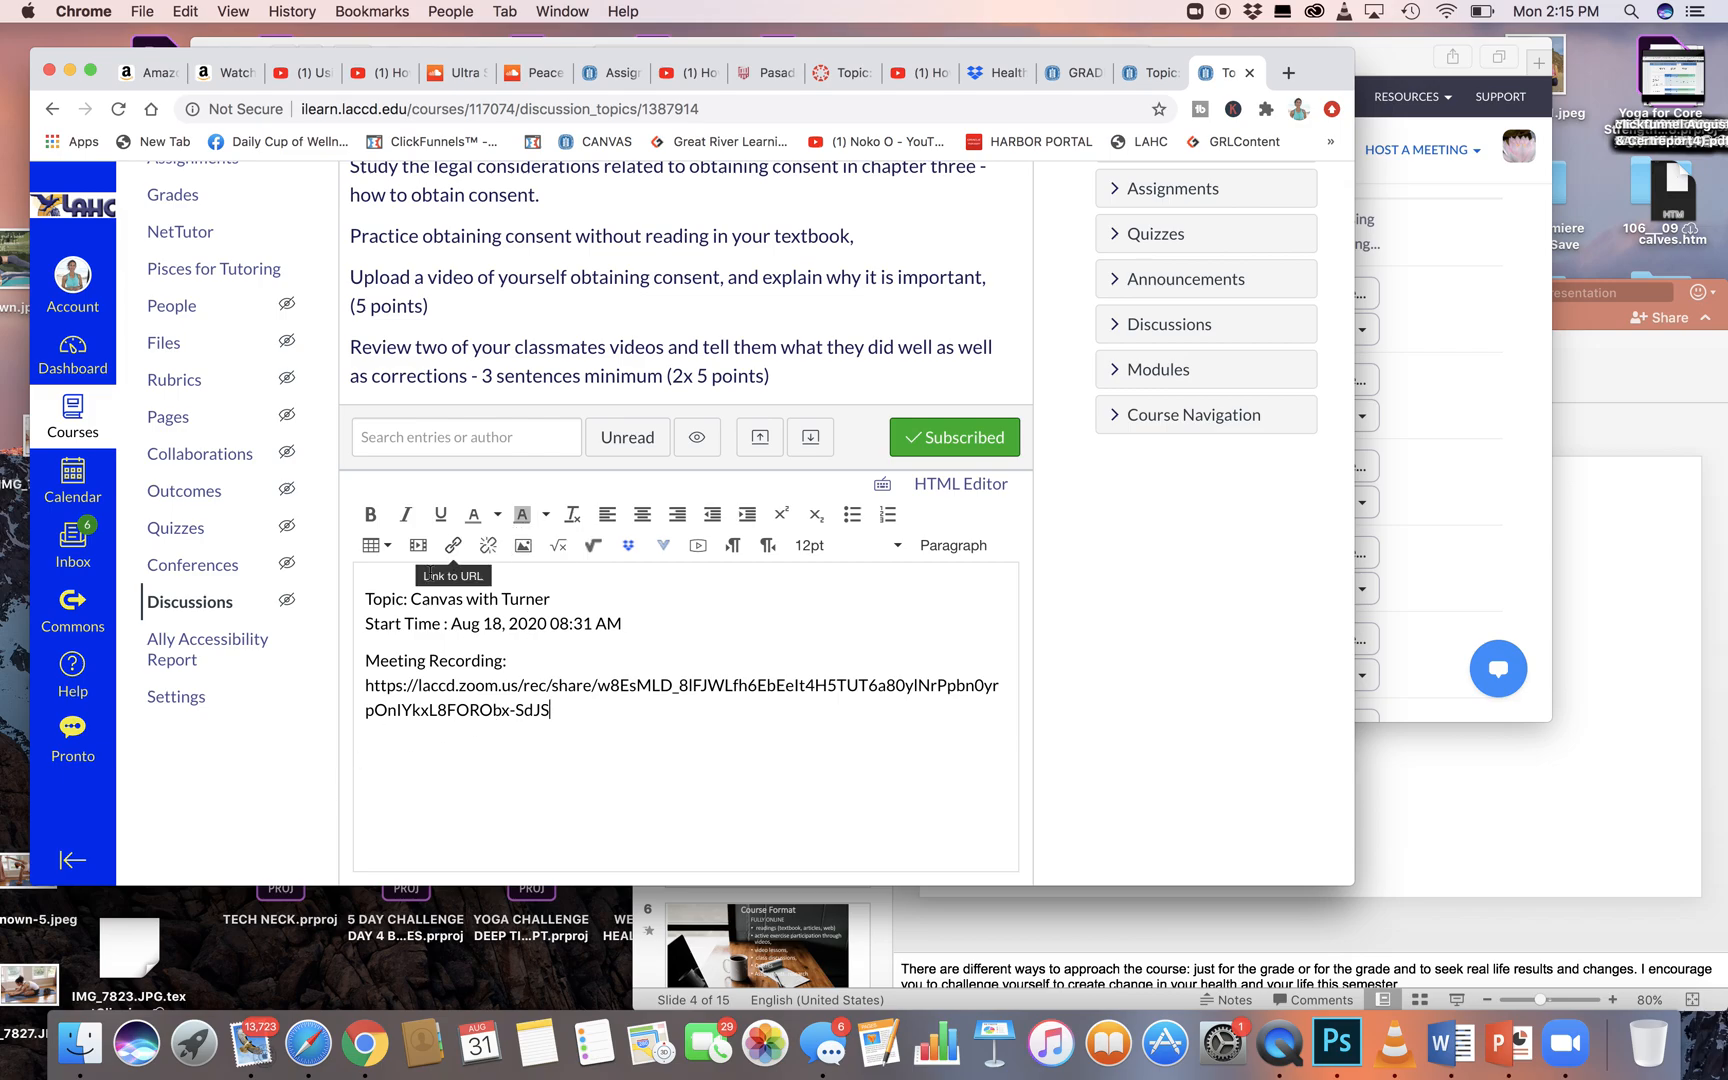
{"action": "mouse_move", "coordinate": [570, 709]}
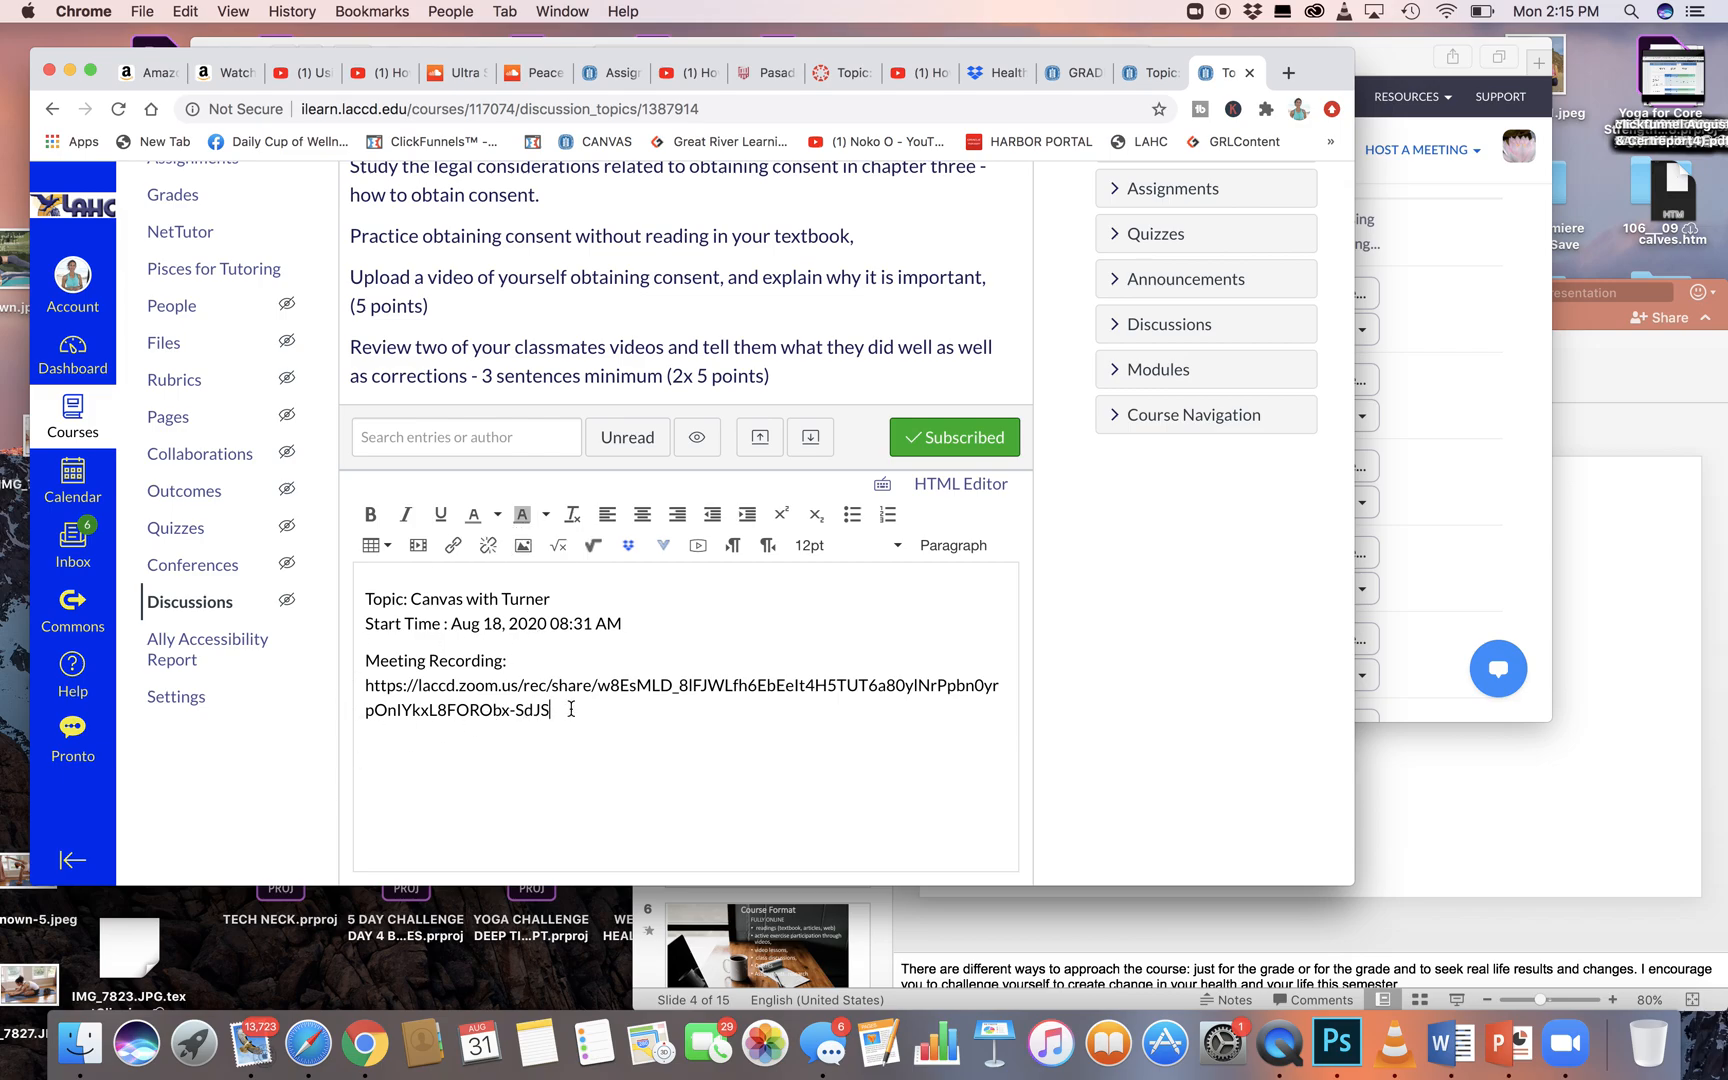
{"action": "mouse_move", "coordinate": [579, 718]}
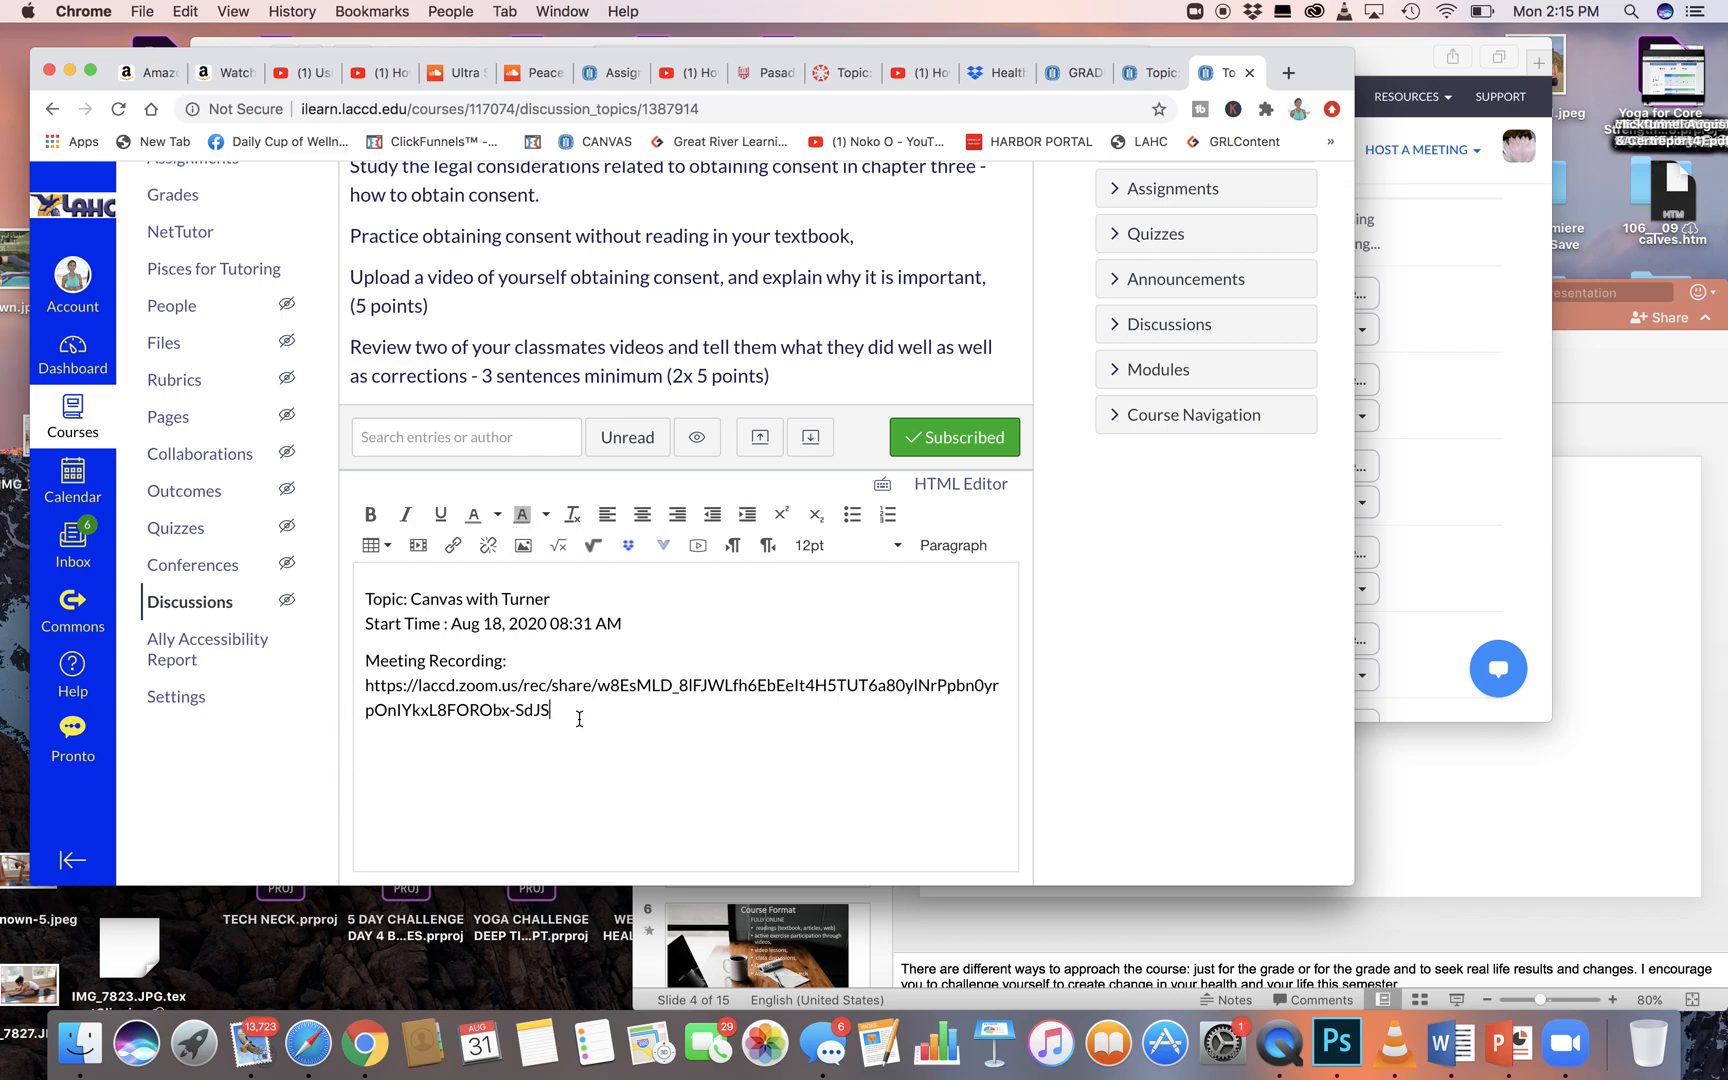
{"action": "left_click_drag", "start_coordinate": [367, 684], "coordinate": [551, 709]}
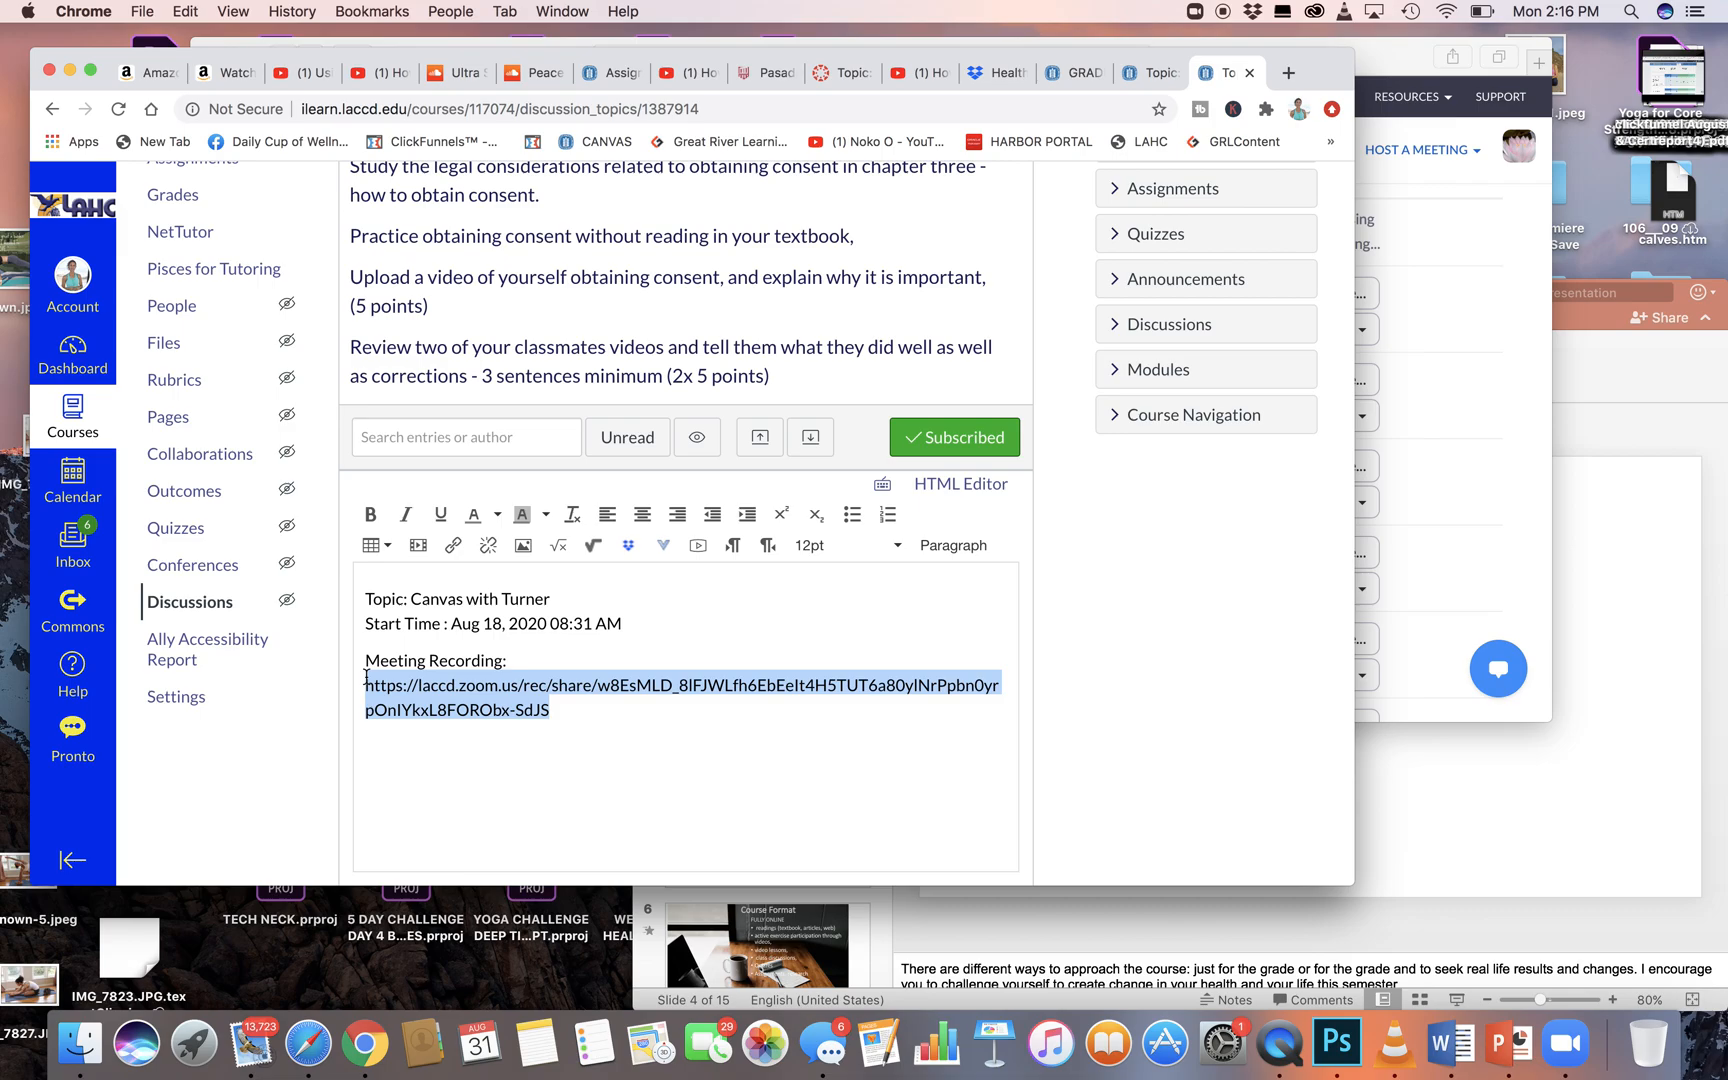
{"action": "mouse_move", "coordinate": [453, 545]}
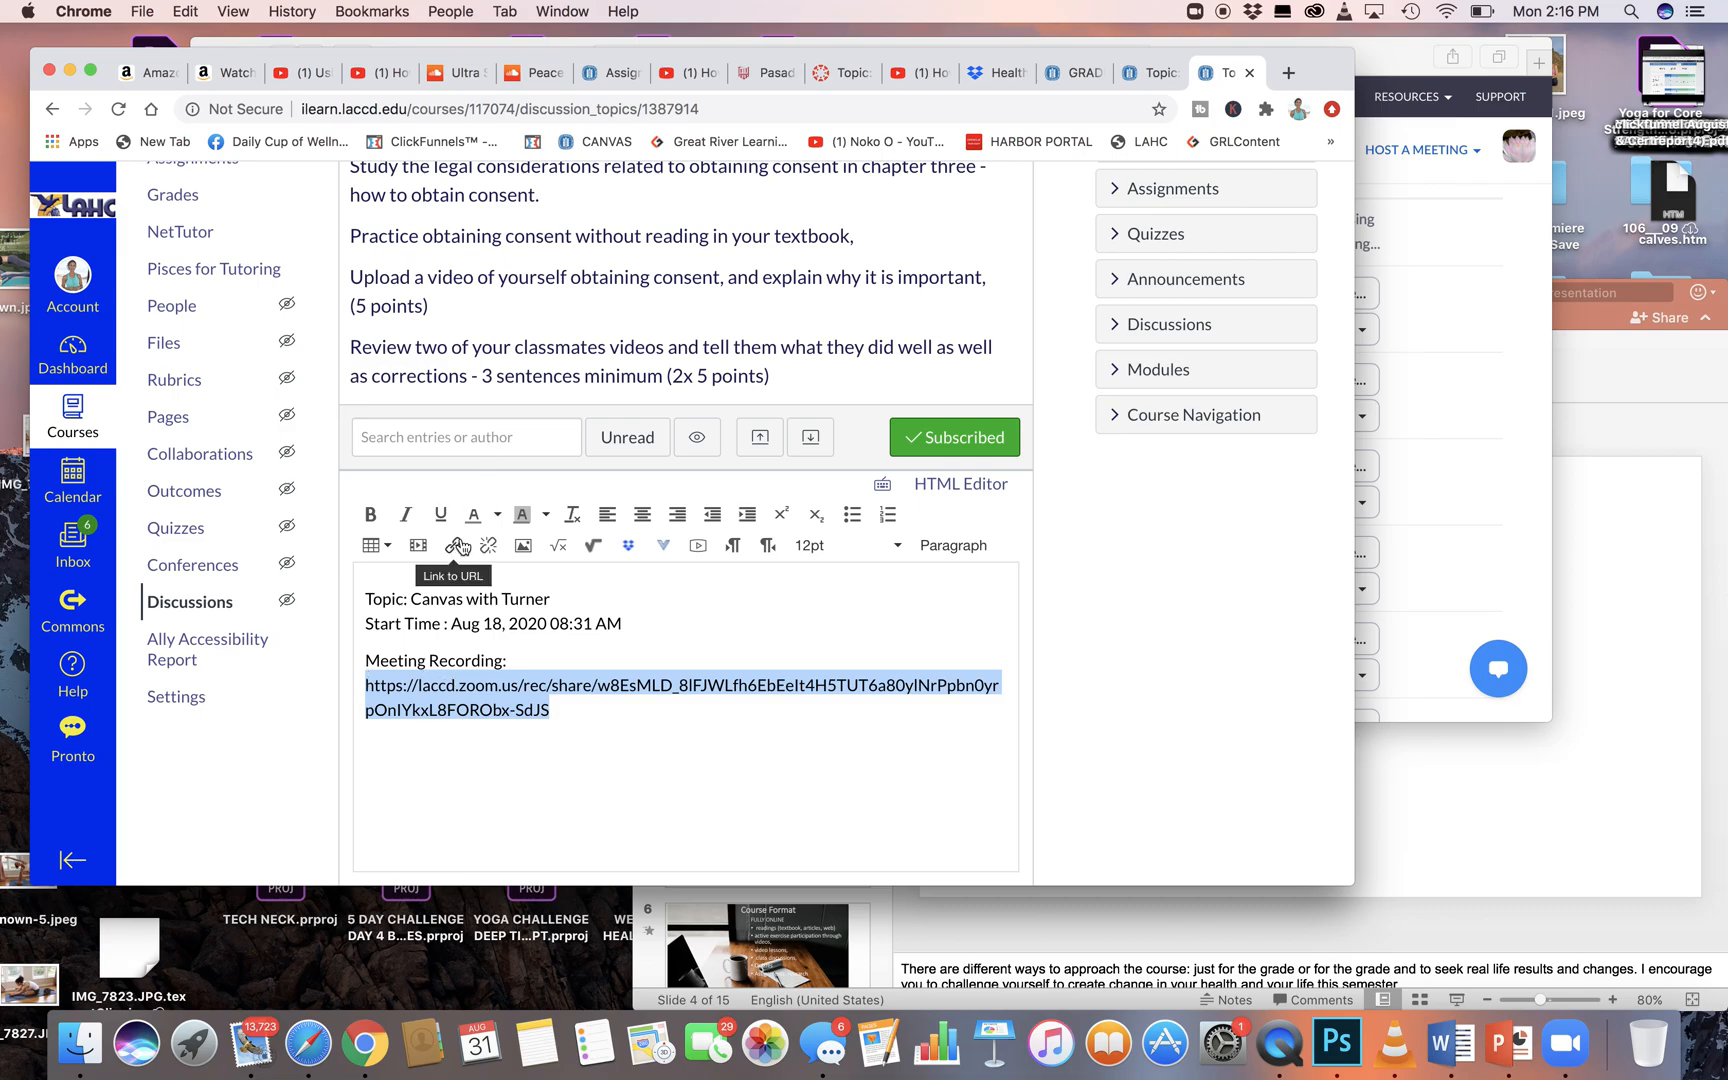
Dismiss the link dialog, paste the recording URL in a new tab, and clear the reply.
{"action": "left_click", "coordinate": [455, 545]}
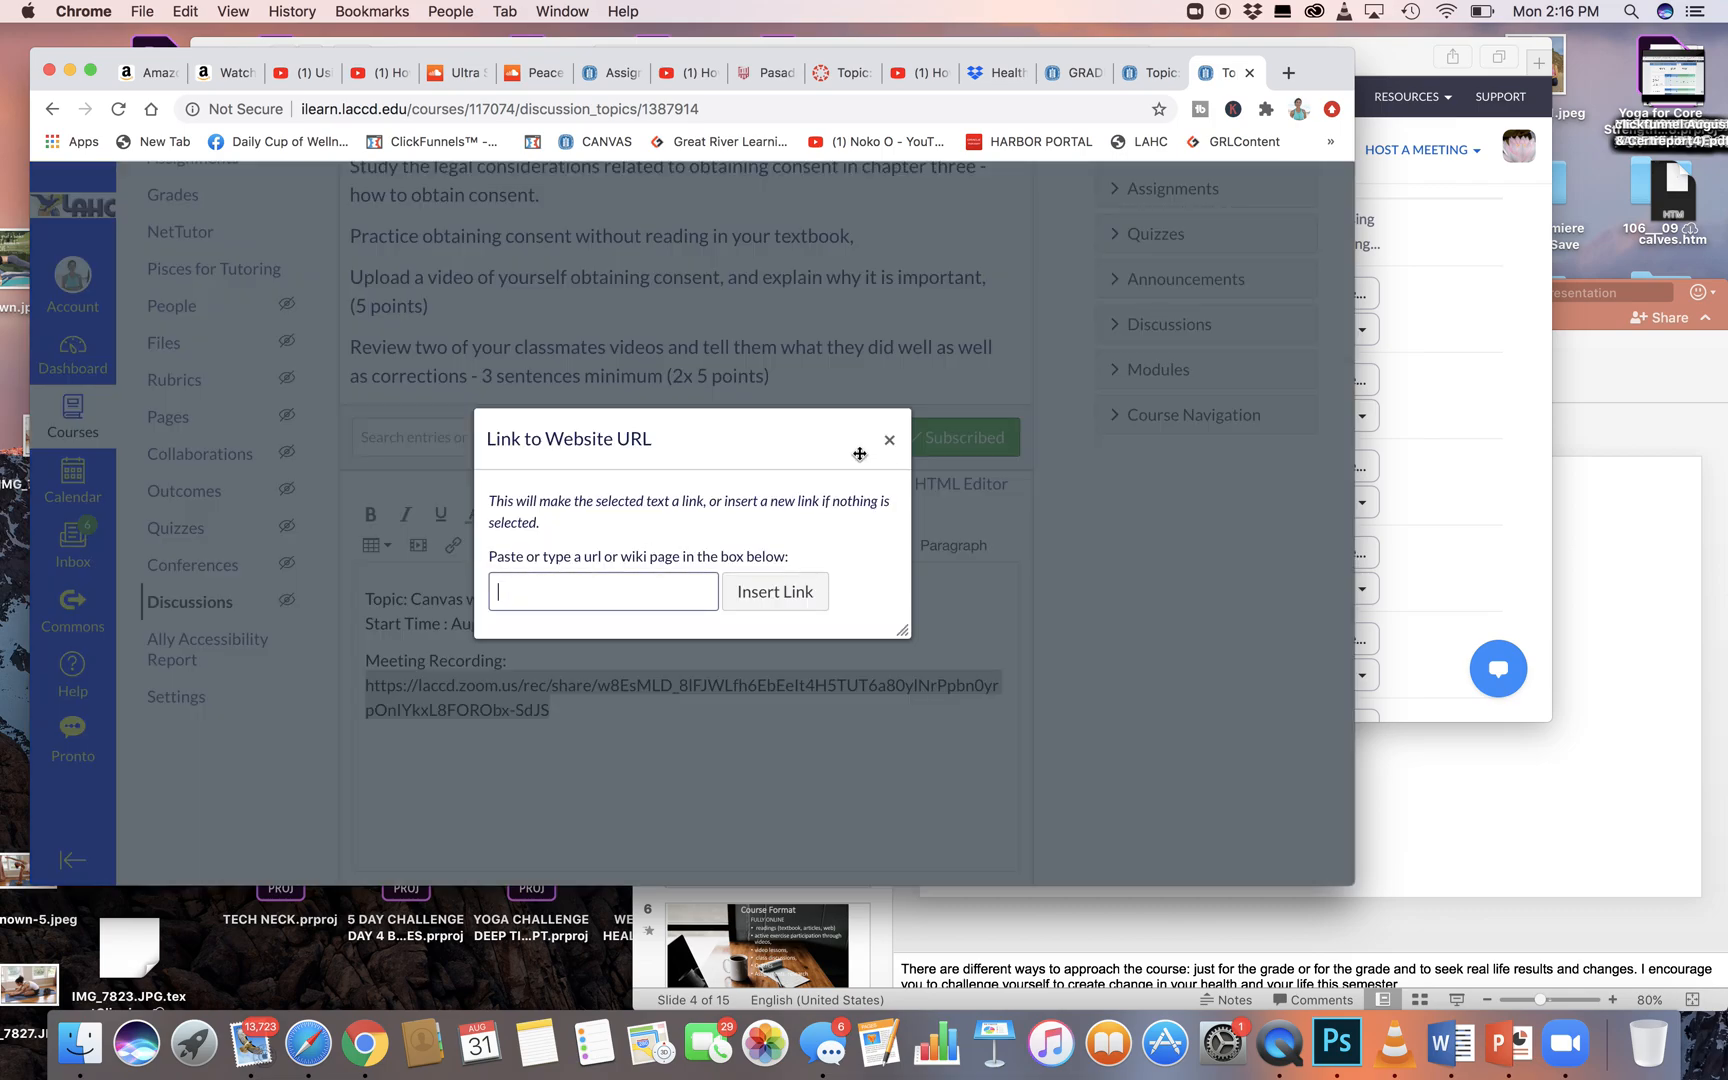
{"action": "left_click", "coordinate": [889, 439]}
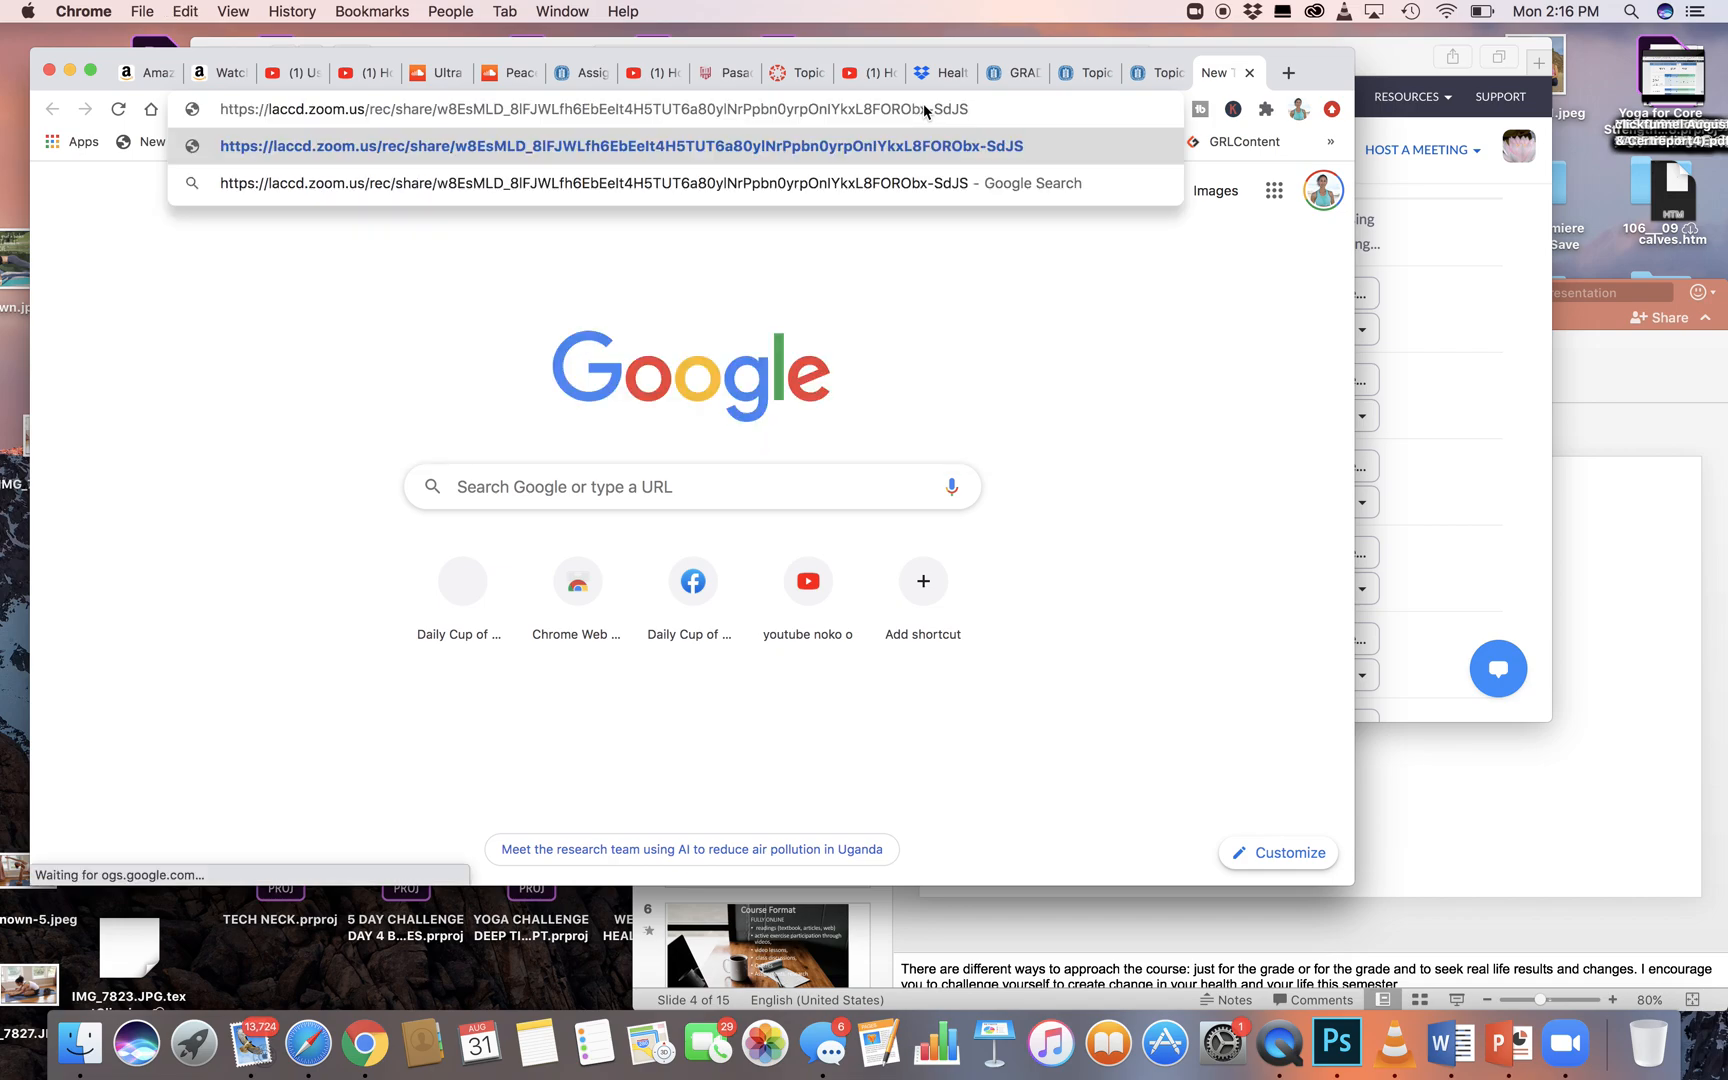
{"action": "left_click", "coordinate": [608, 145]}
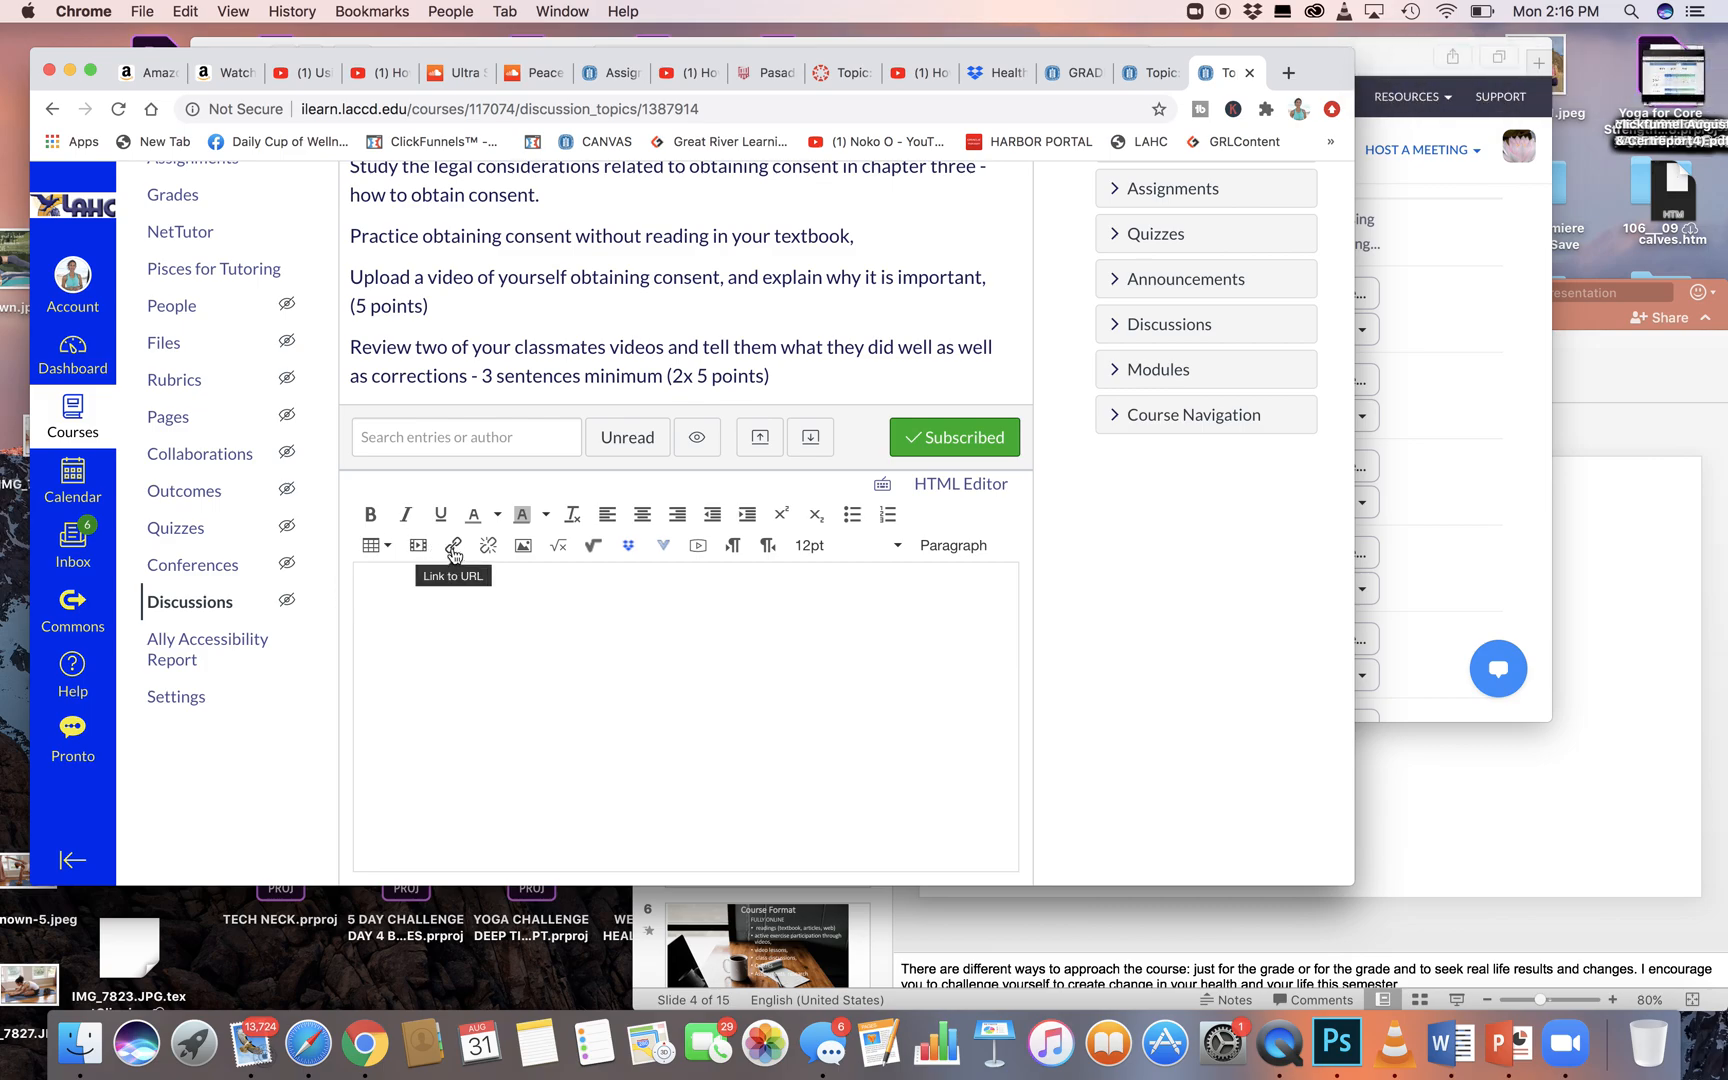
Insert the recording URL as the link 'Link', then scroll down to Post Reply.
{"action": "left_click", "coordinate": [453, 545]}
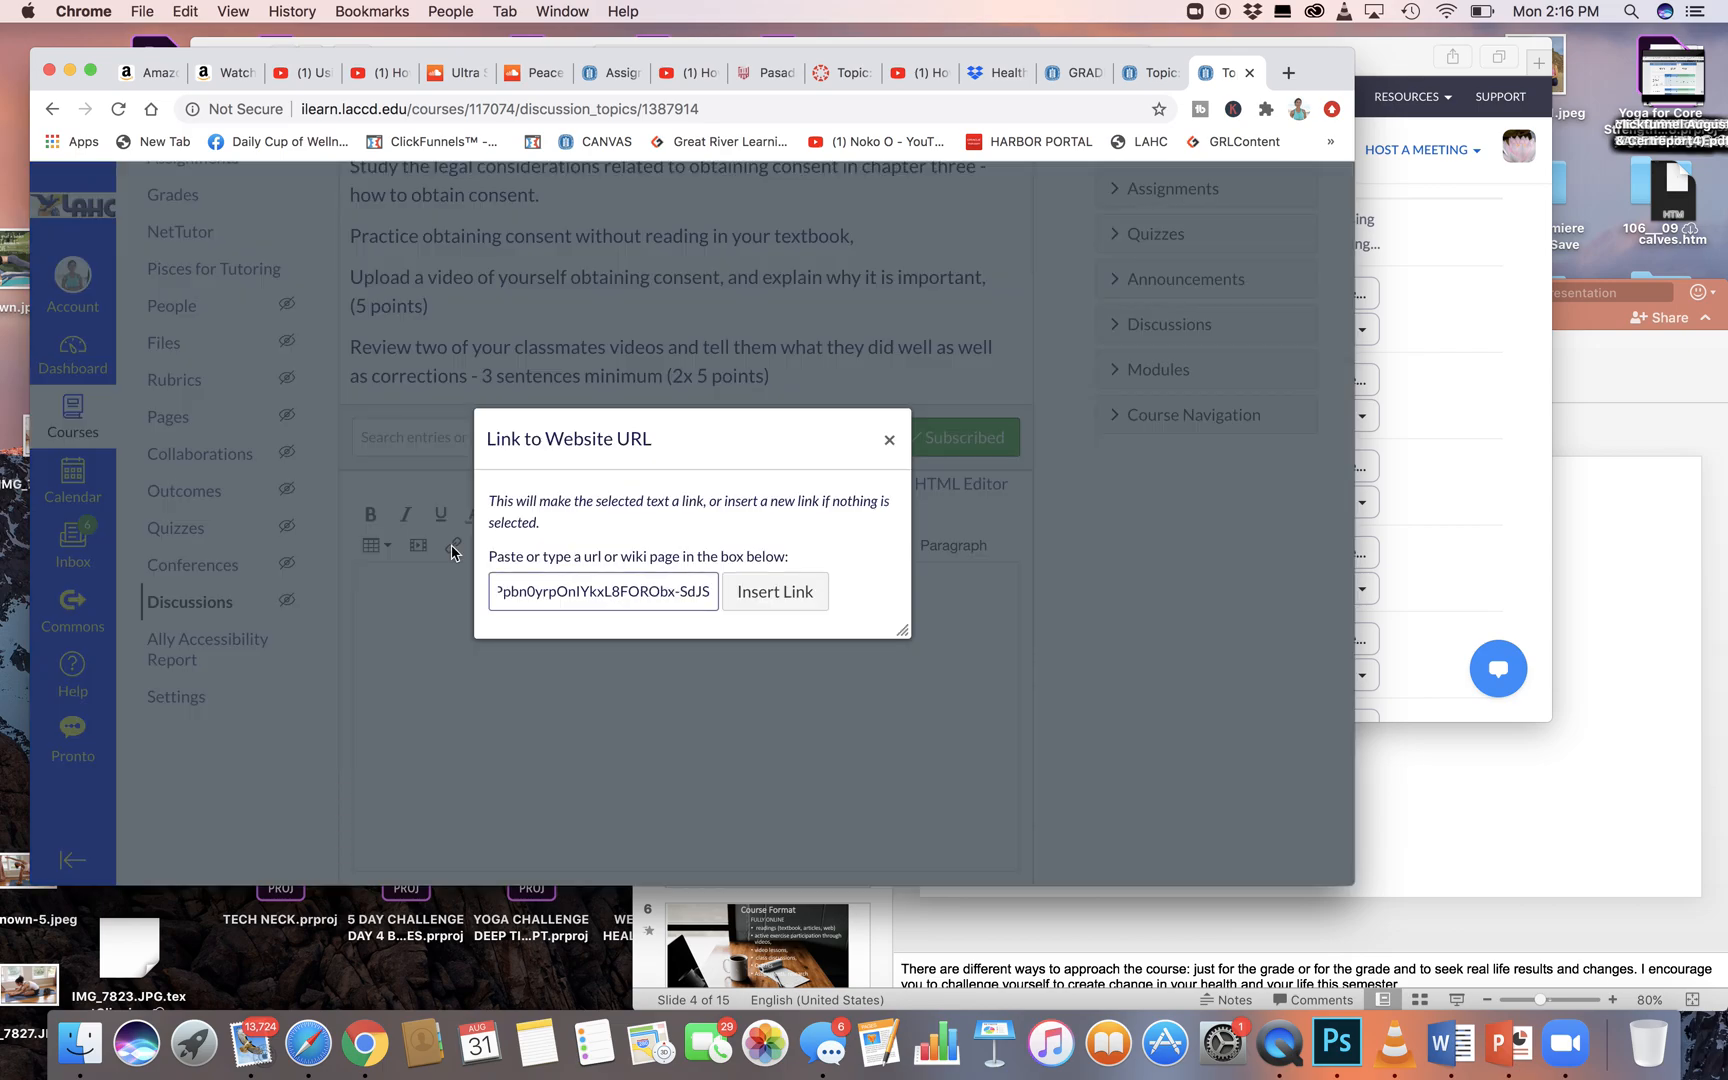
{"action": "left_click", "coordinate": [775, 591]}
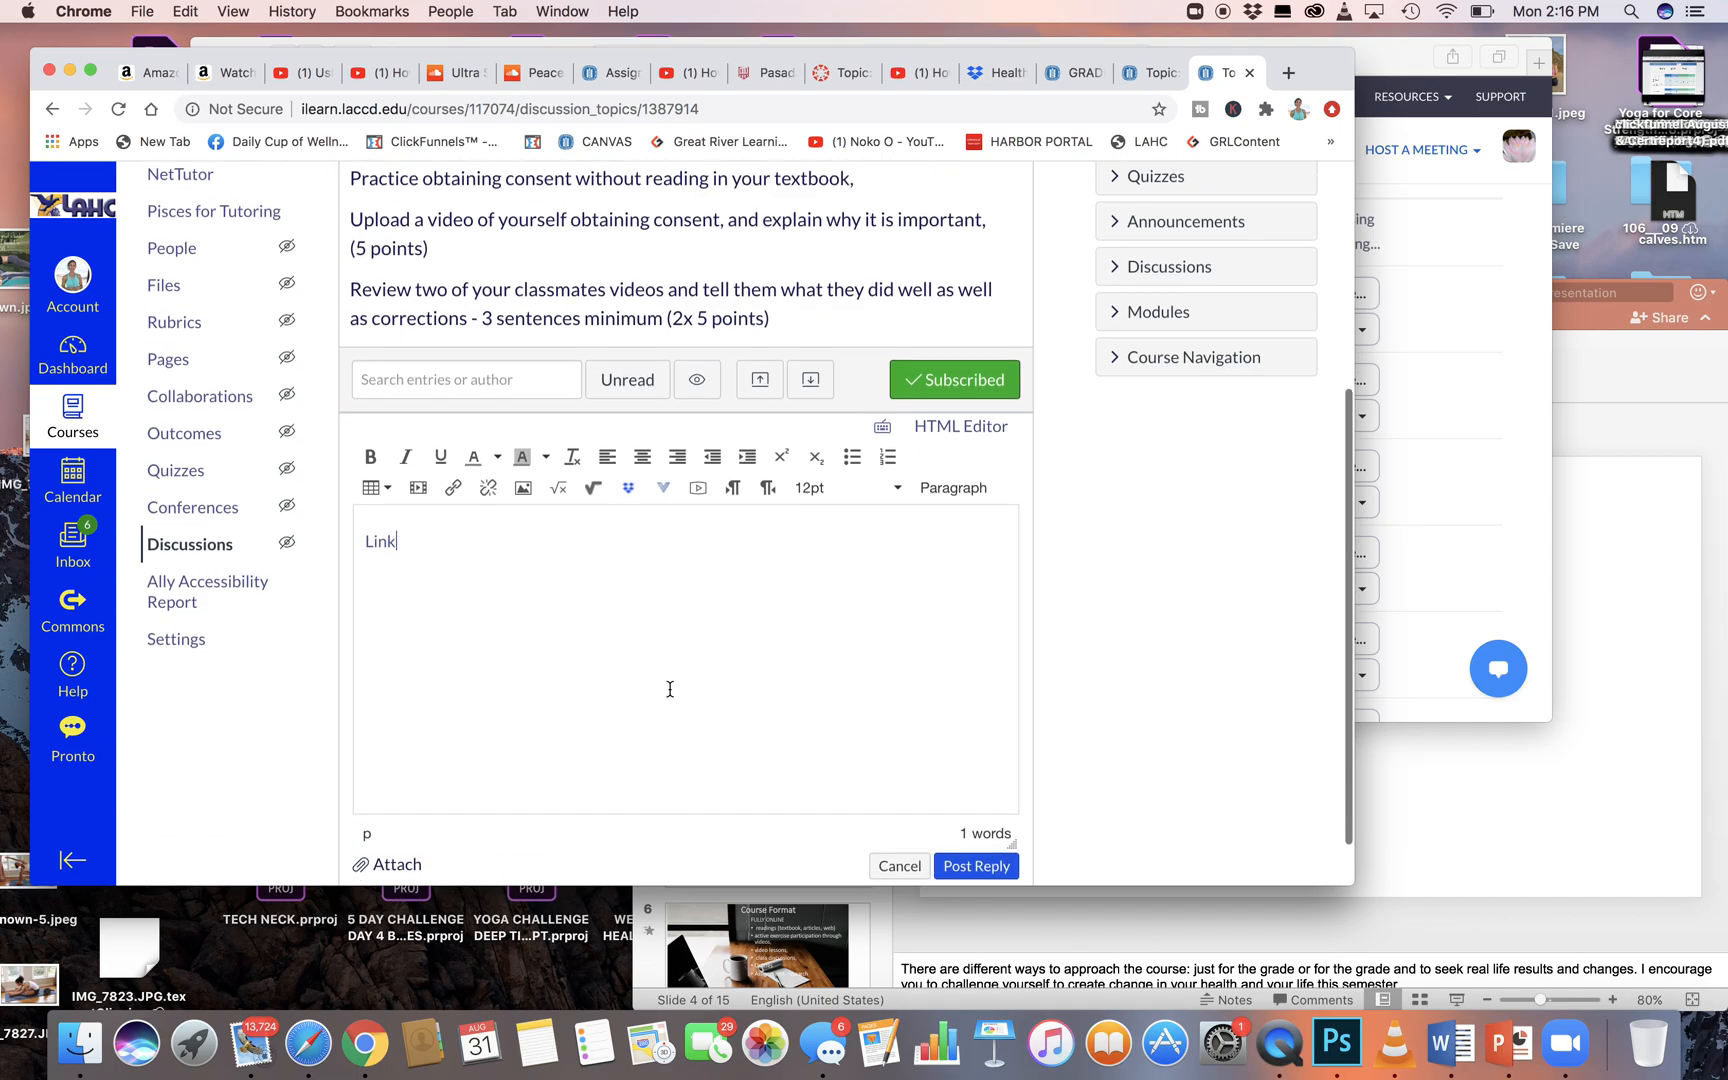
{"action": "scroll", "scroll_direction": "down", "scroll_amount": 3}
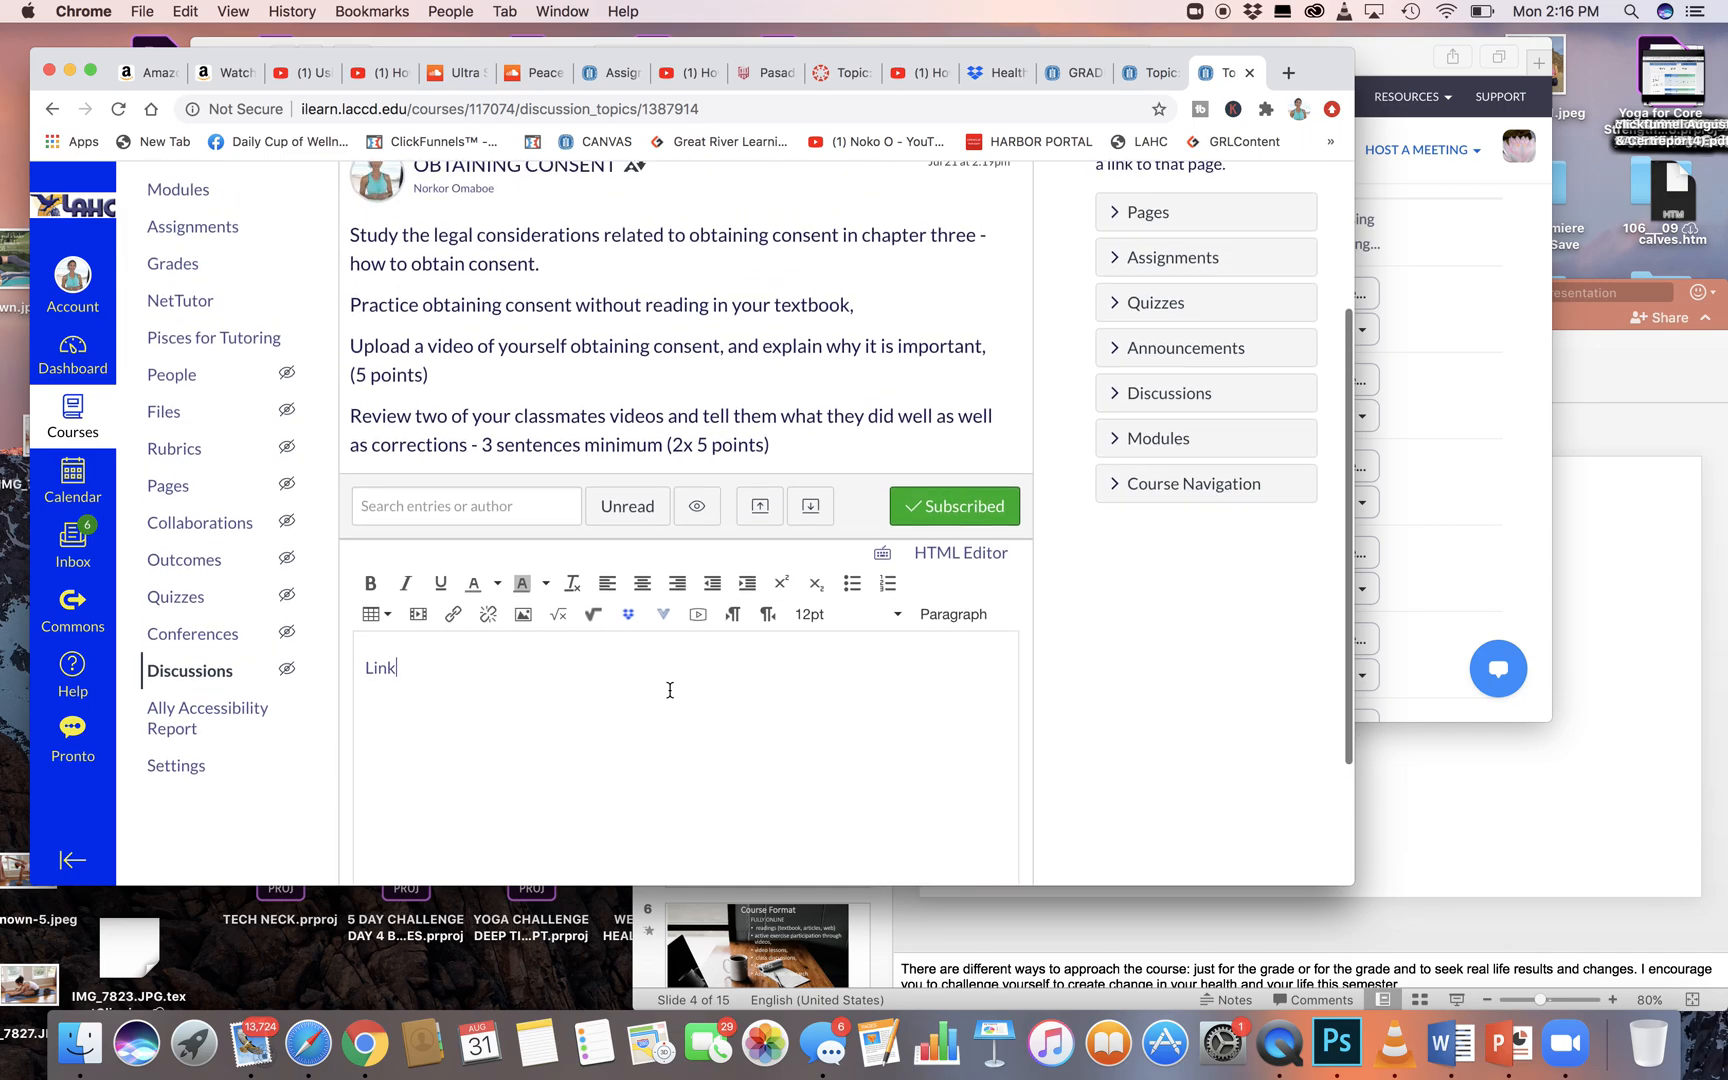
{"action": "scroll", "scroll_direction": "down", "scroll_amount": 3}
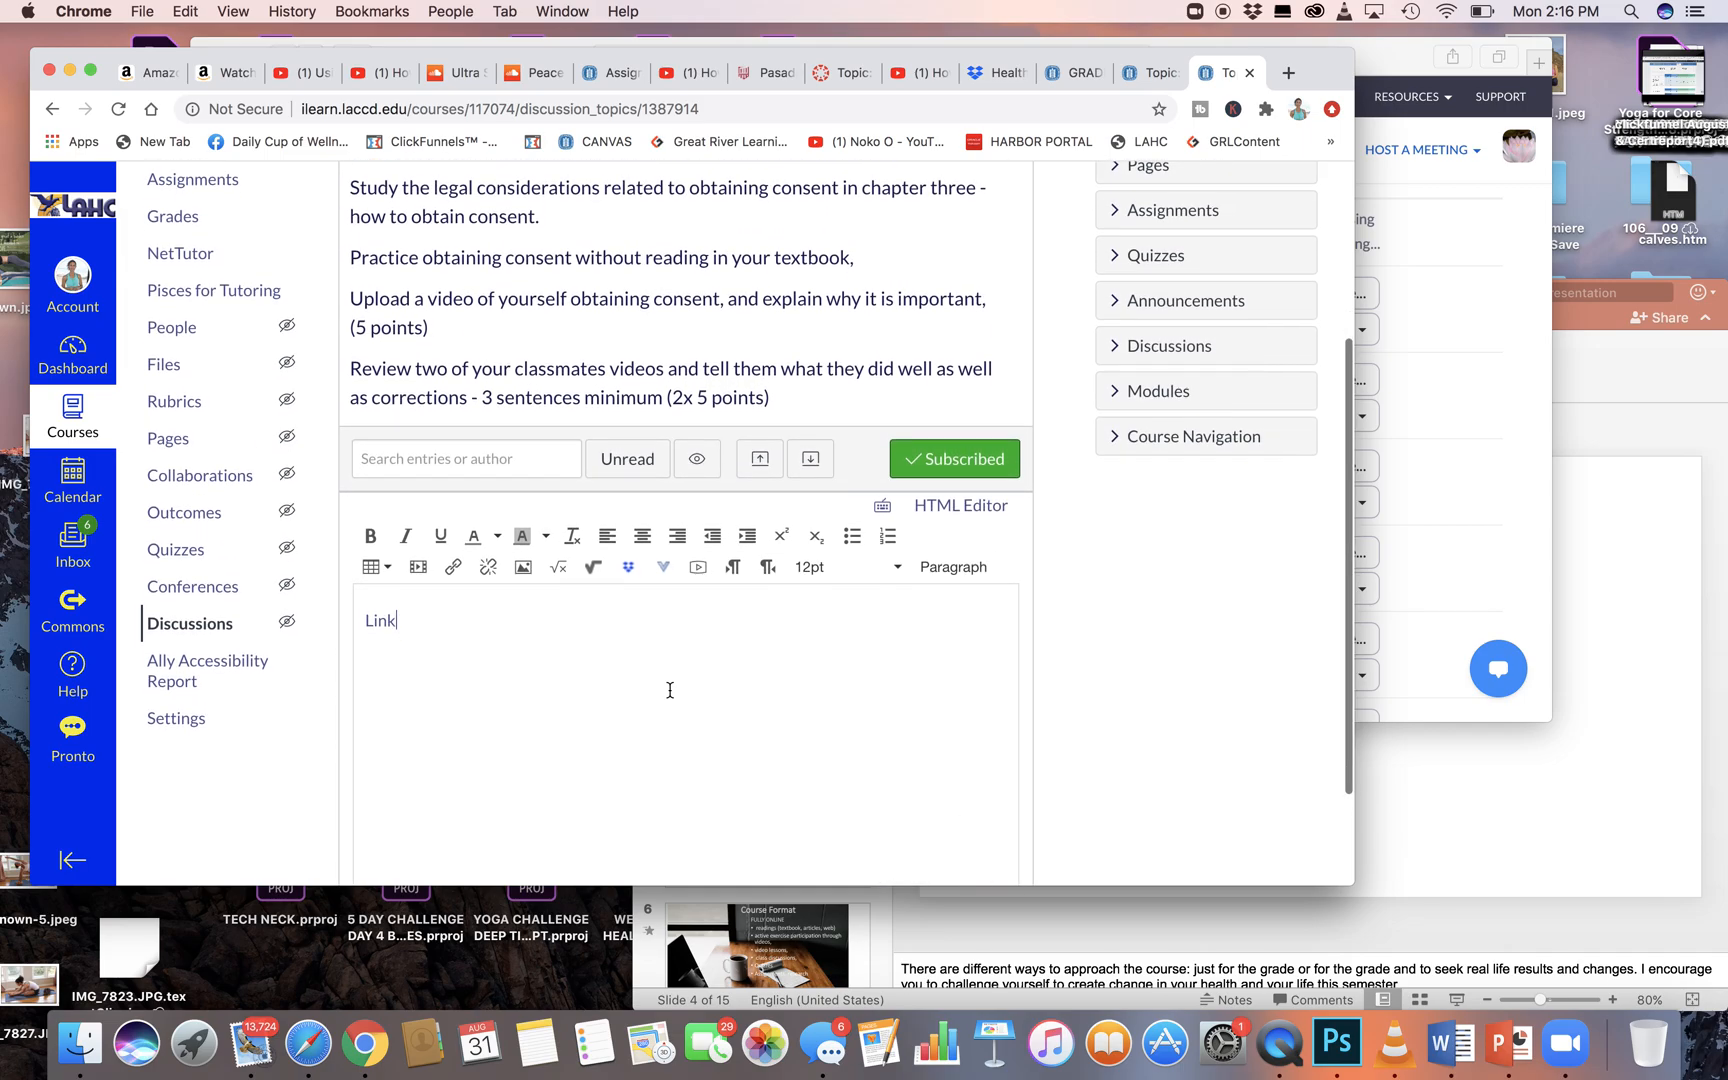
{"action": "scroll", "scroll_direction": "down", "scroll_amount": 3}
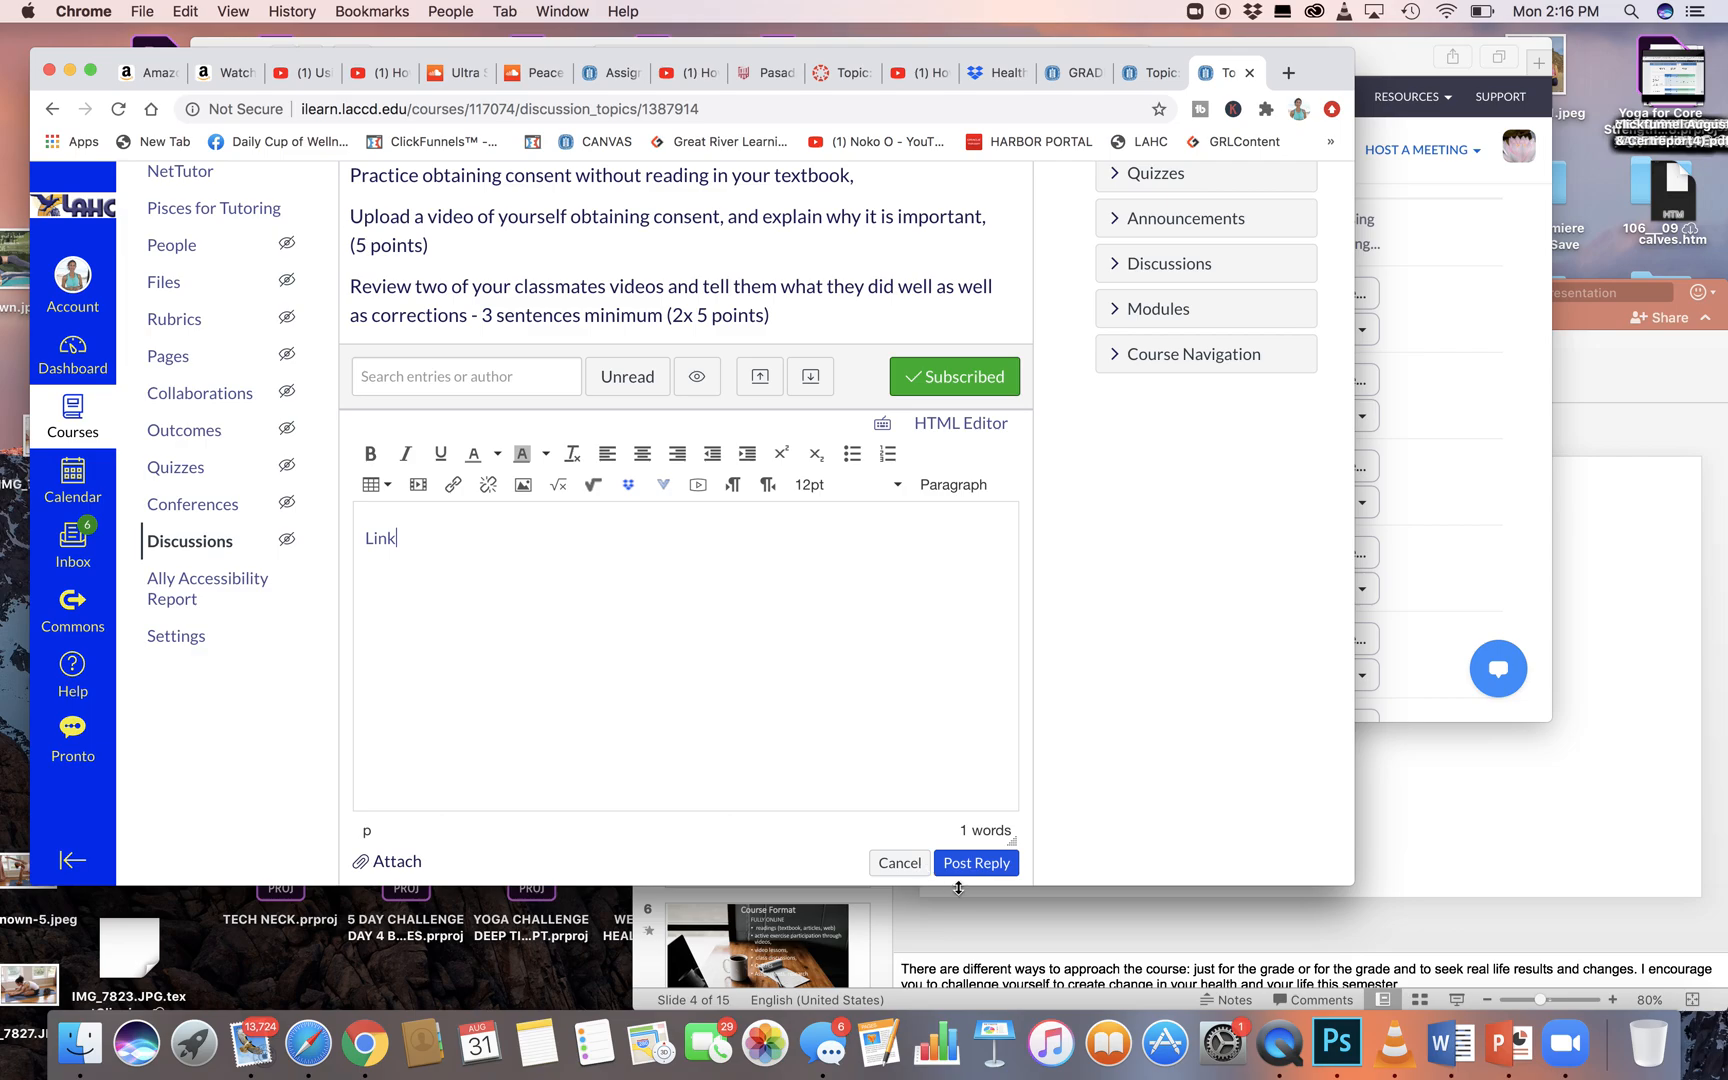
{"action": "mouse_move", "coordinate": [550, 586]}
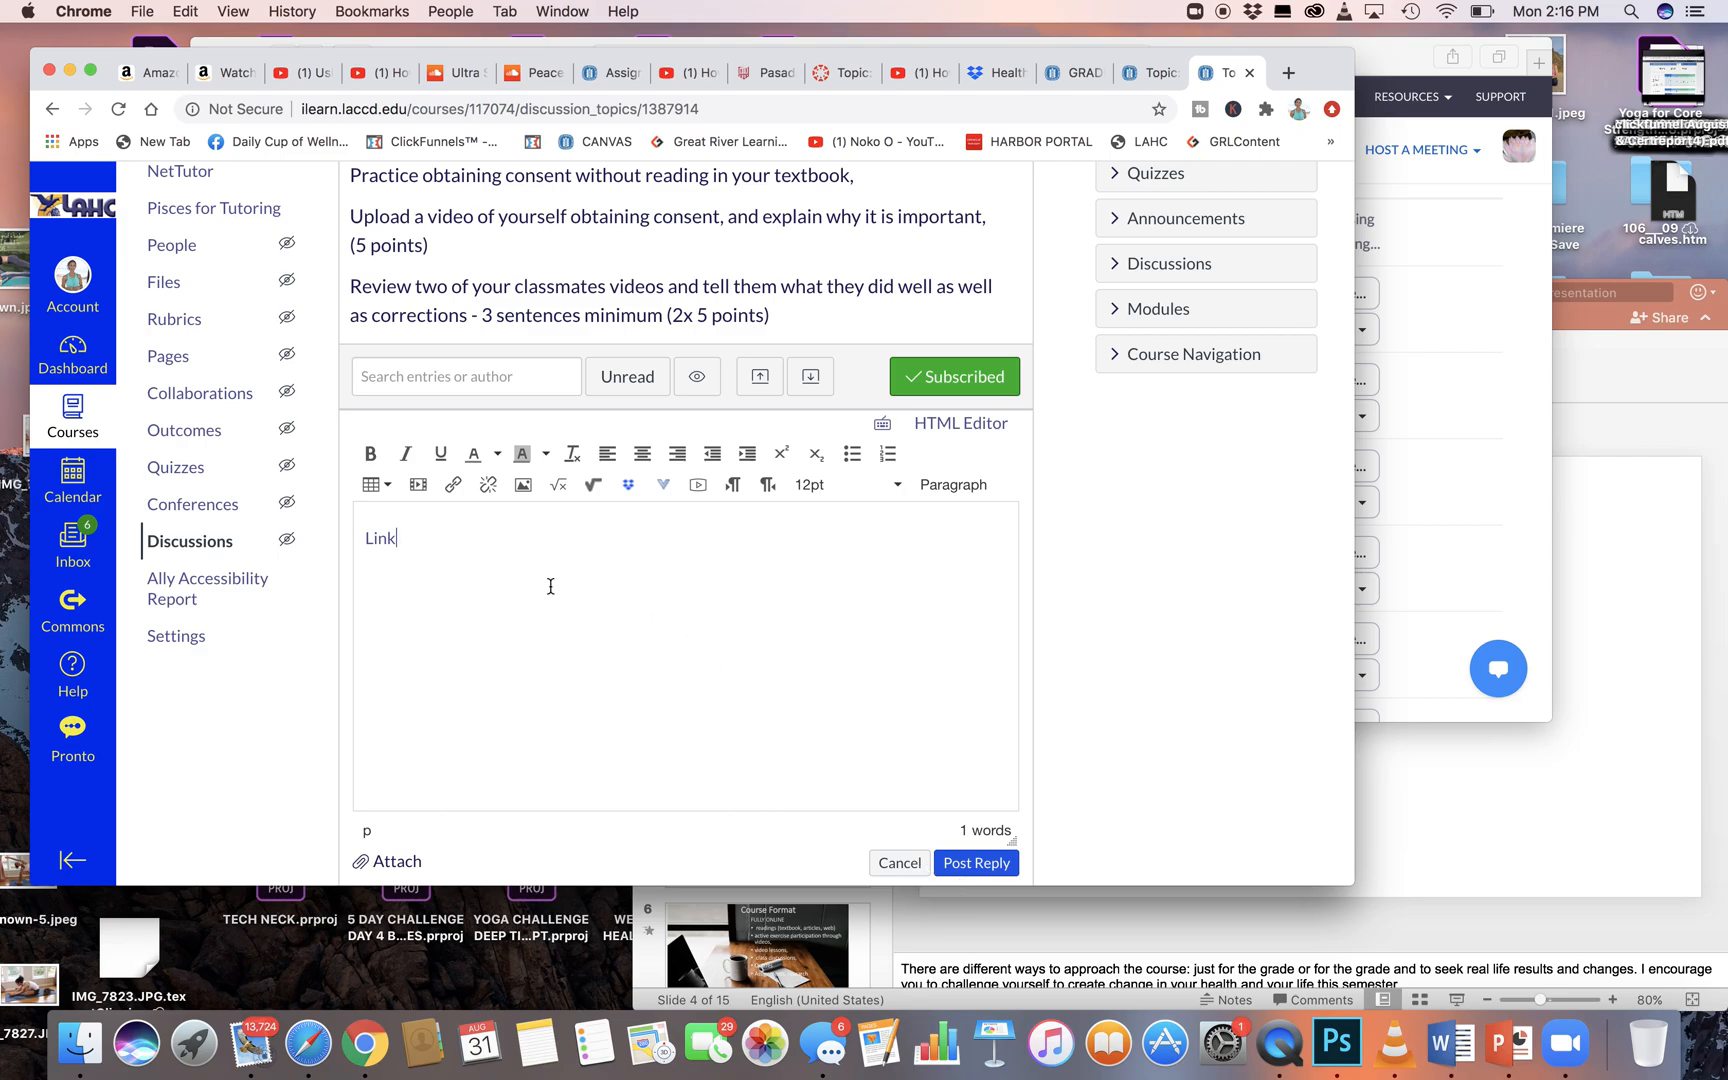
{"action": "mouse_move", "coordinate": [642, 454]}
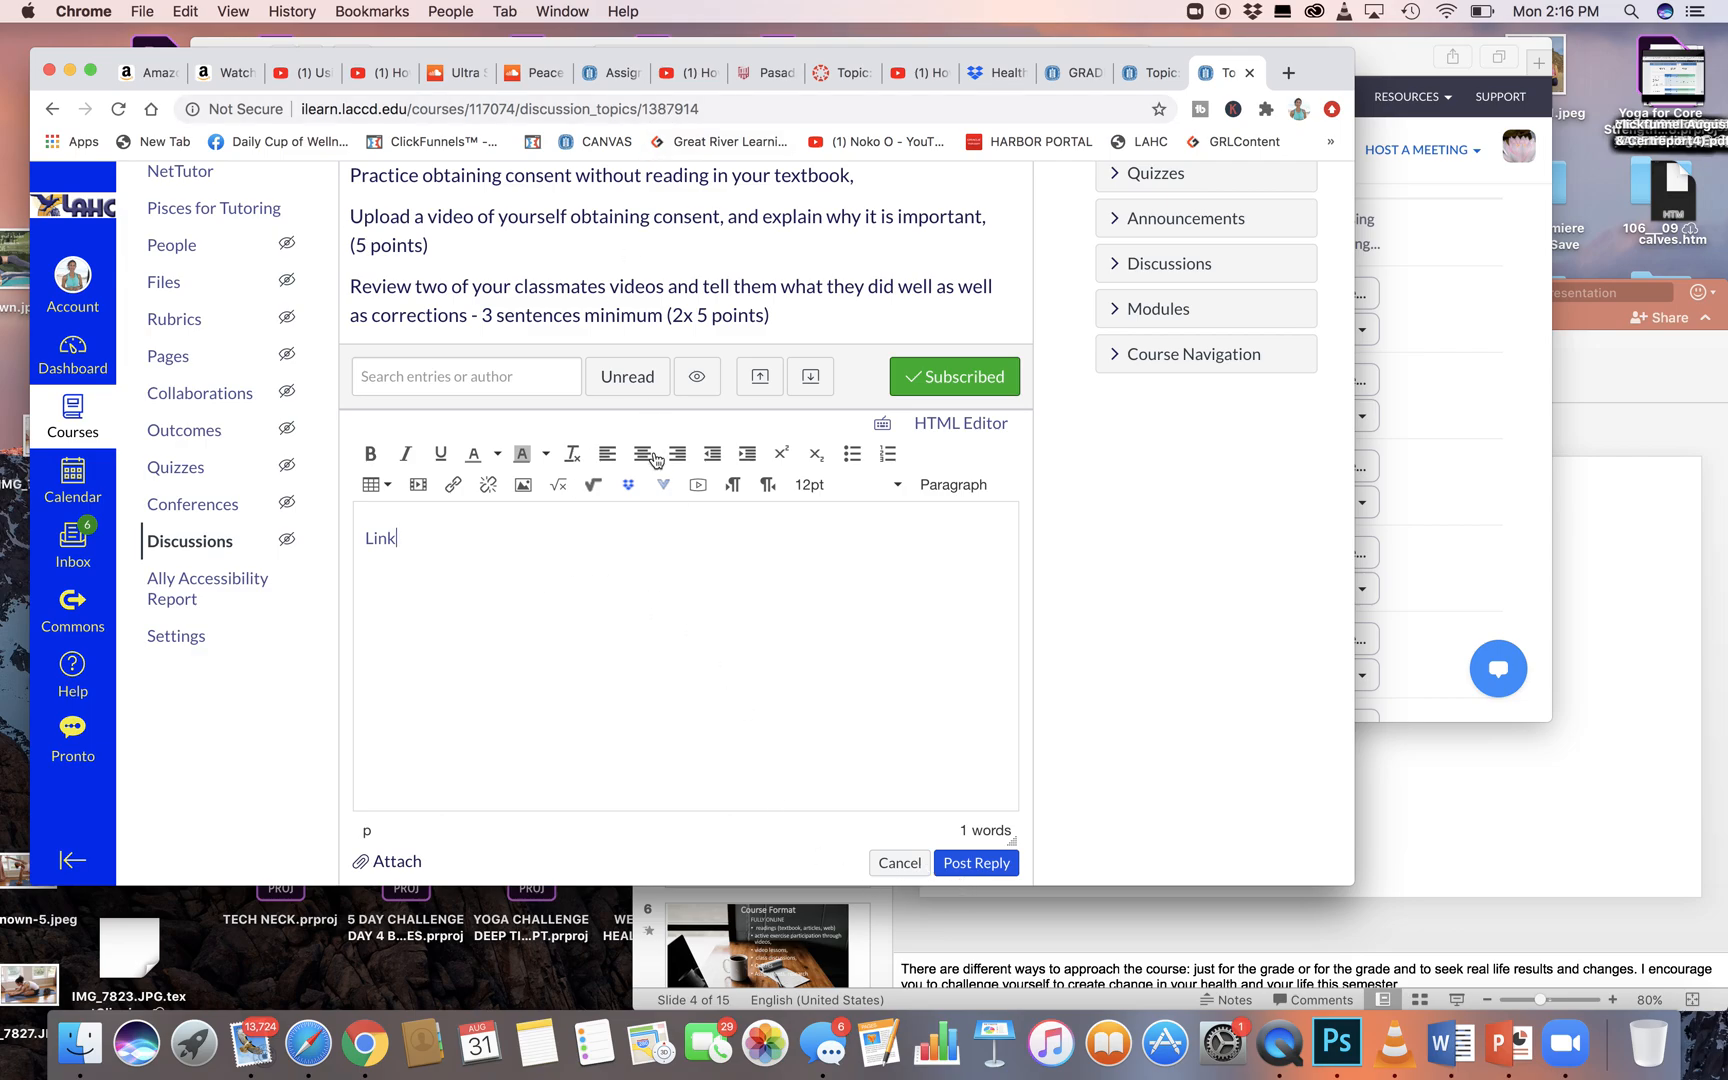